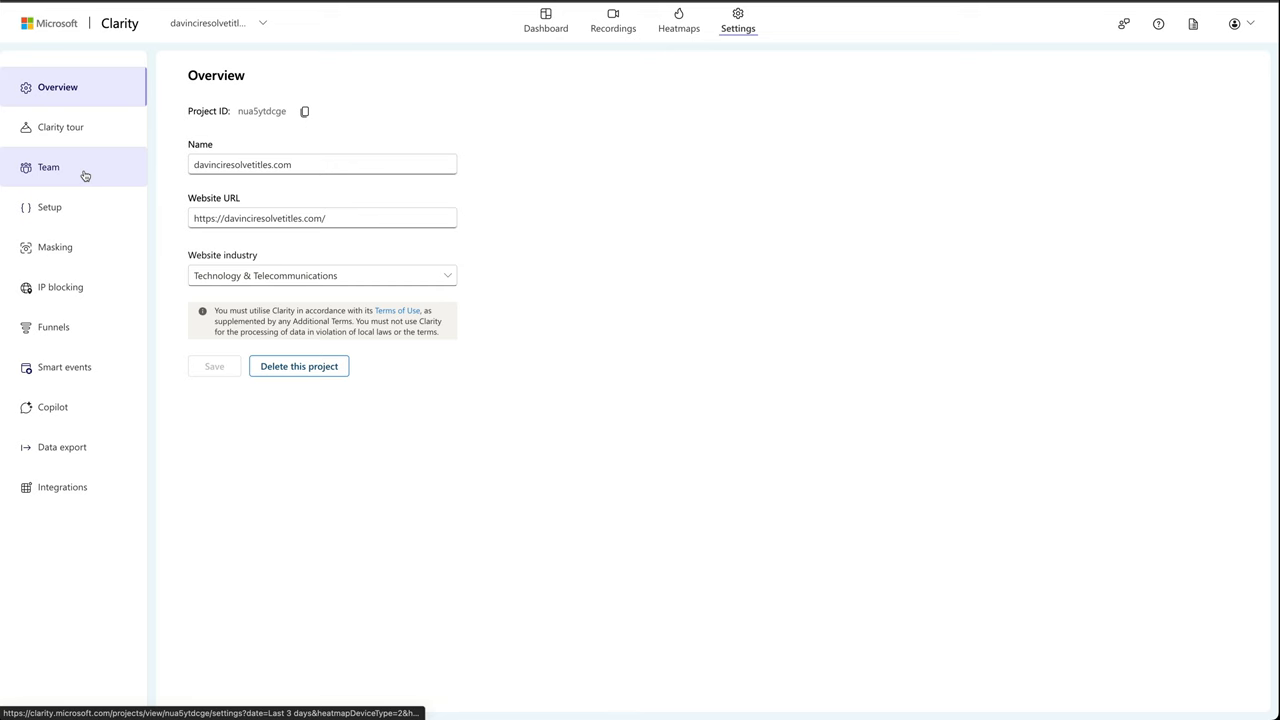
# Step: Check the Team and Setup settings, then start connecting the Google Analytics integration
pyautogui.click(48, 167)
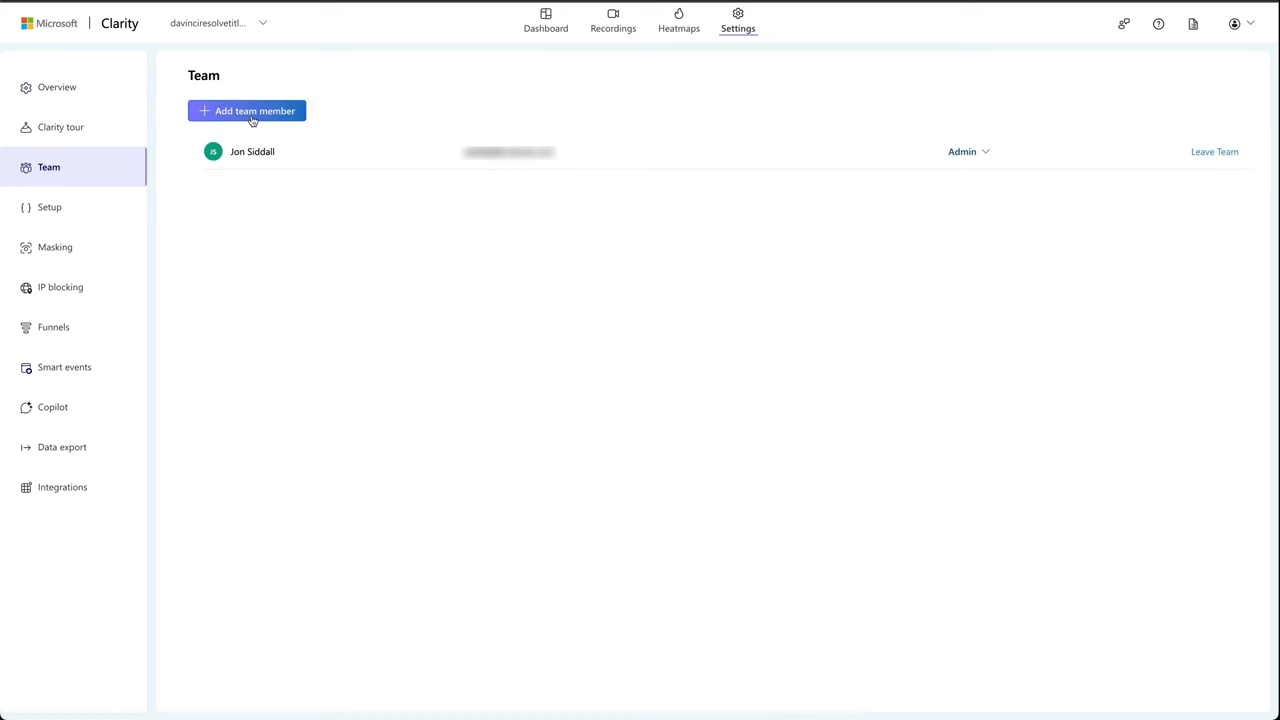
pyautogui.click(60, 287)
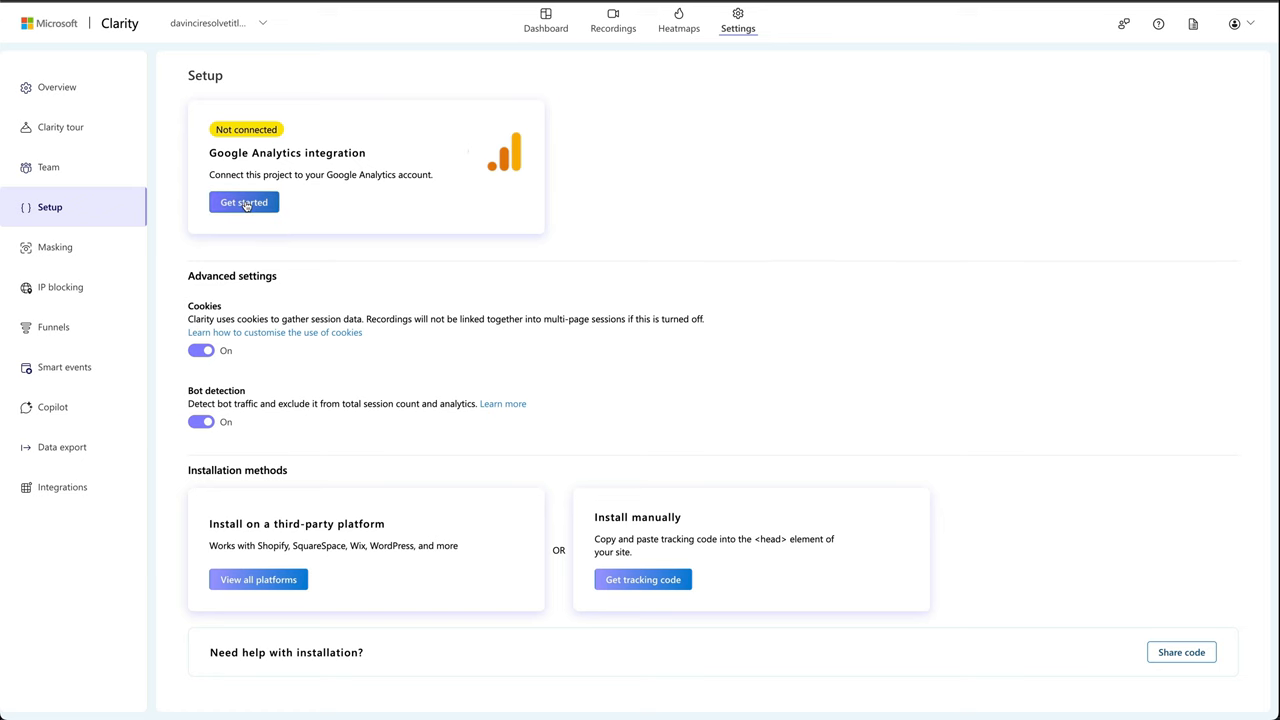
pyautogui.click(244, 202)
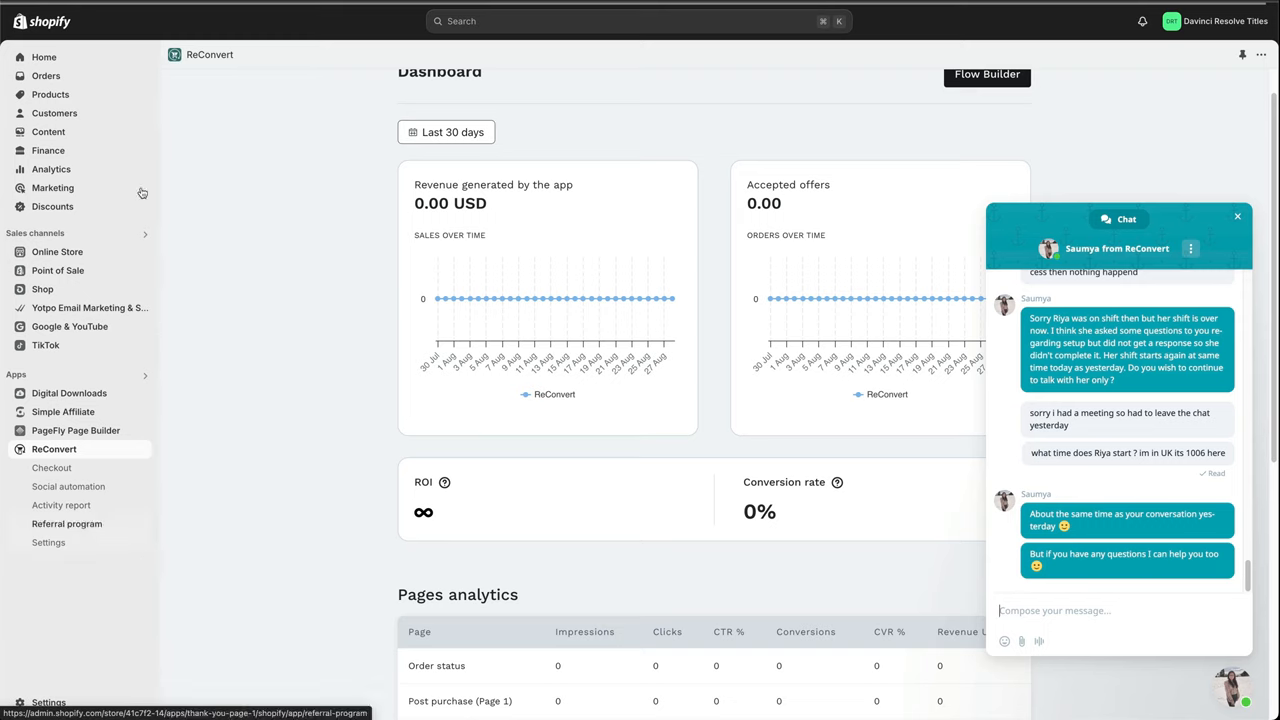
pyautogui.moveTo(143, 193)
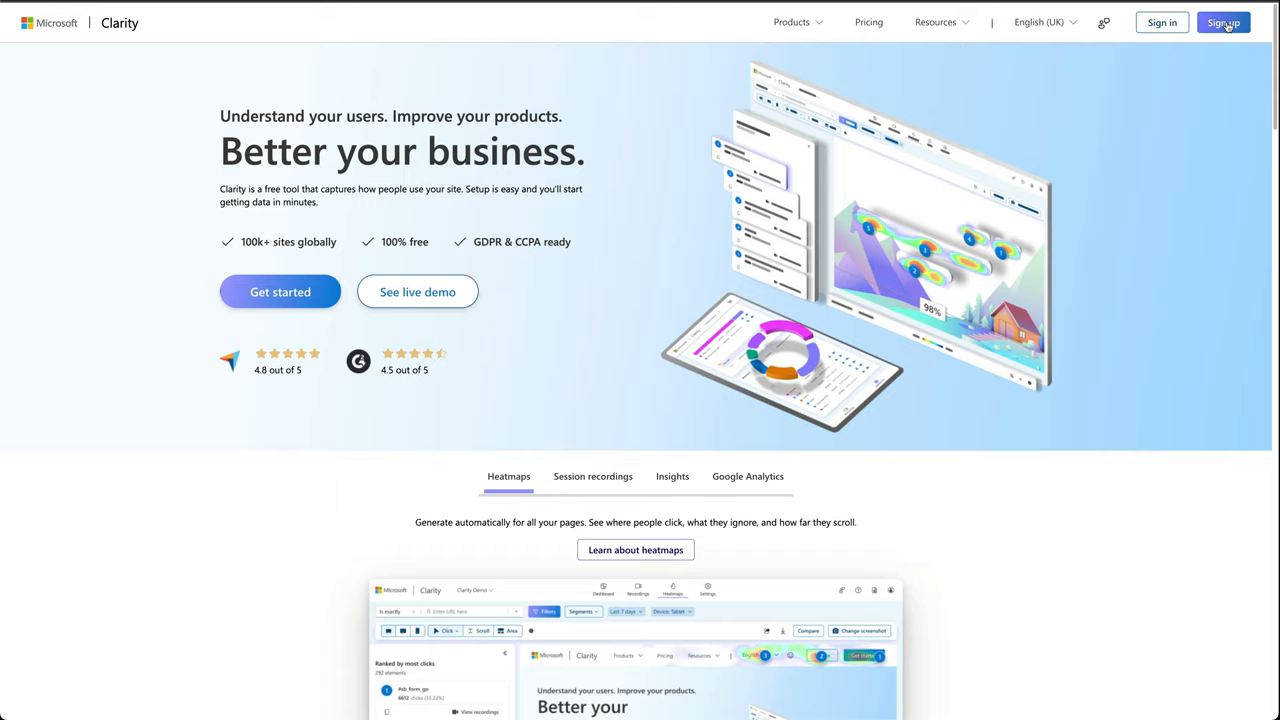
pyautogui.moveTo(1170, 85)
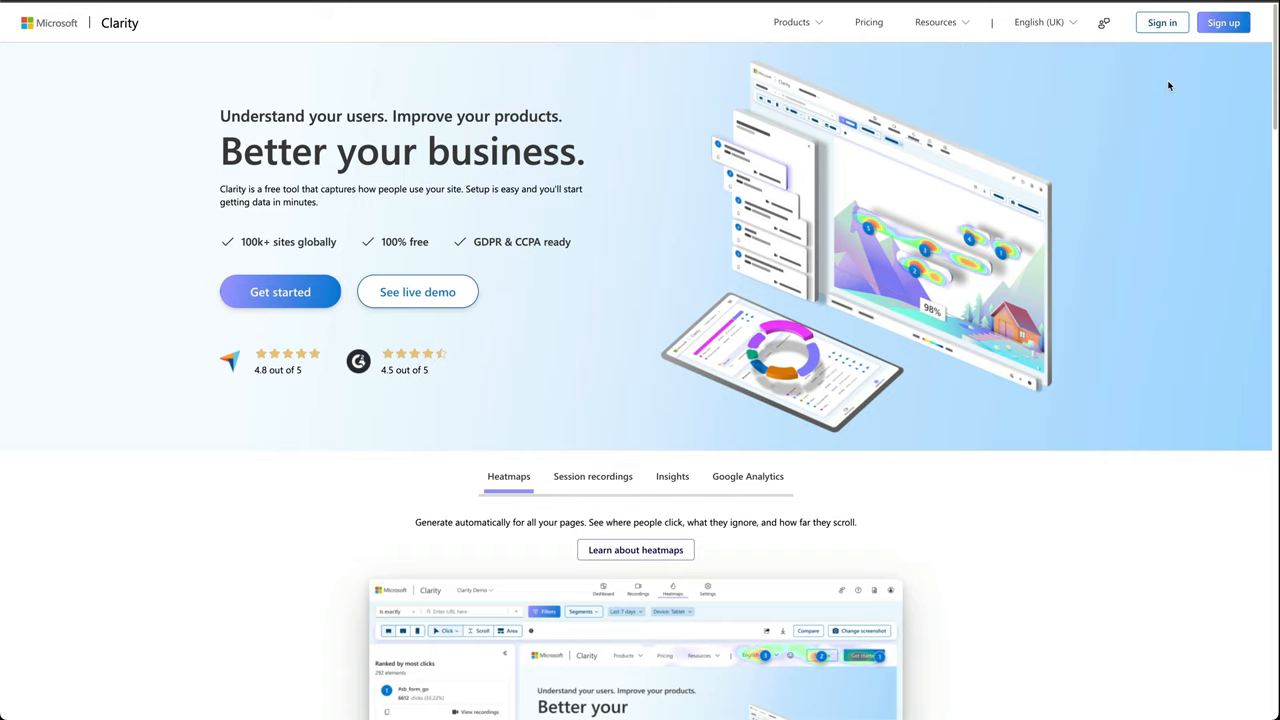
pyautogui.click(1223, 22)
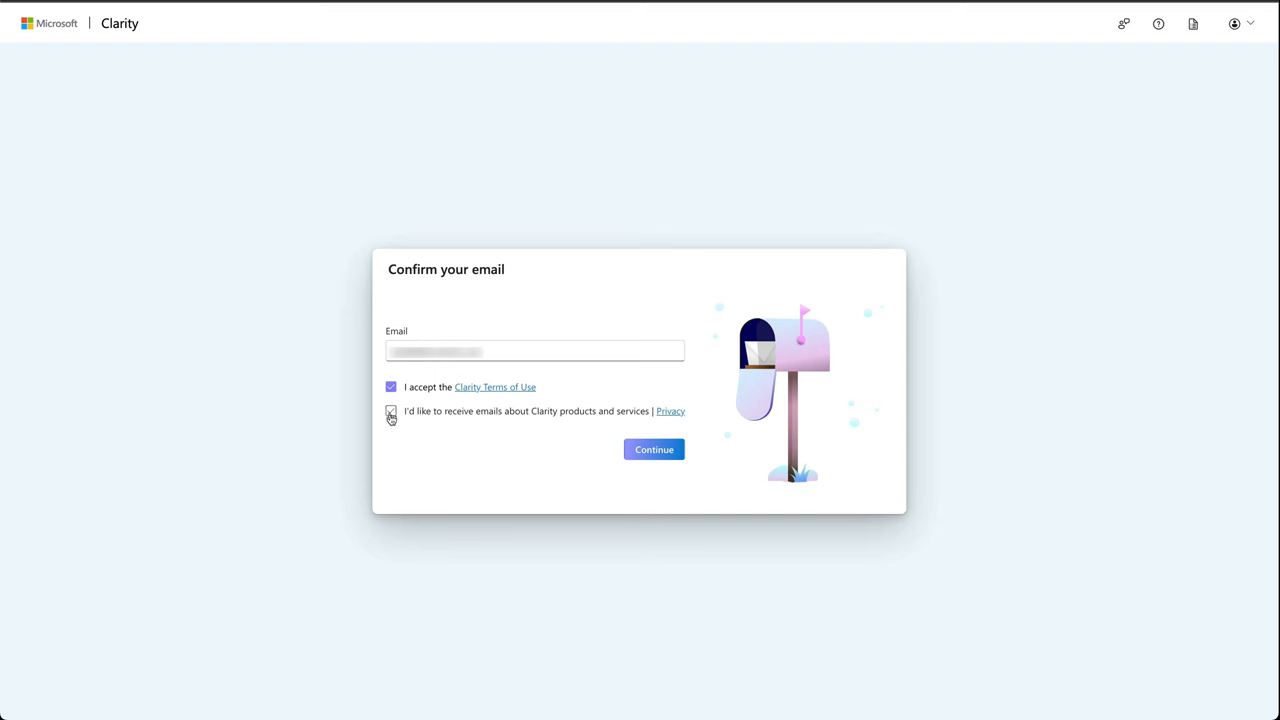
pyautogui.click(653, 449)
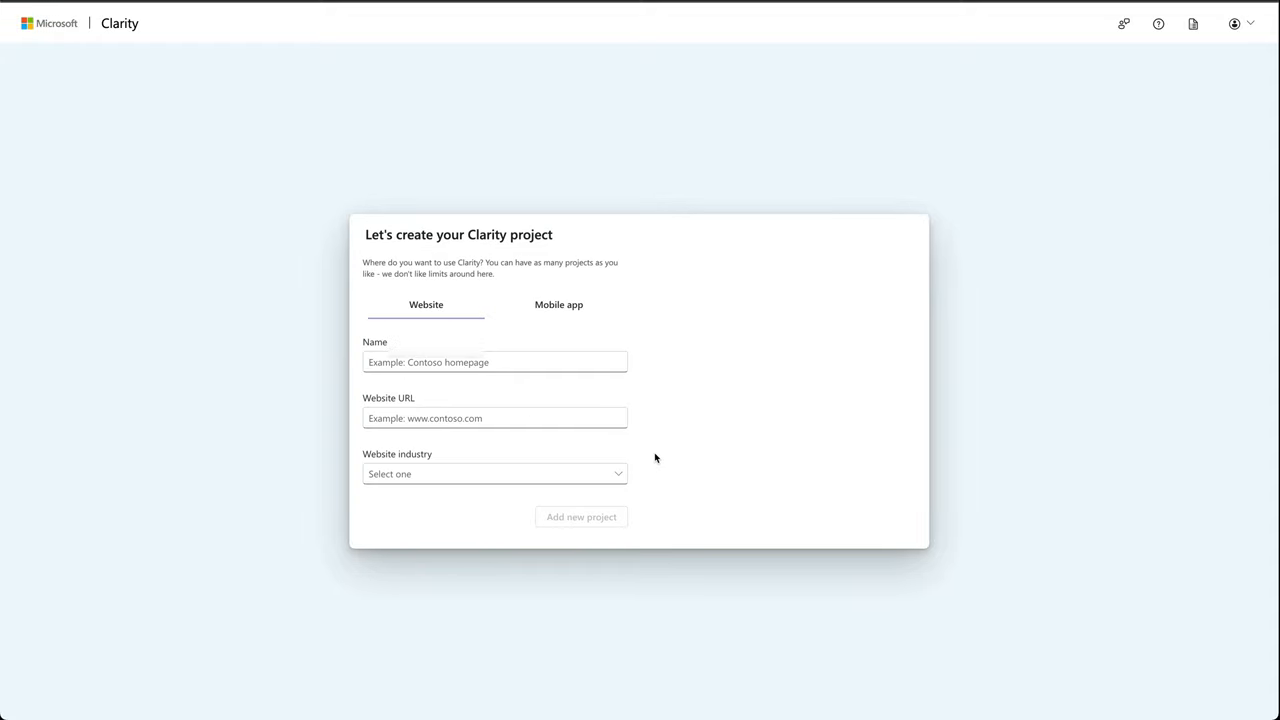
pyautogui.write('https://davinciresolvetitles.com/')
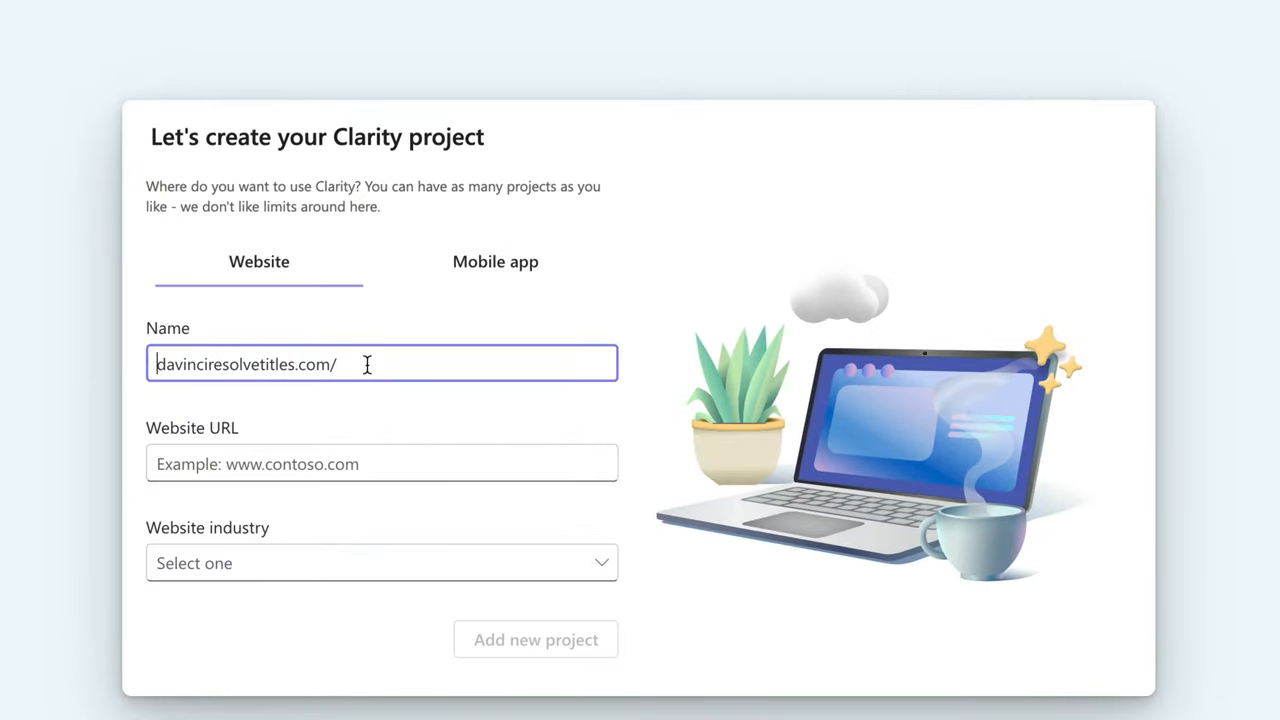
pyautogui.click(381, 463)
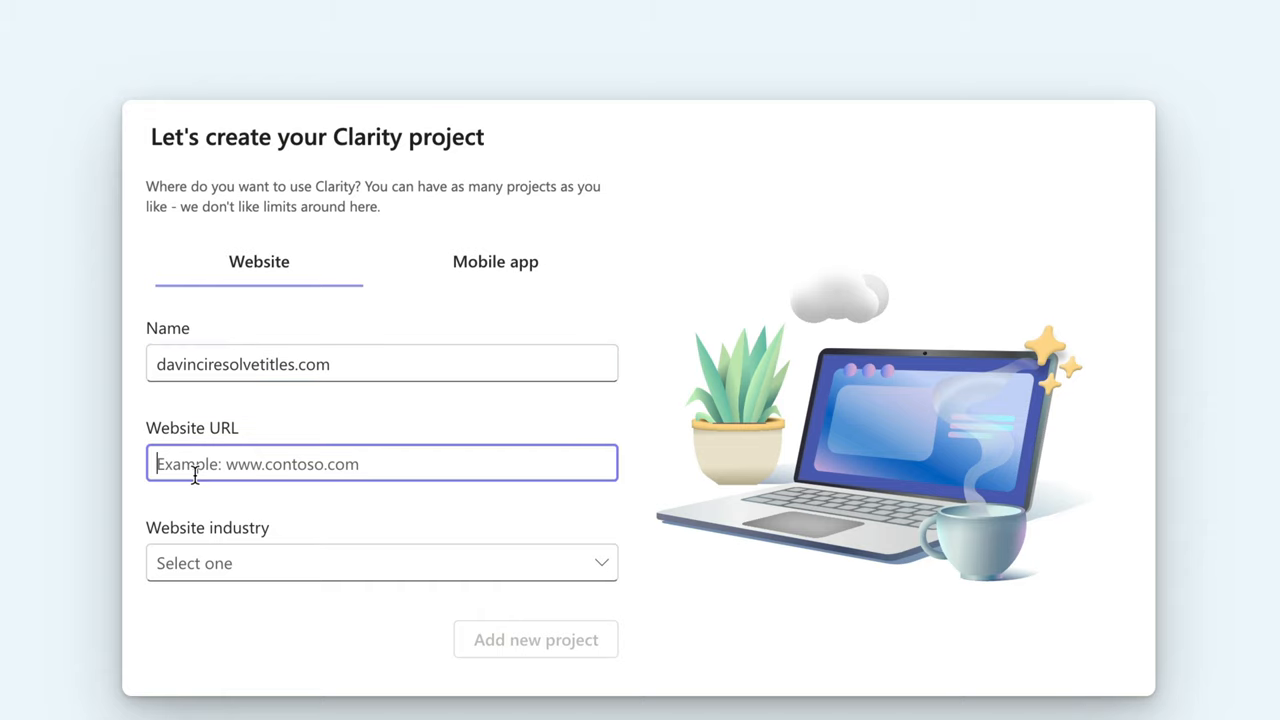
pyautogui.write('https://davinciresolvetitles.com/')
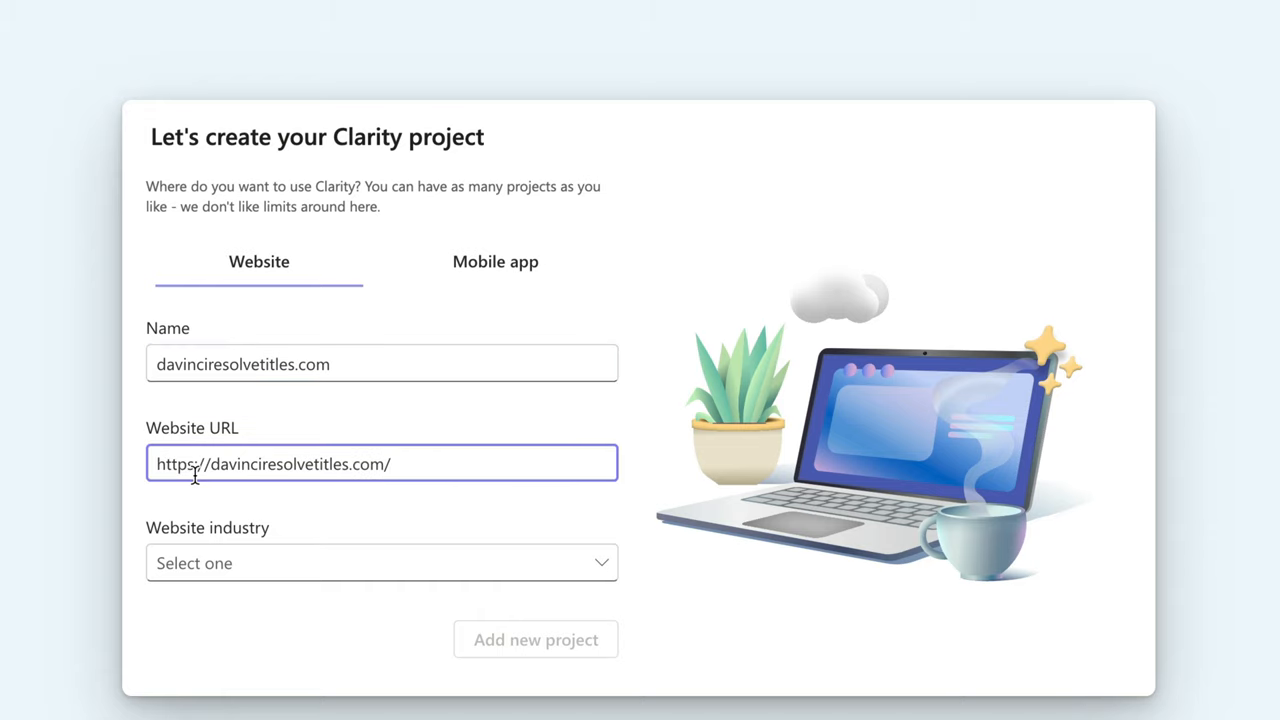
pyautogui.click(381, 562)
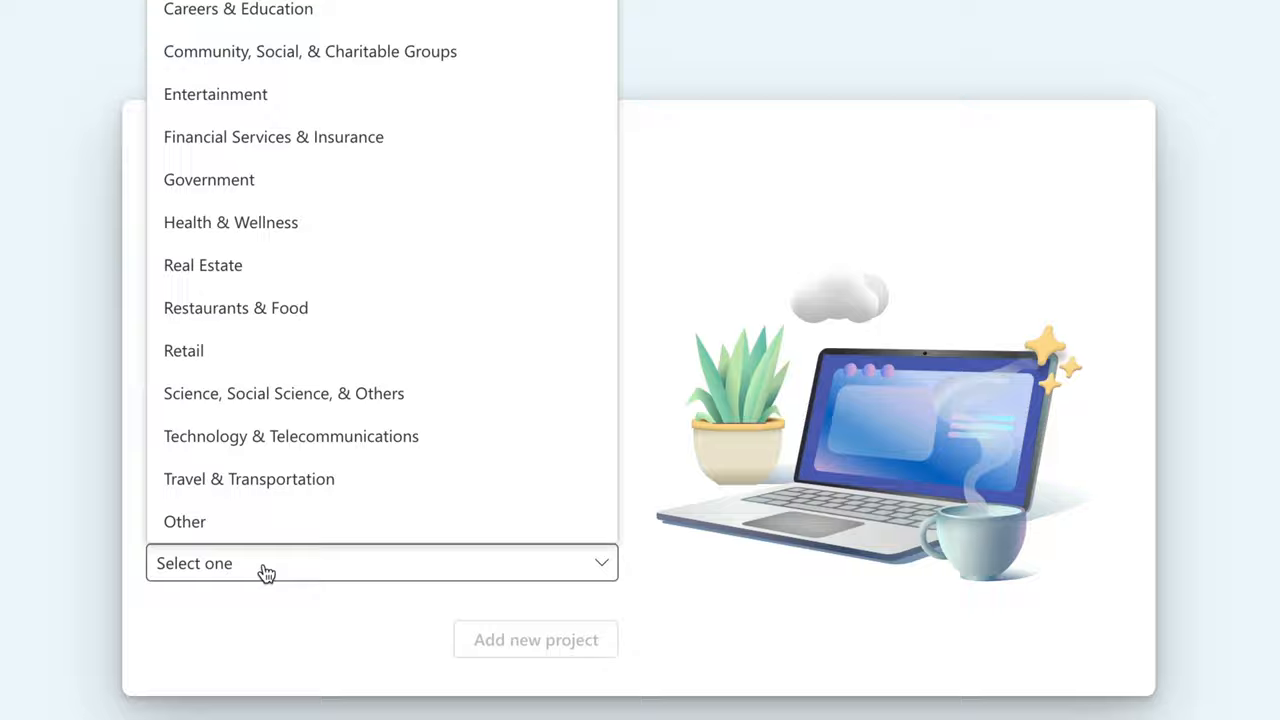
pyautogui.click(291, 436)
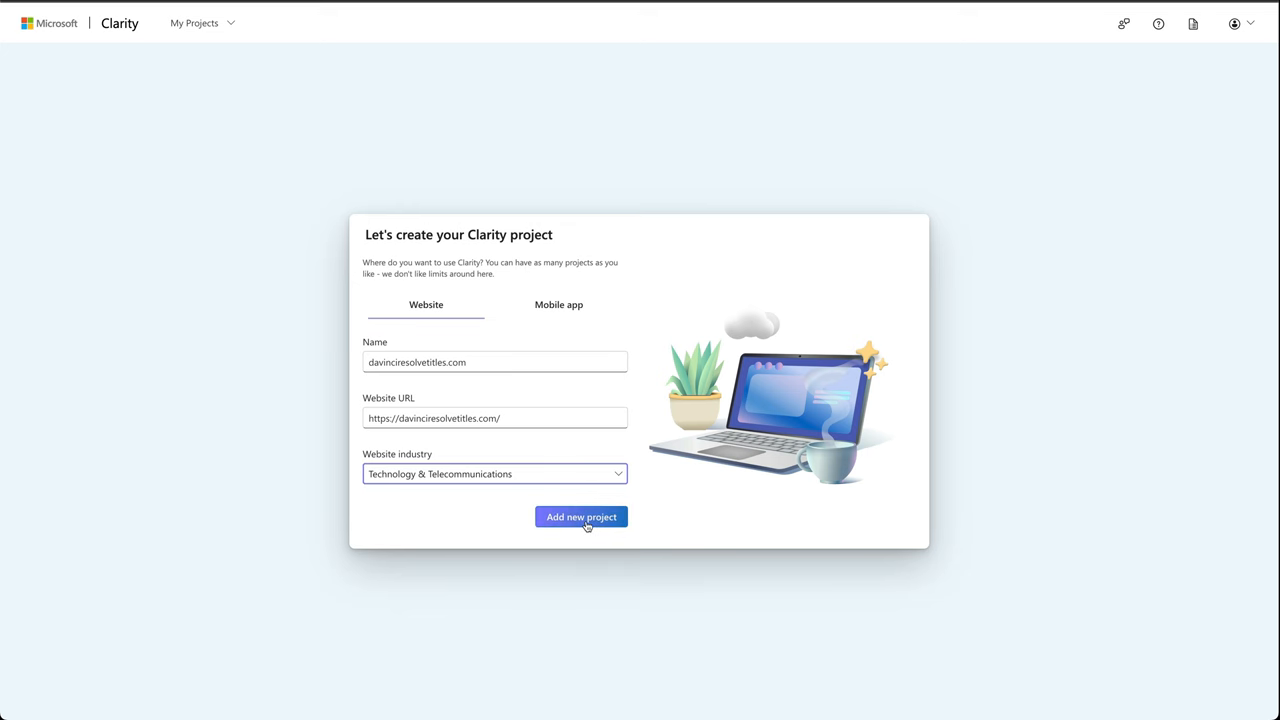
pyautogui.click(581, 517)
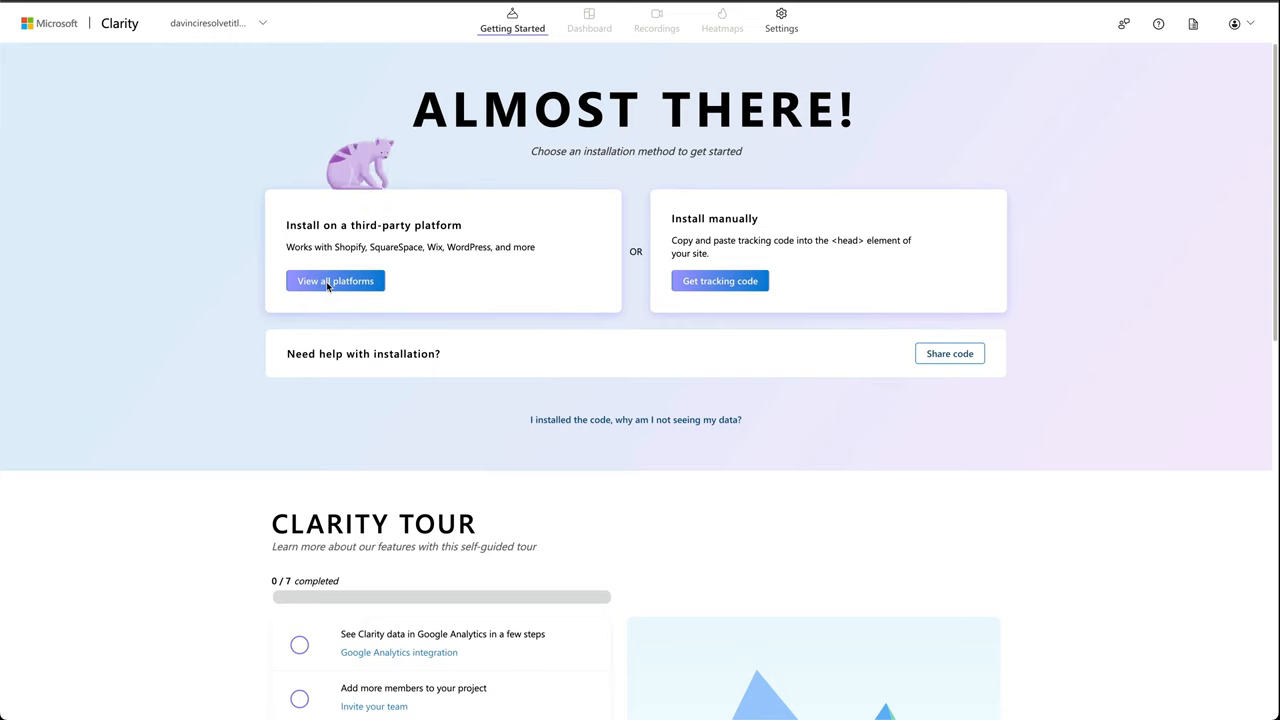
# Step: Choose Shopify from all platforms and scroll through its installation guide
pyautogui.click(335, 280)
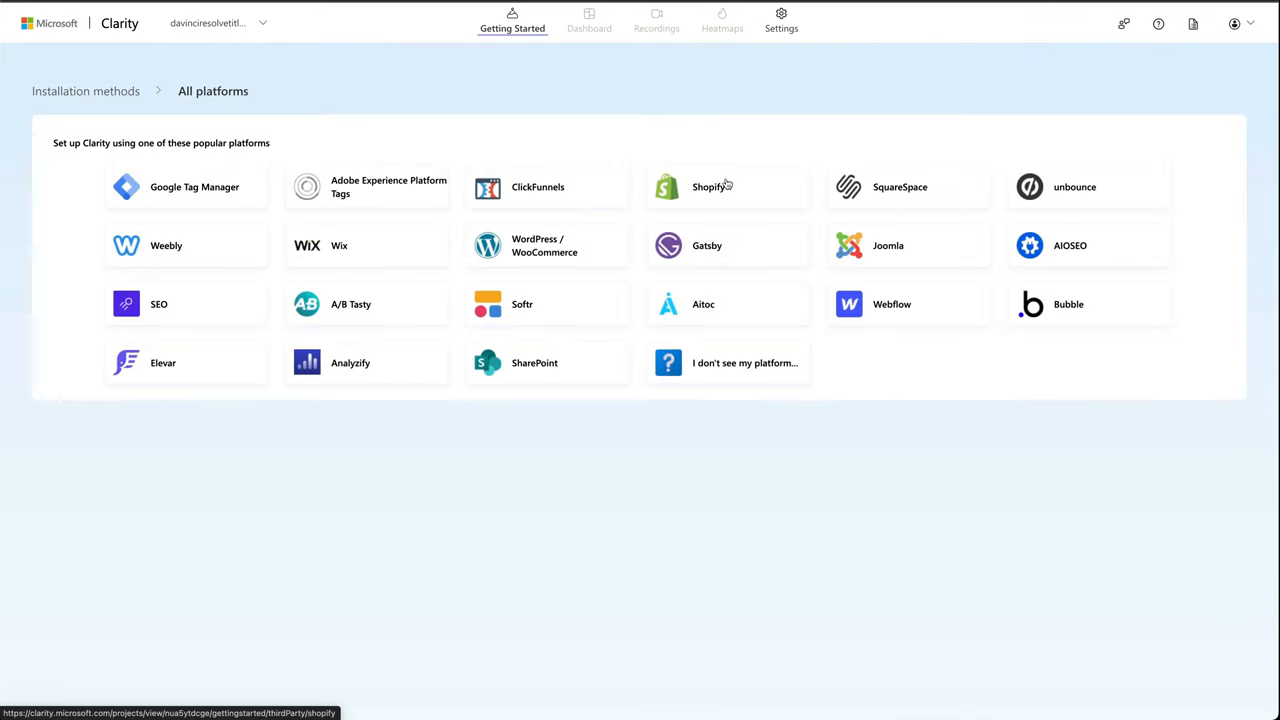
pyautogui.click(708, 187)
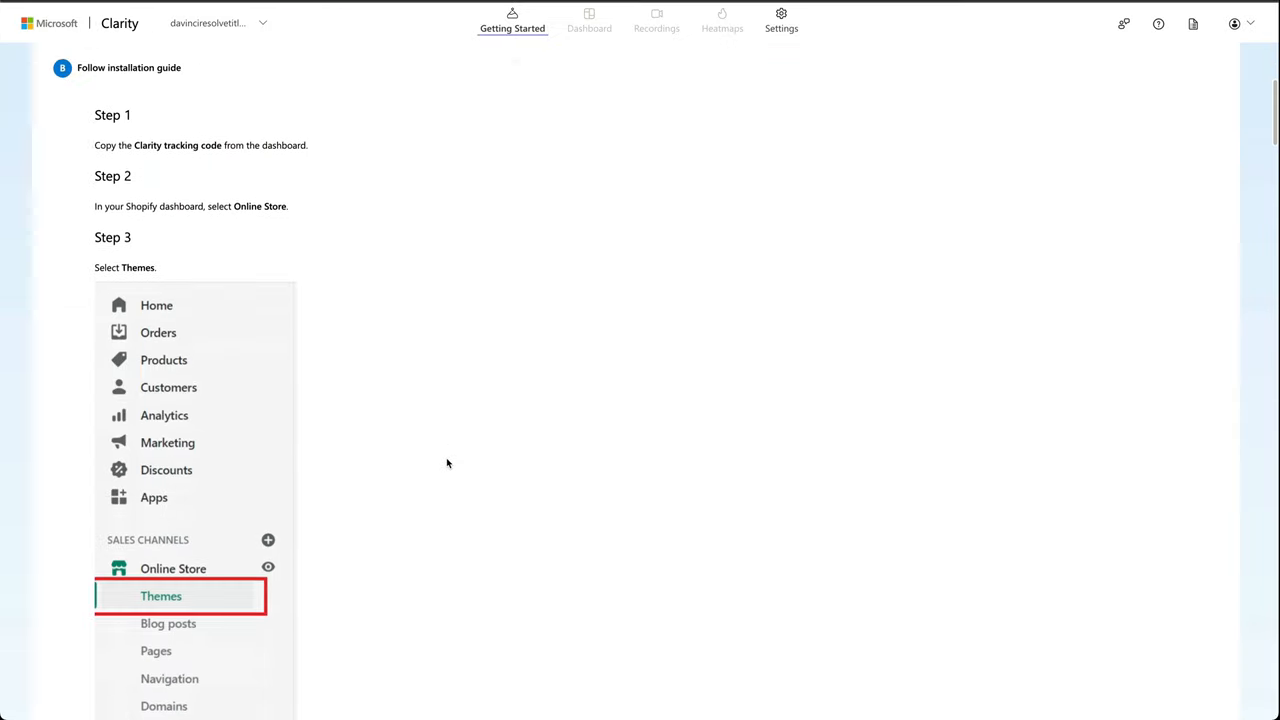
pyautogui.scroll(-3)
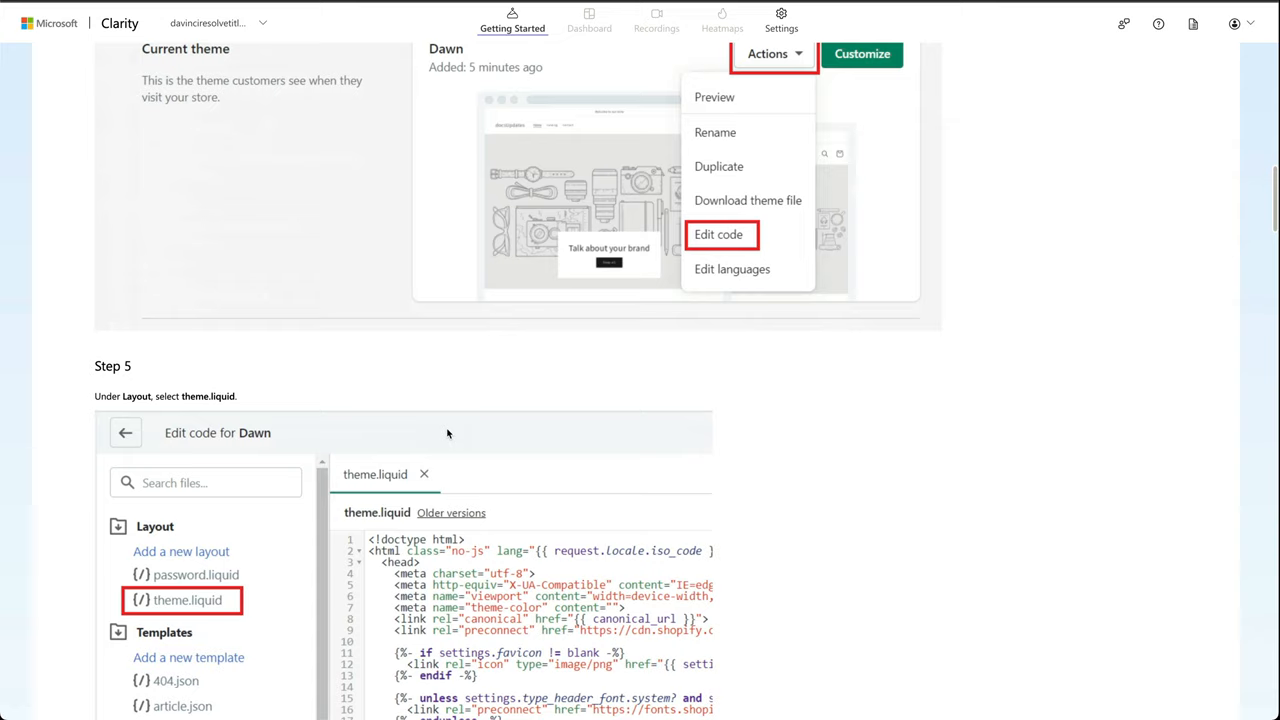
pyautogui.moveTo(440, 430)
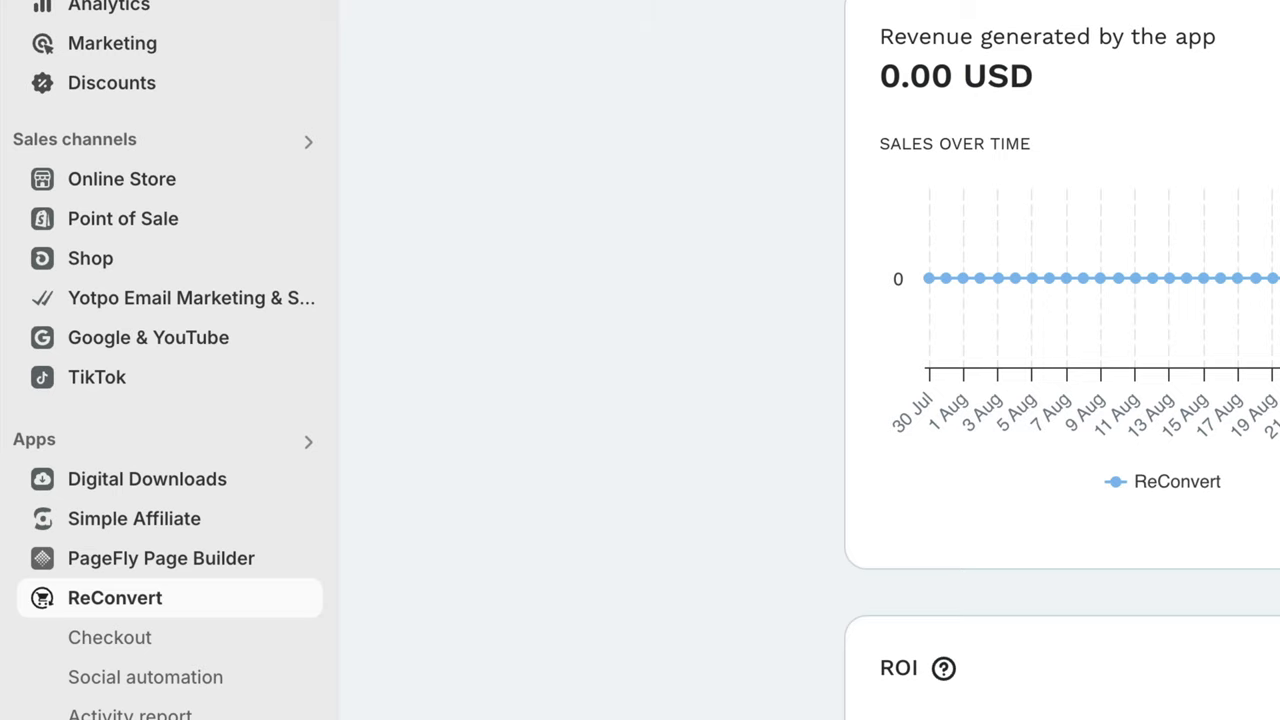
# Step: Go to Online Store > Themes and show the Dawn theme's actions menu
pyautogui.click(121, 179)
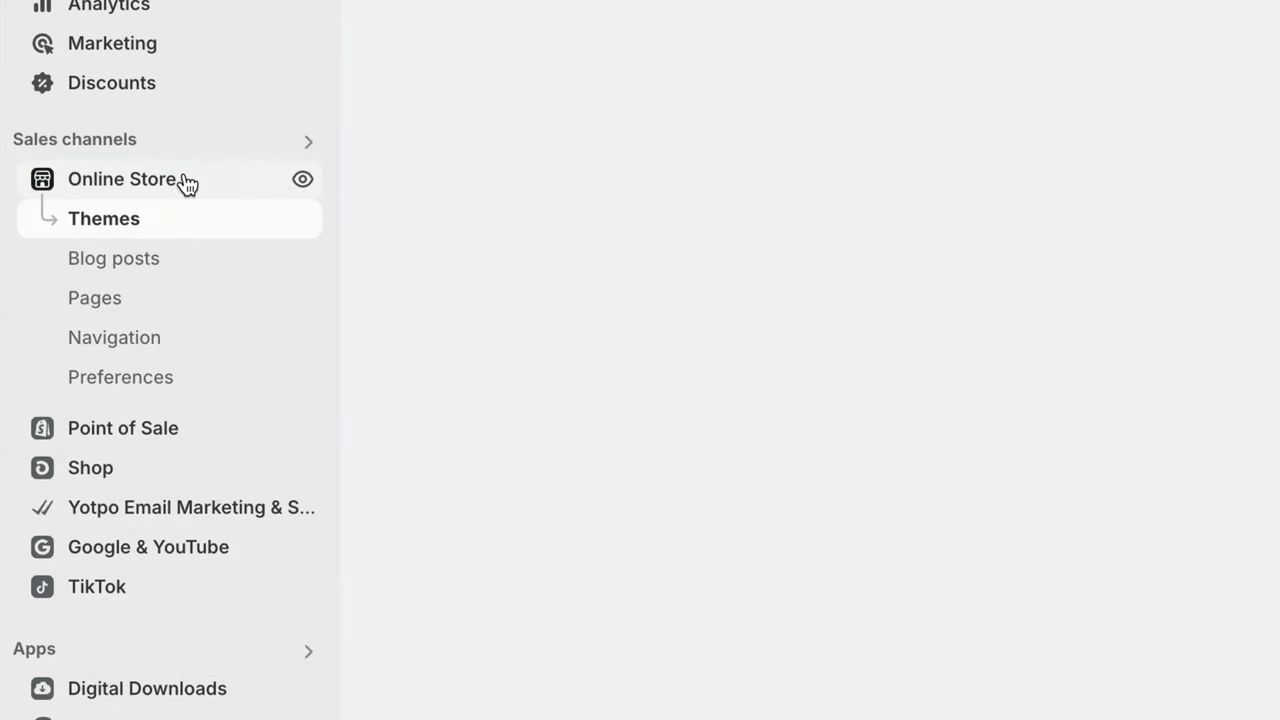
pyautogui.click(104, 218)
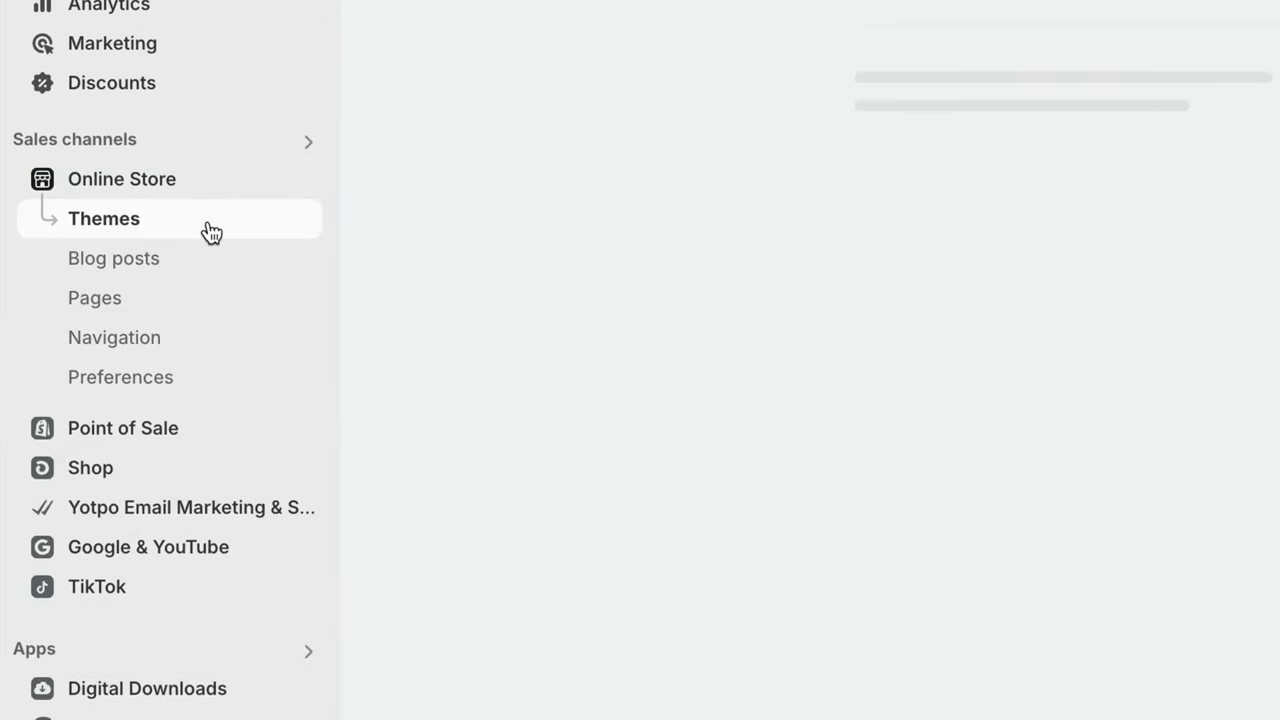
pyautogui.click(103, 218)
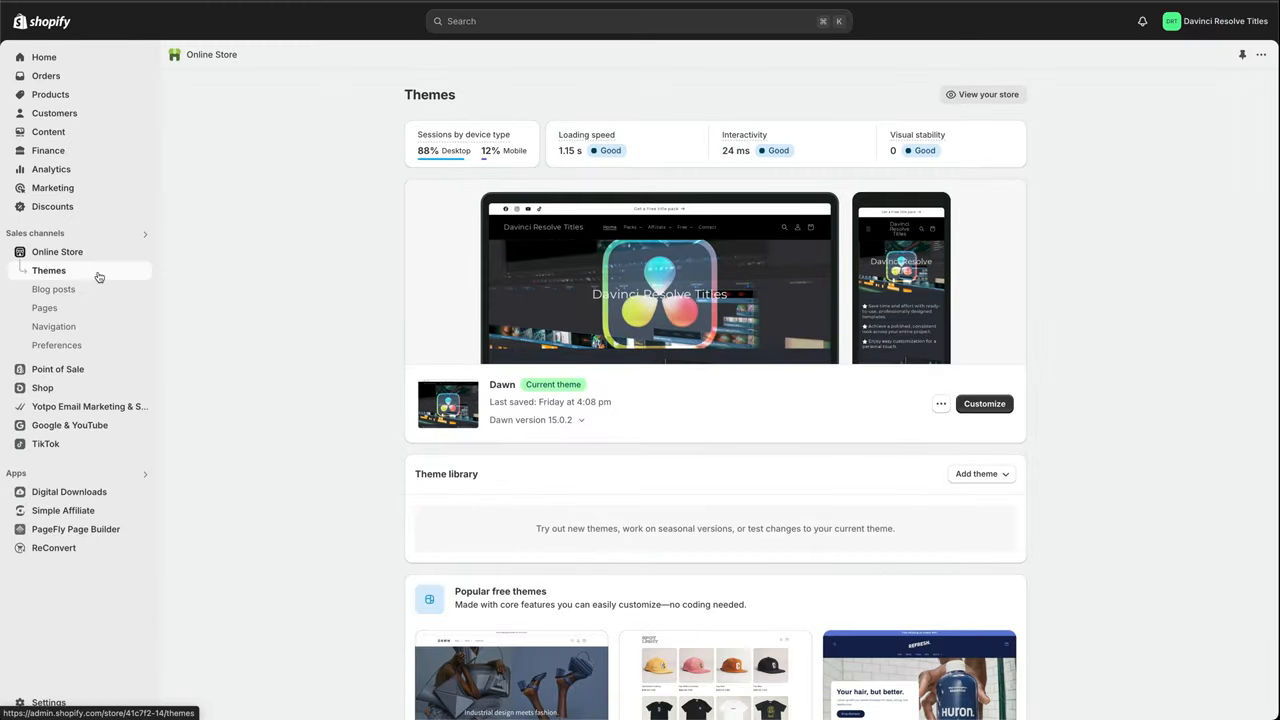
pyautogui.click(940, 403)
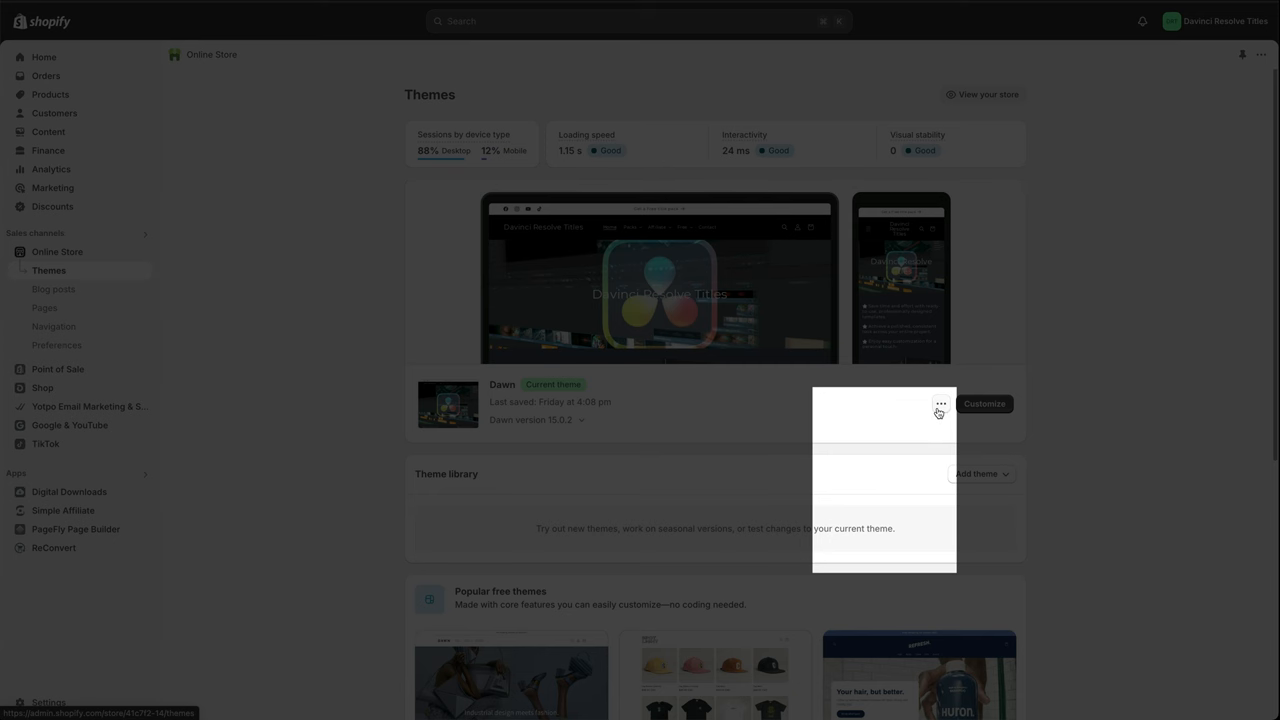
pyautogui.click(940, 404)
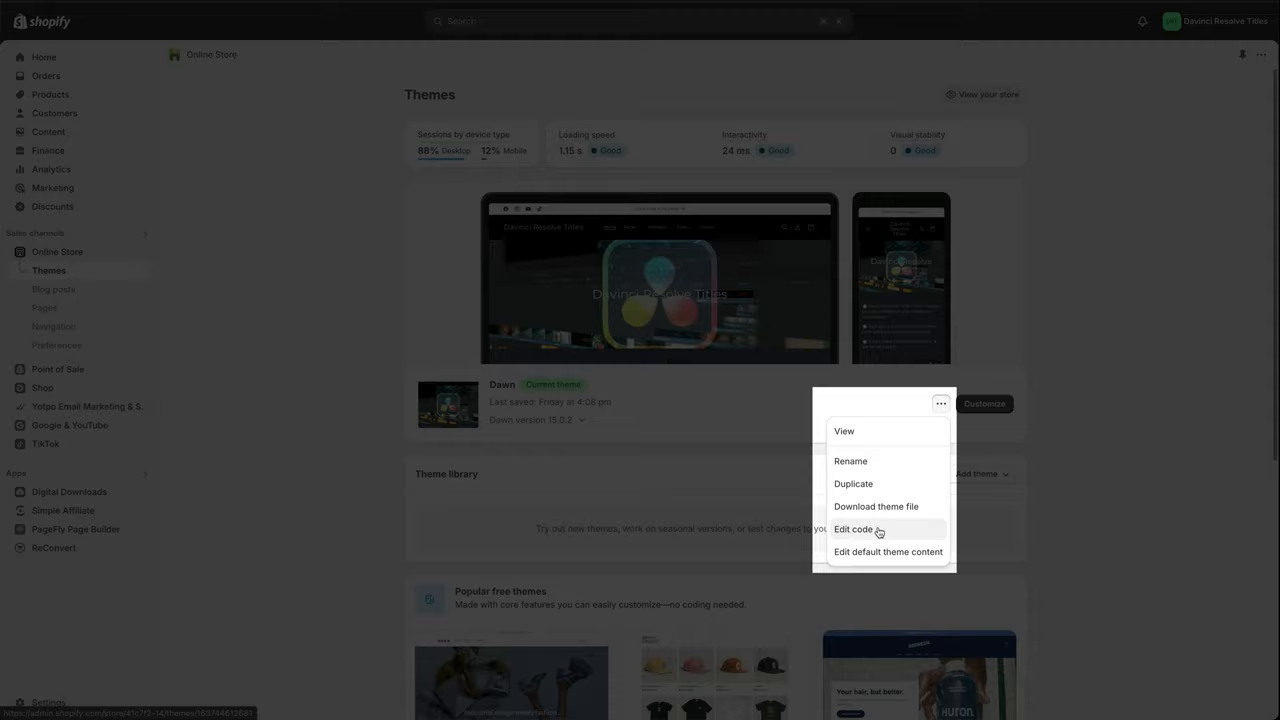
# Step: Edit the Dawn theme's code and load the theme.liquid layout file
pyautogui.click(853, 529)
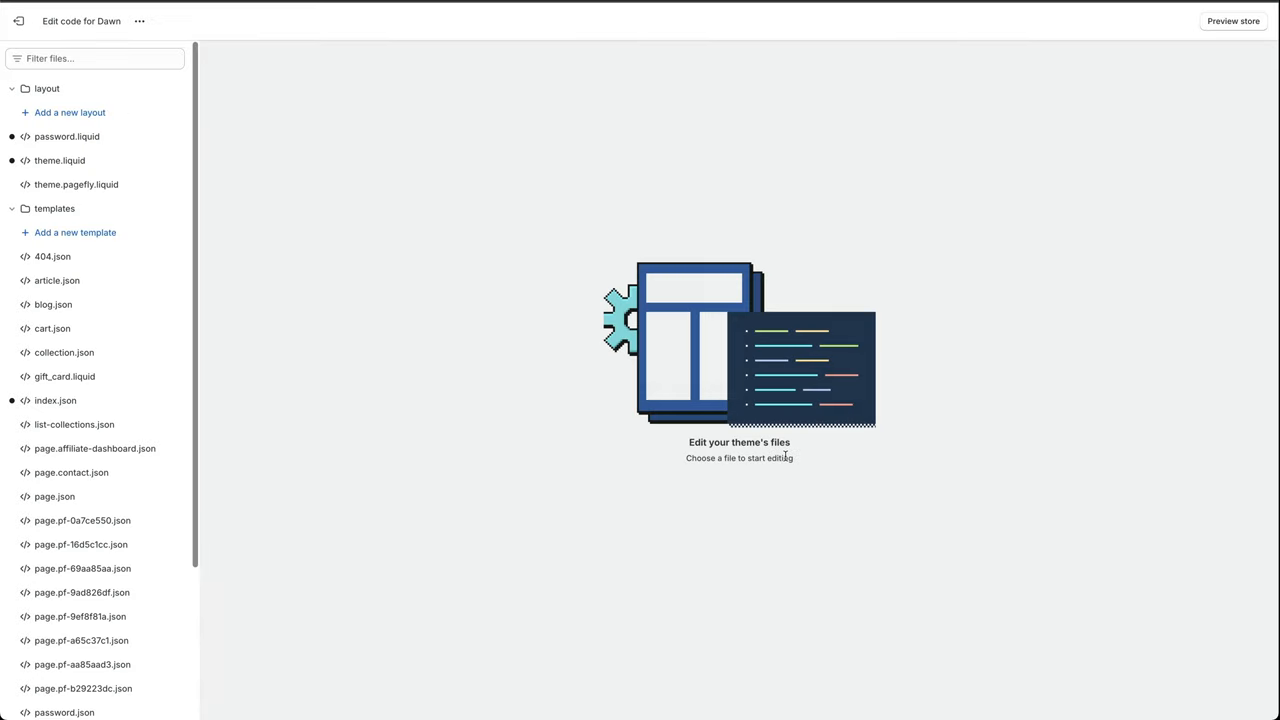
pyautogui.moveTo(573, 390)
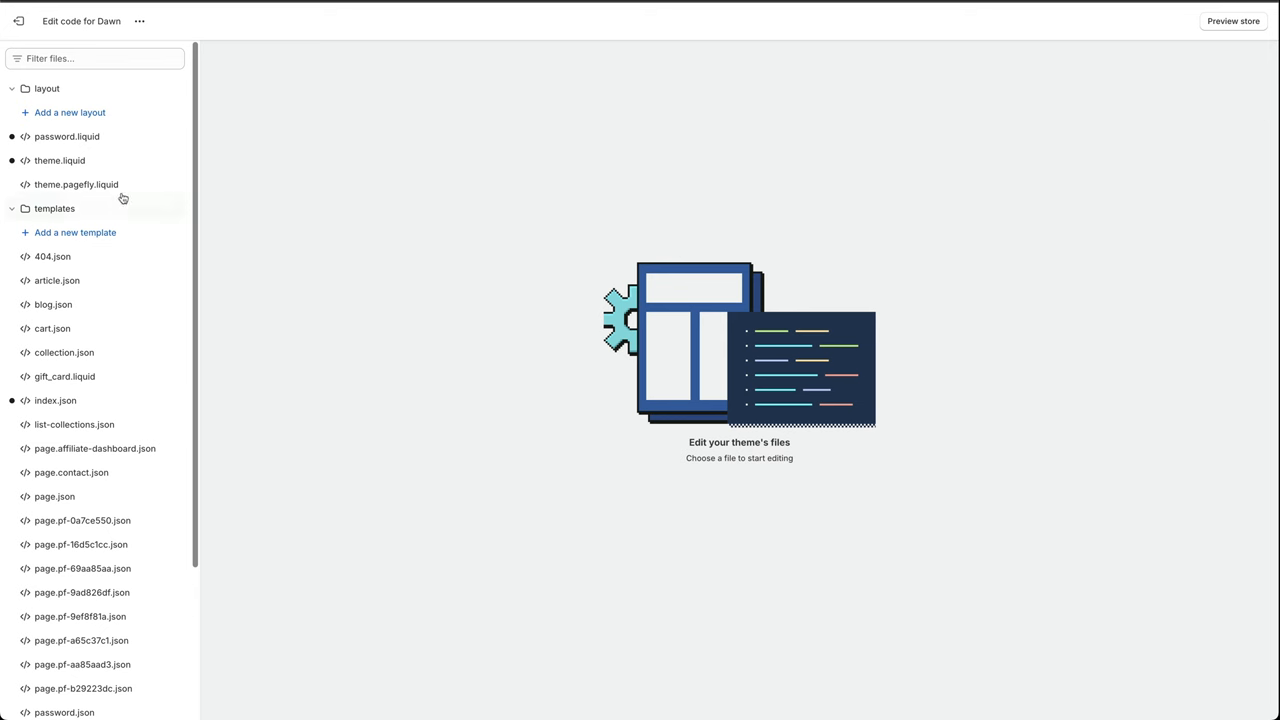
pyautogui.click(60, 160)
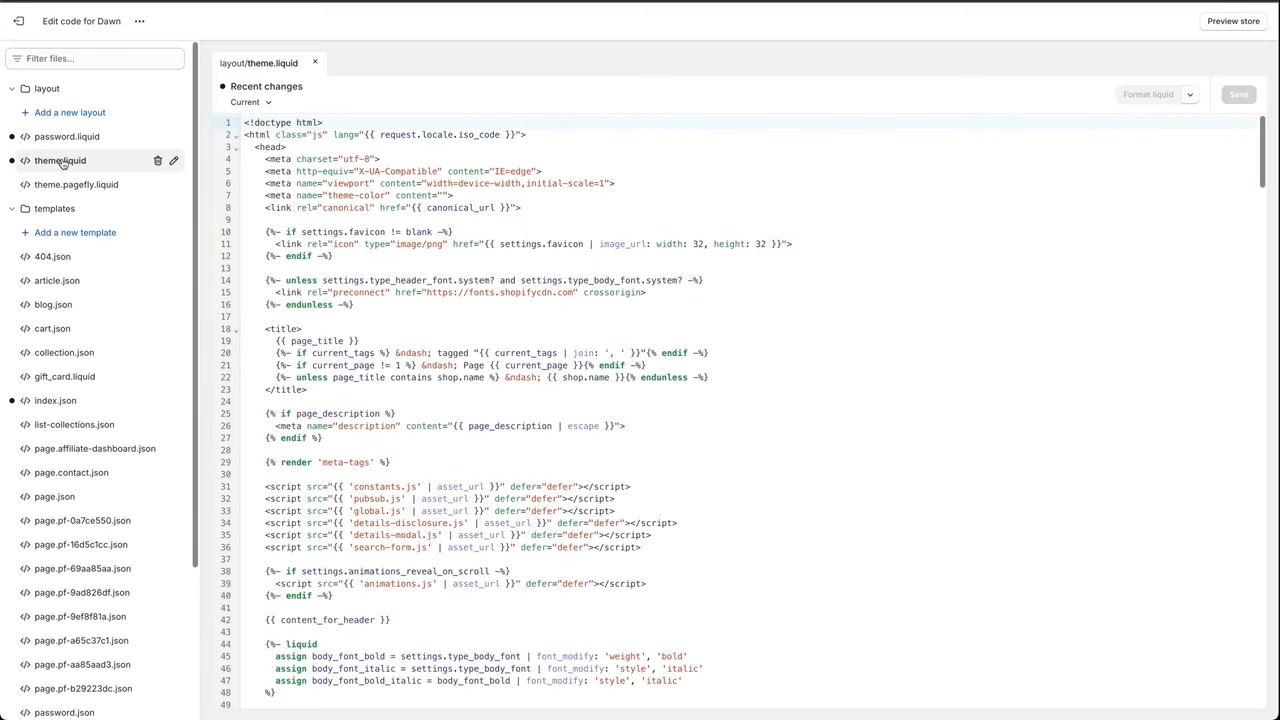
pyautogui.click(290, 146)
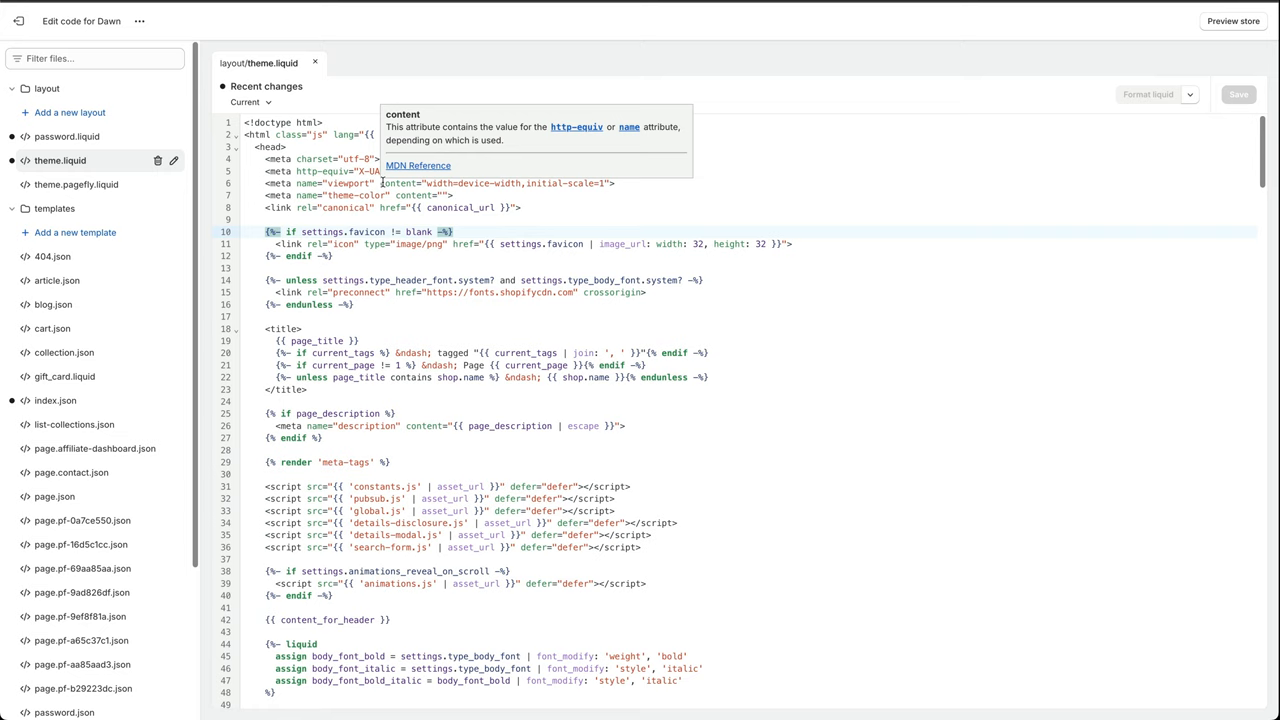
# Step: Find </head> in theme.liquid, insert the Clarity script above it, and save
pyautogui.press('Ctrl+f')
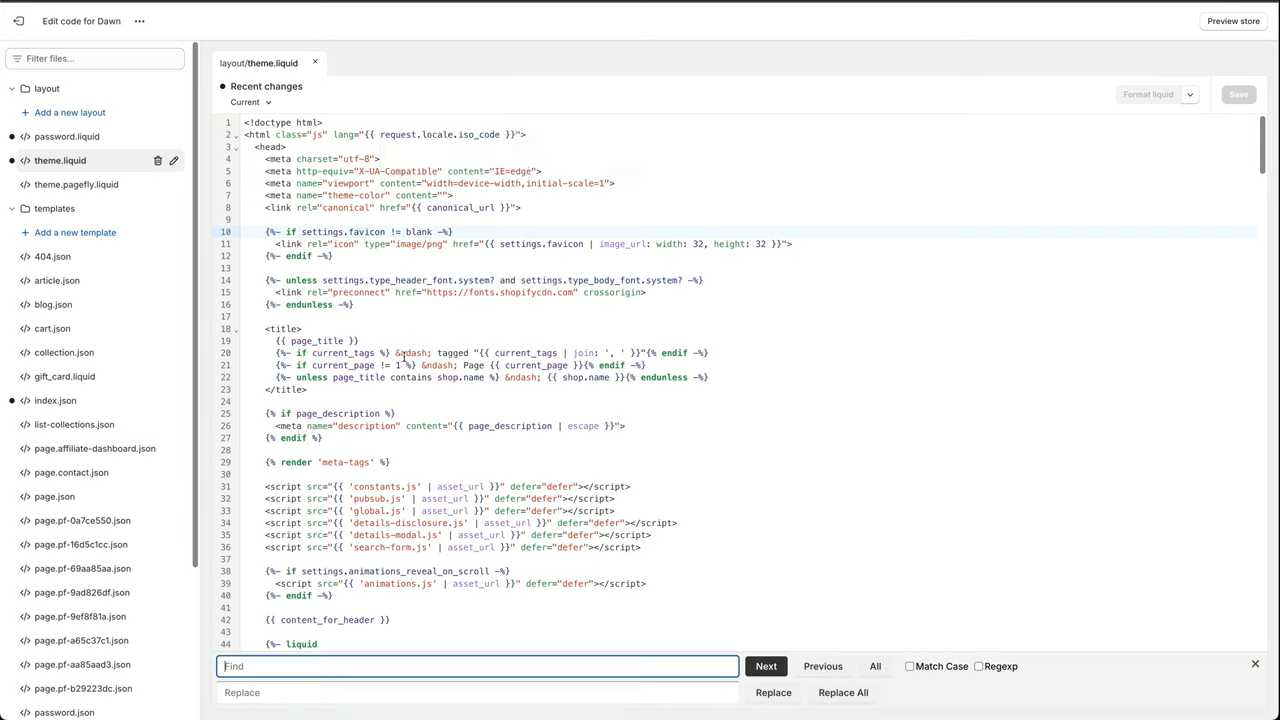
pyautogui.write('</head>')
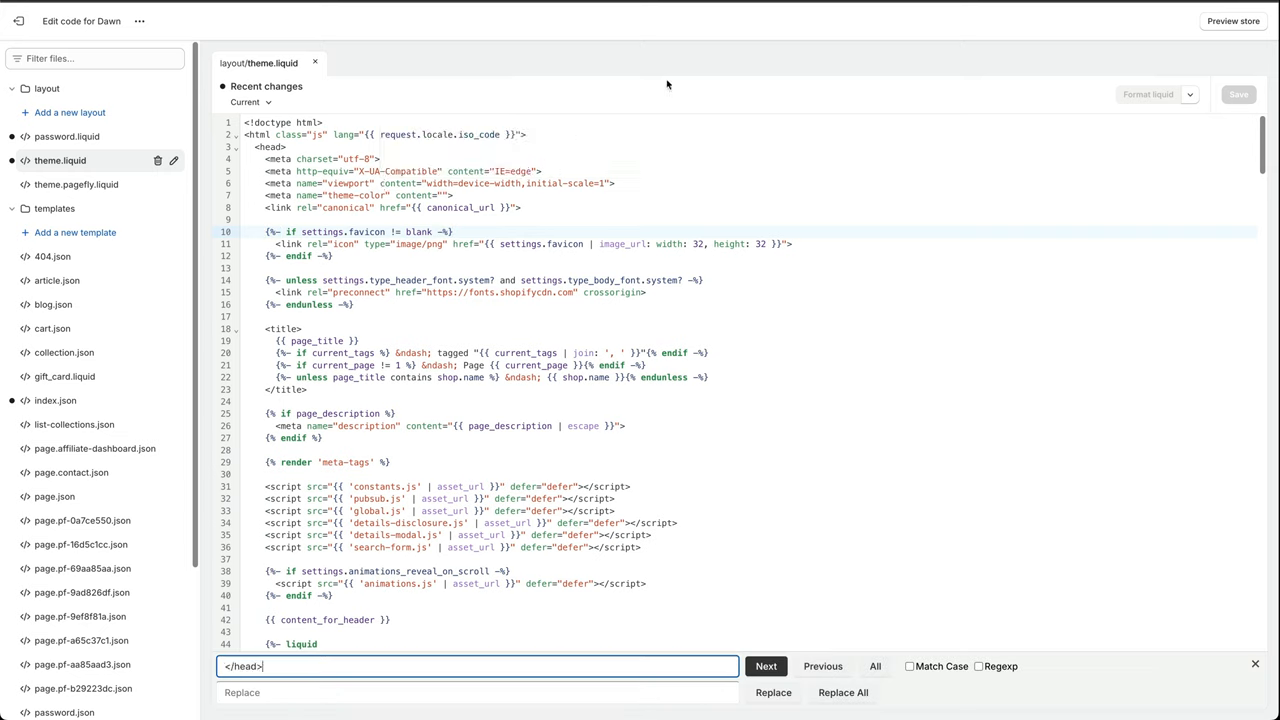
pyautogui.click(766, 666)
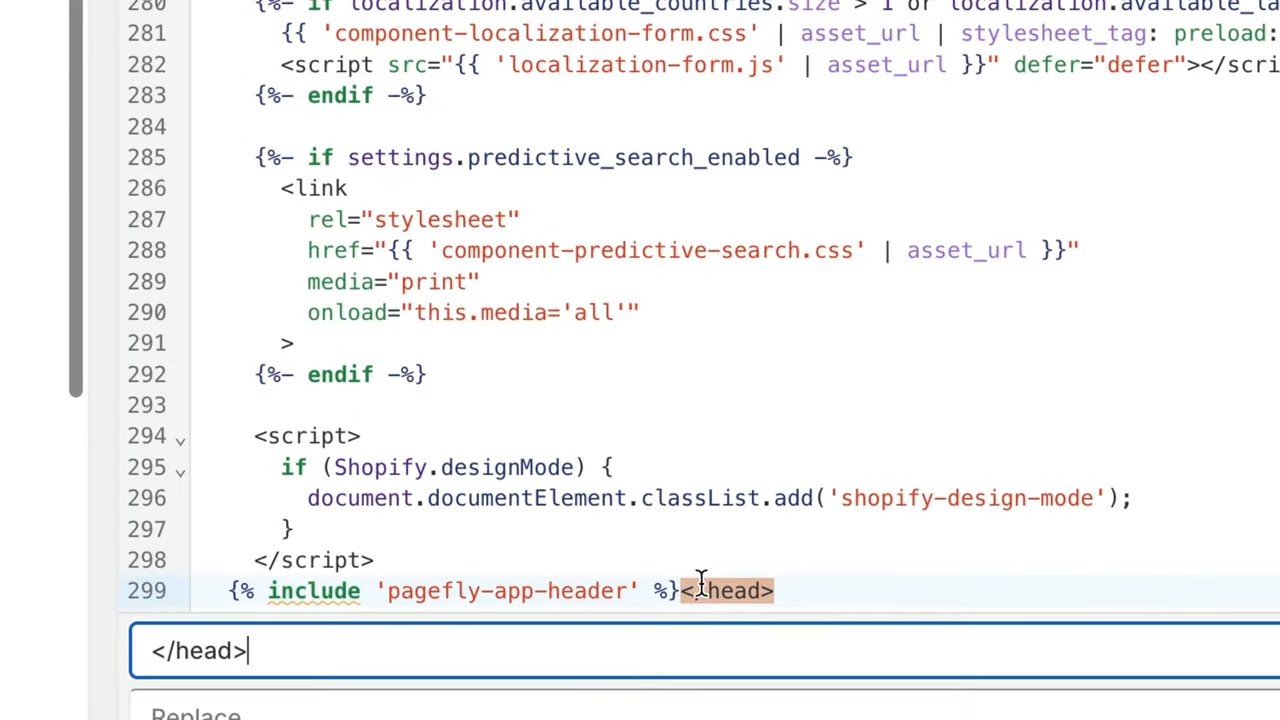
pyautogui.moveTo(510, 585)
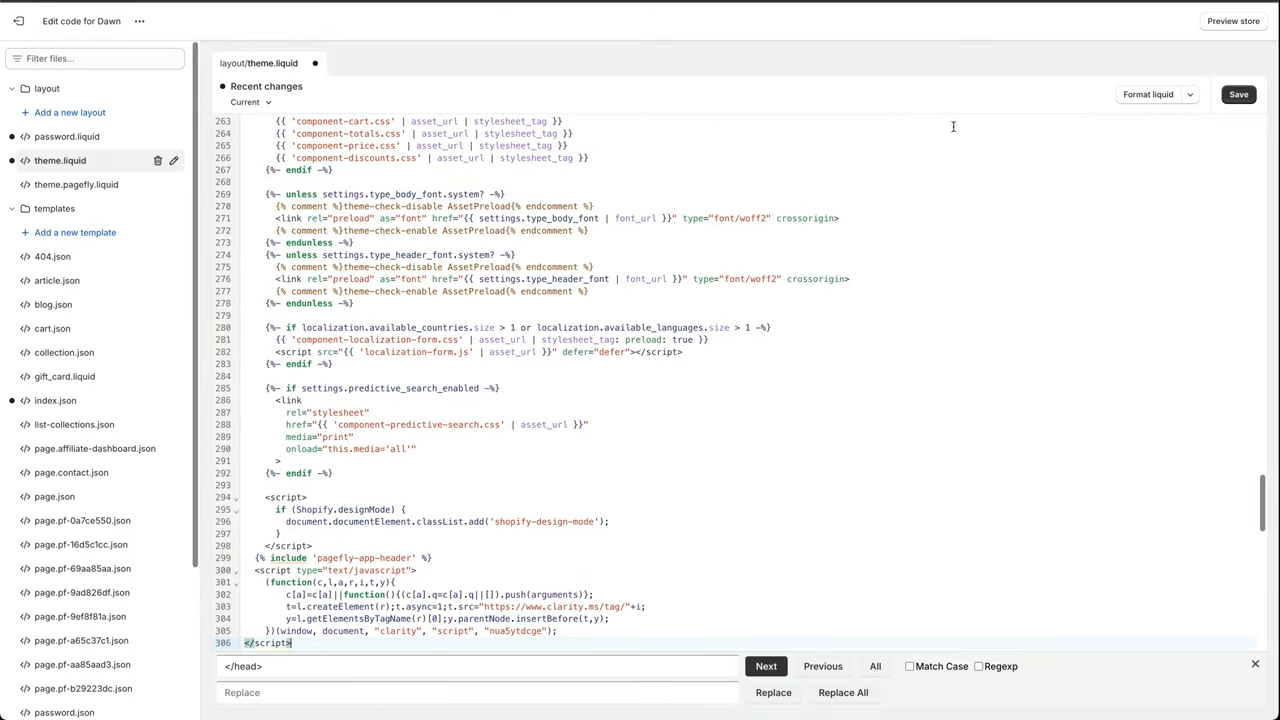
pyautogui.click(1238, 94)
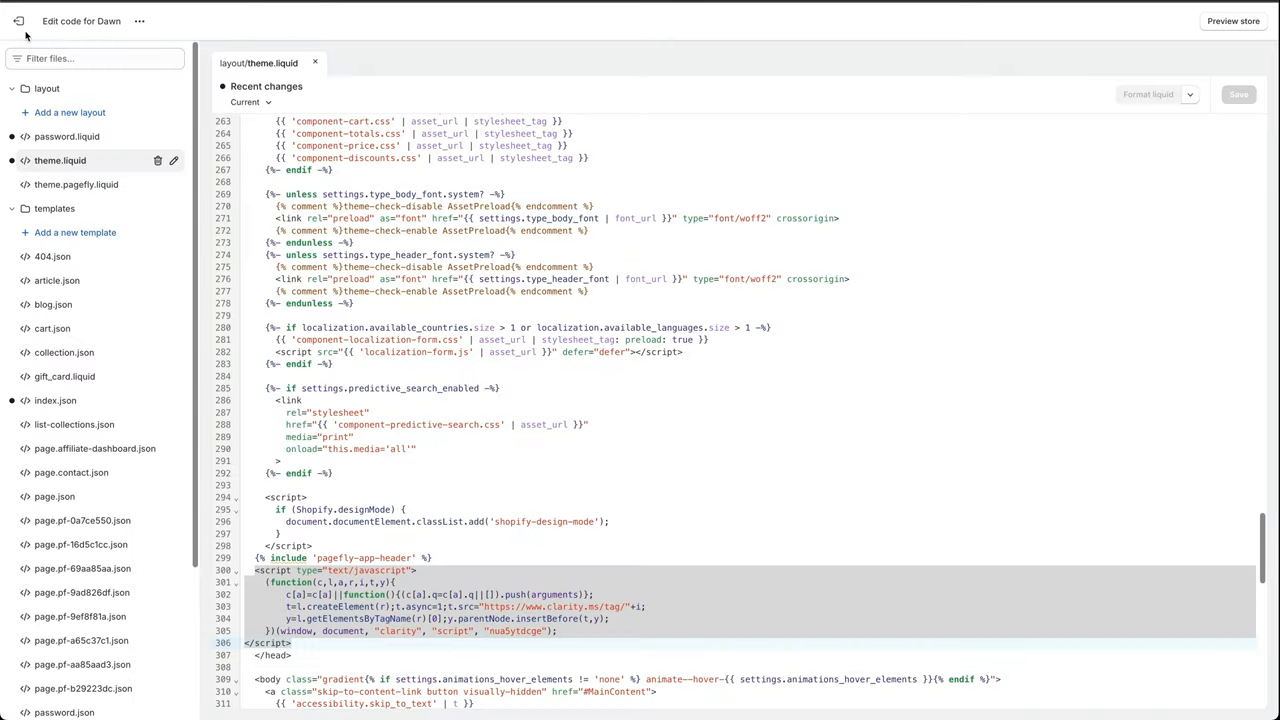
# Step: Leave the code editor and go to Settings > Checkout
pyautogui.click(18, 21)
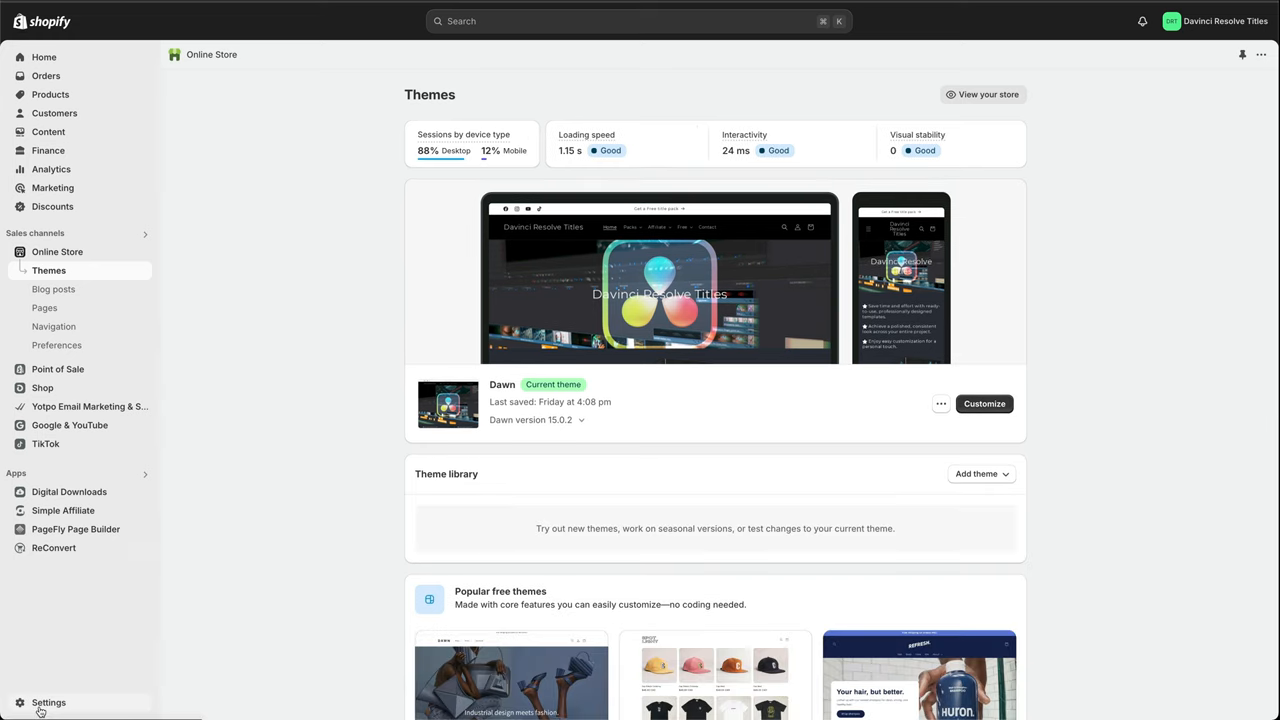
pyautogui.click(48, 702)
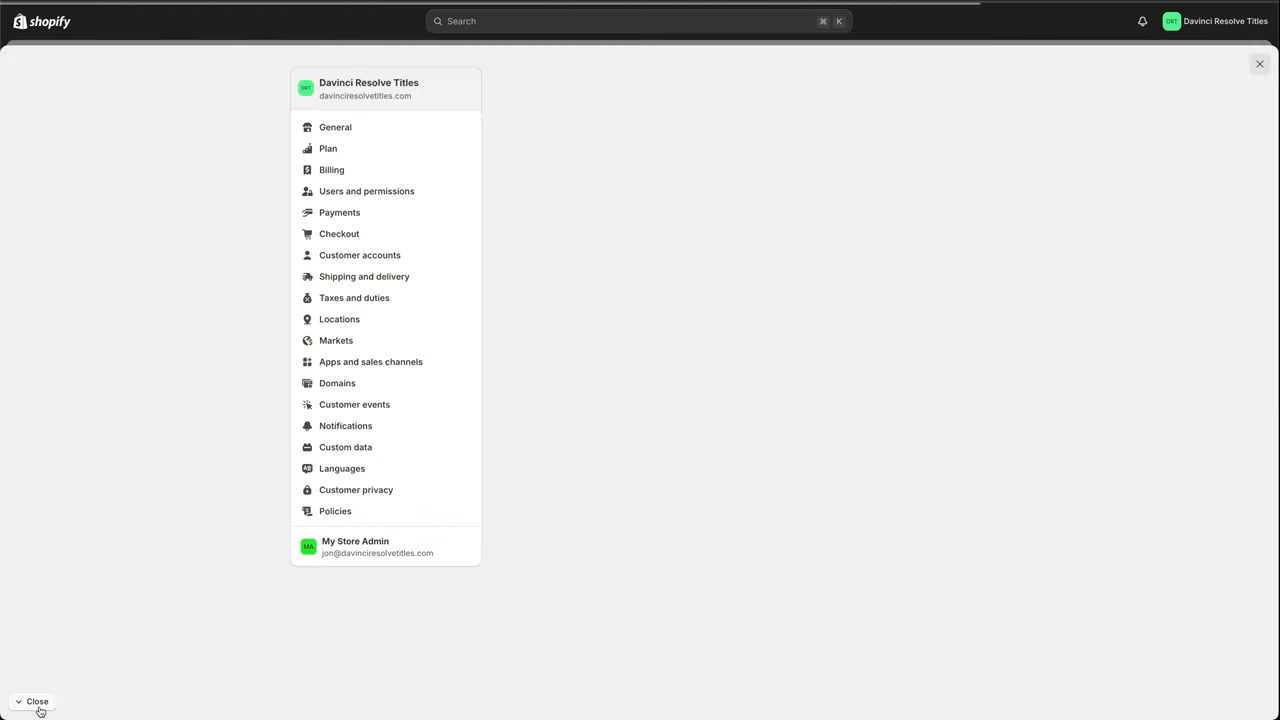
pyautogui.click(339, 233)
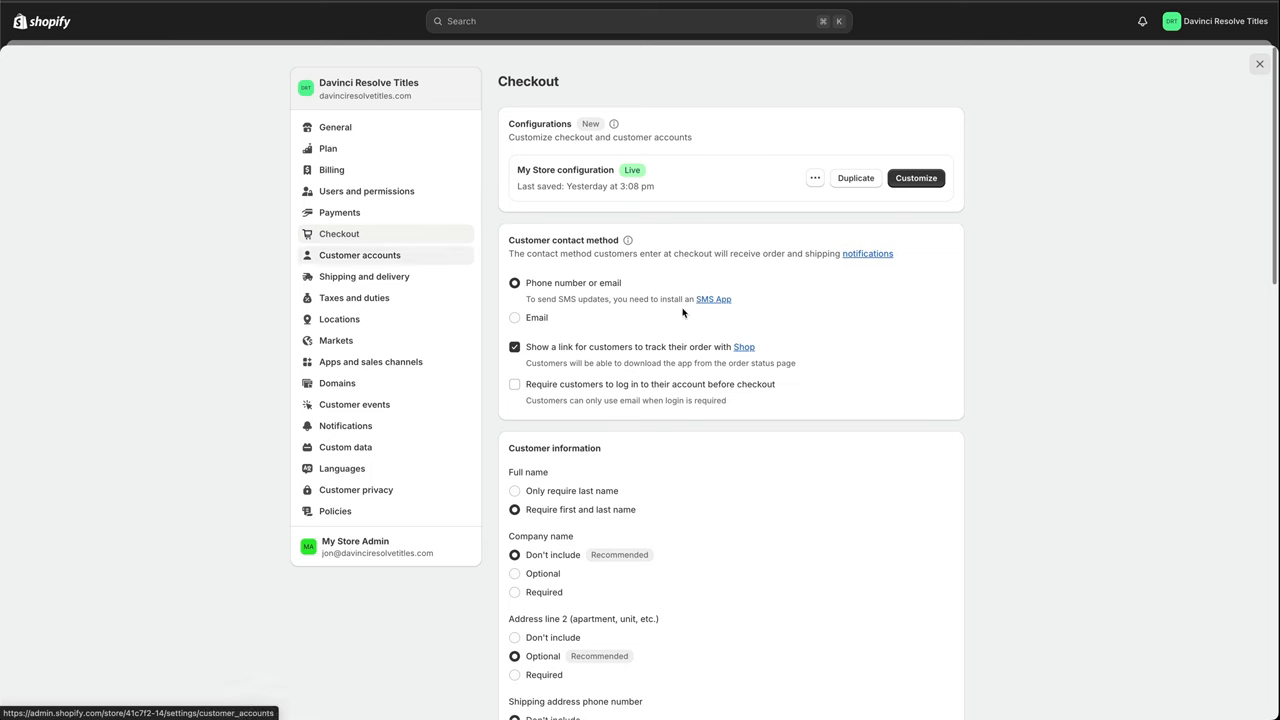
# Step: Put the Clarity script in the post-purchase Additional scripts box and save
pyautogui.scroll(-3)
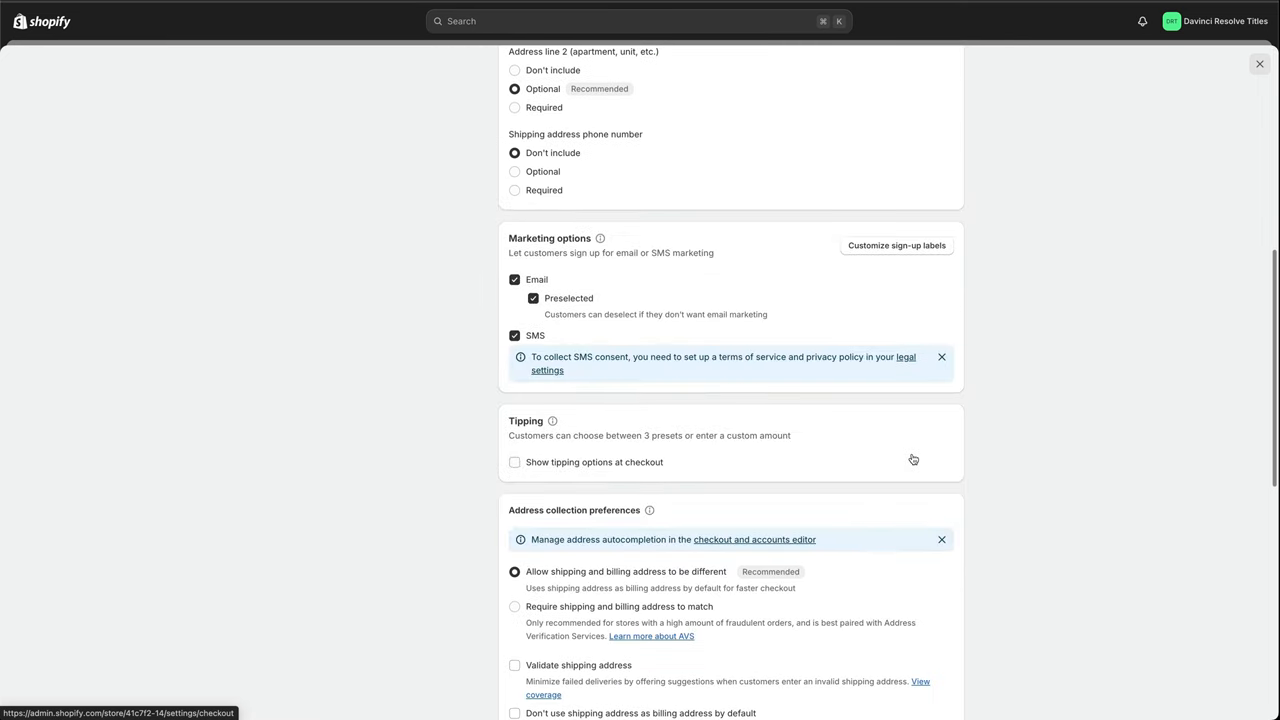
pyautogui.scroll(-3)
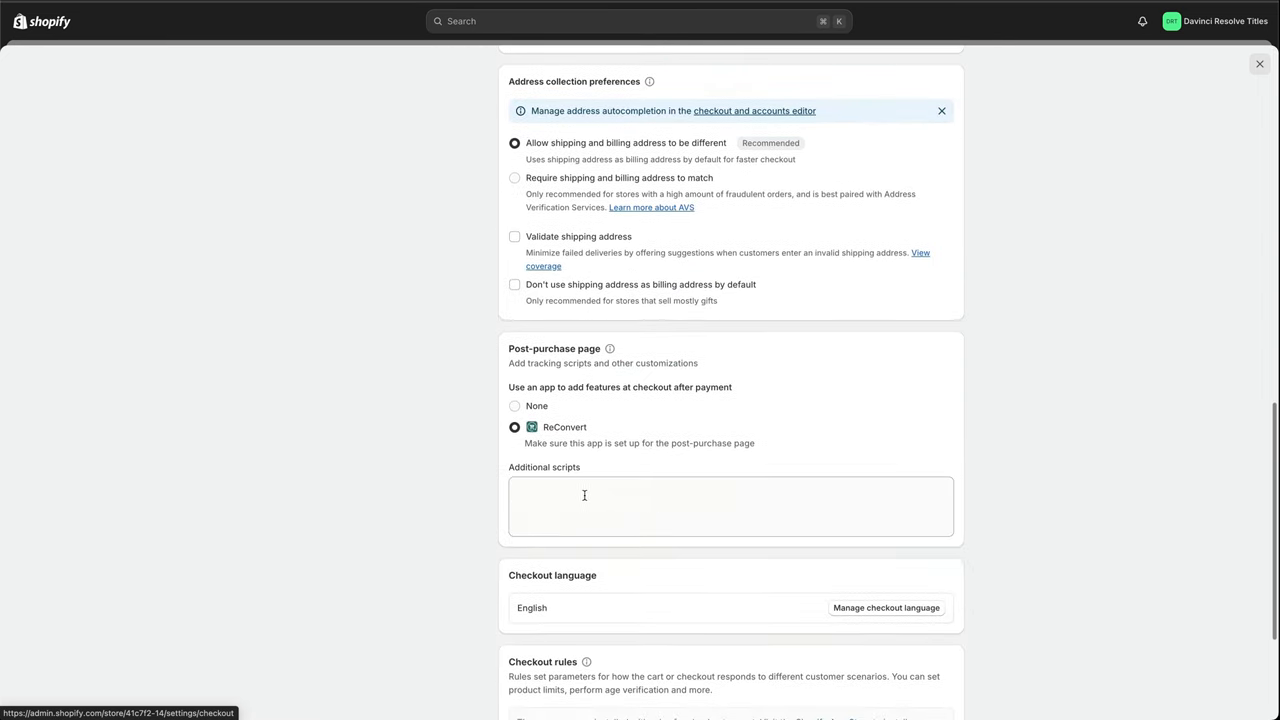
pyautogui.click(585, 505)
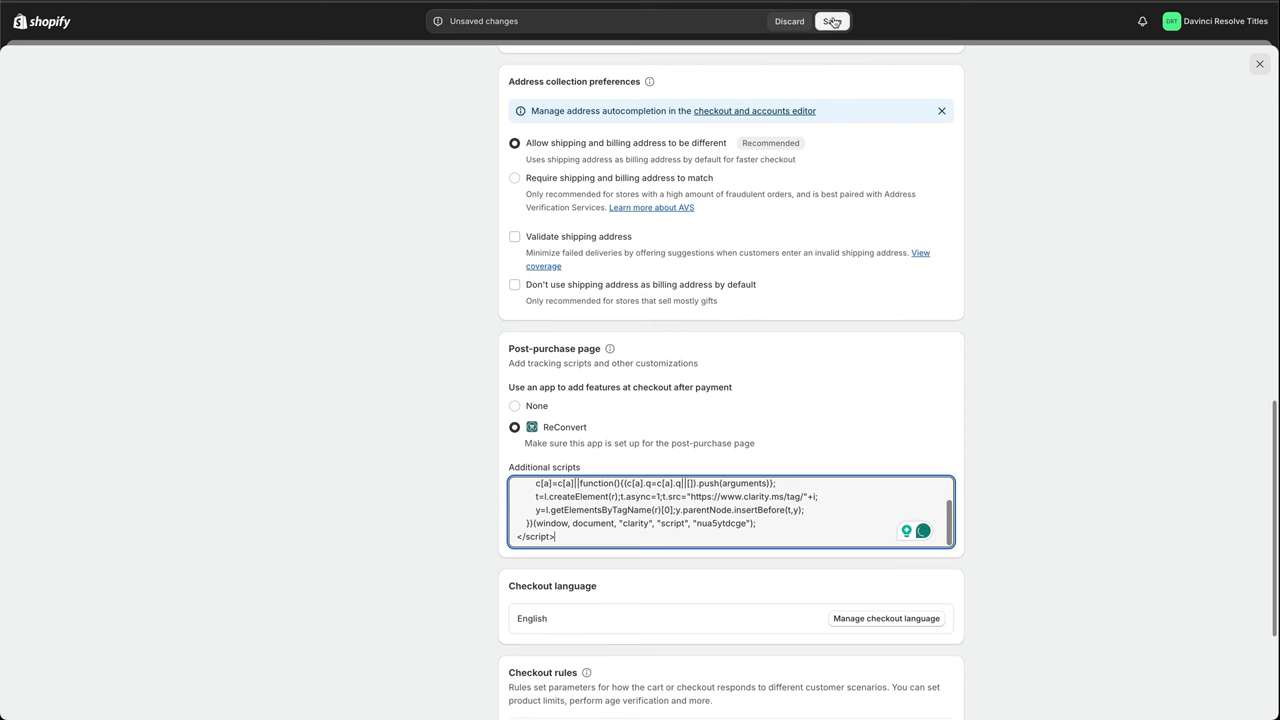
pyautogui.click(832, 21)
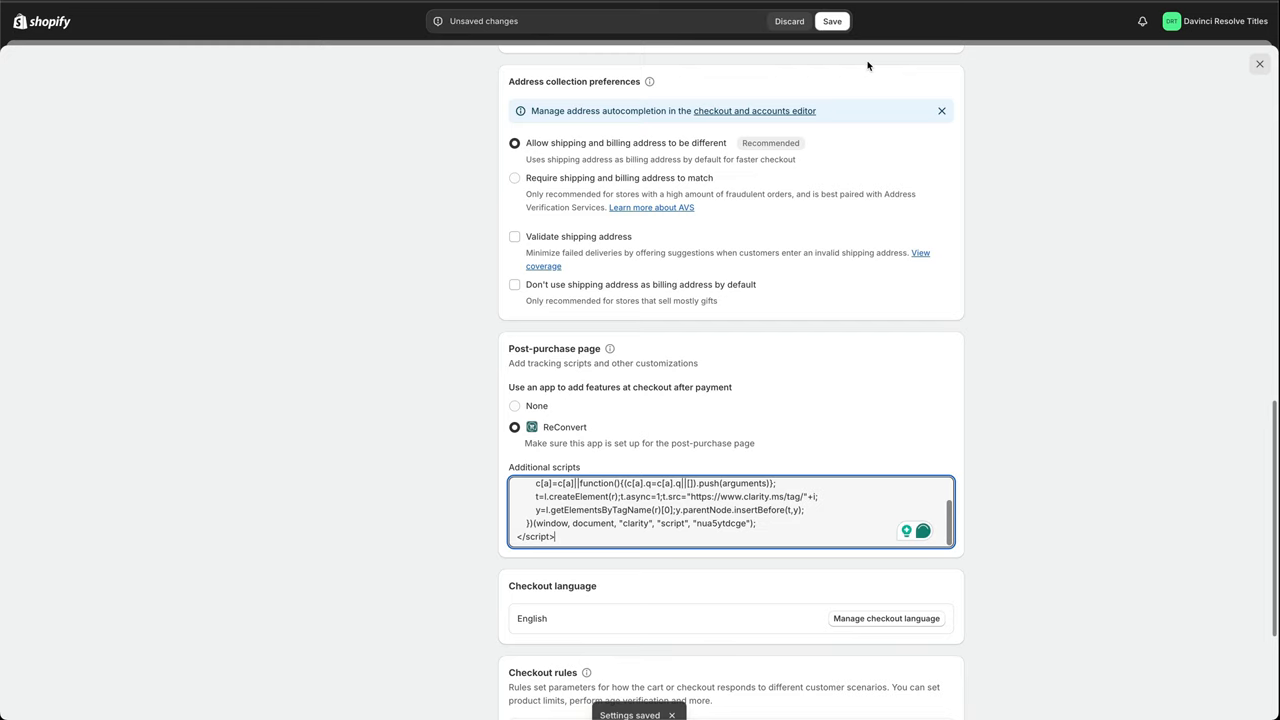
pyautogui.click(832, 21)
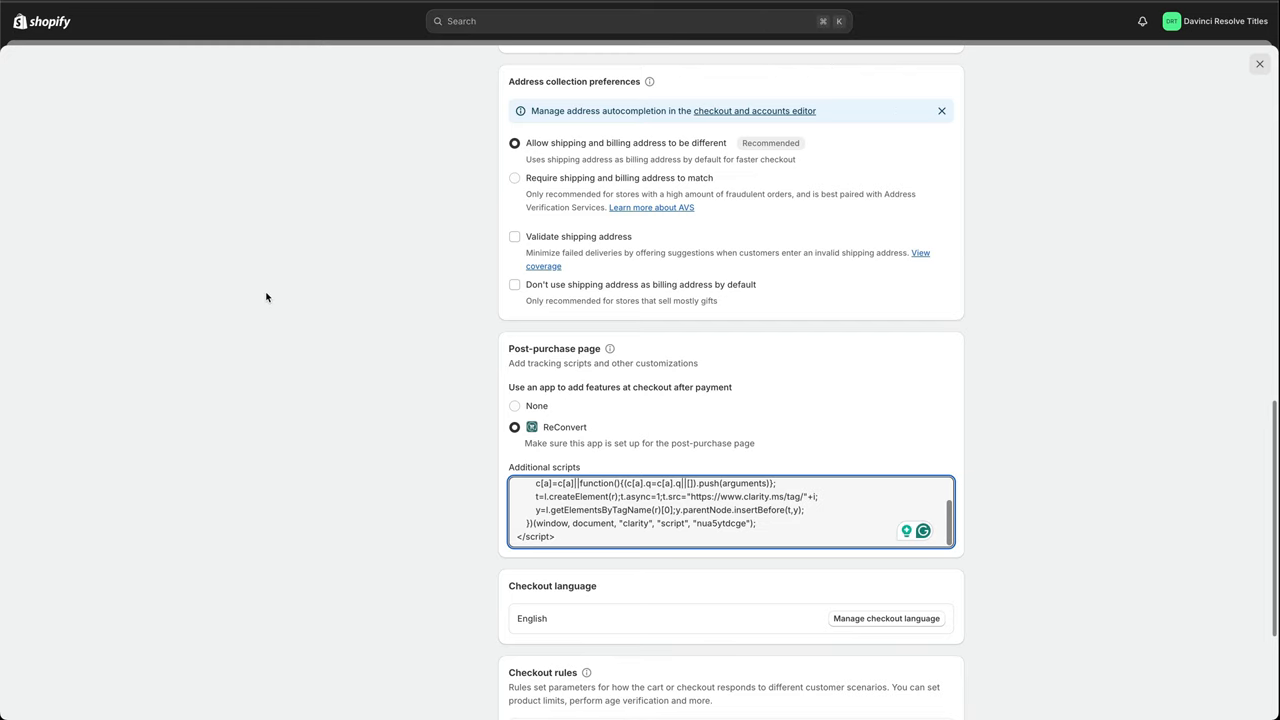
pyautogui.moveTo(407, 397)
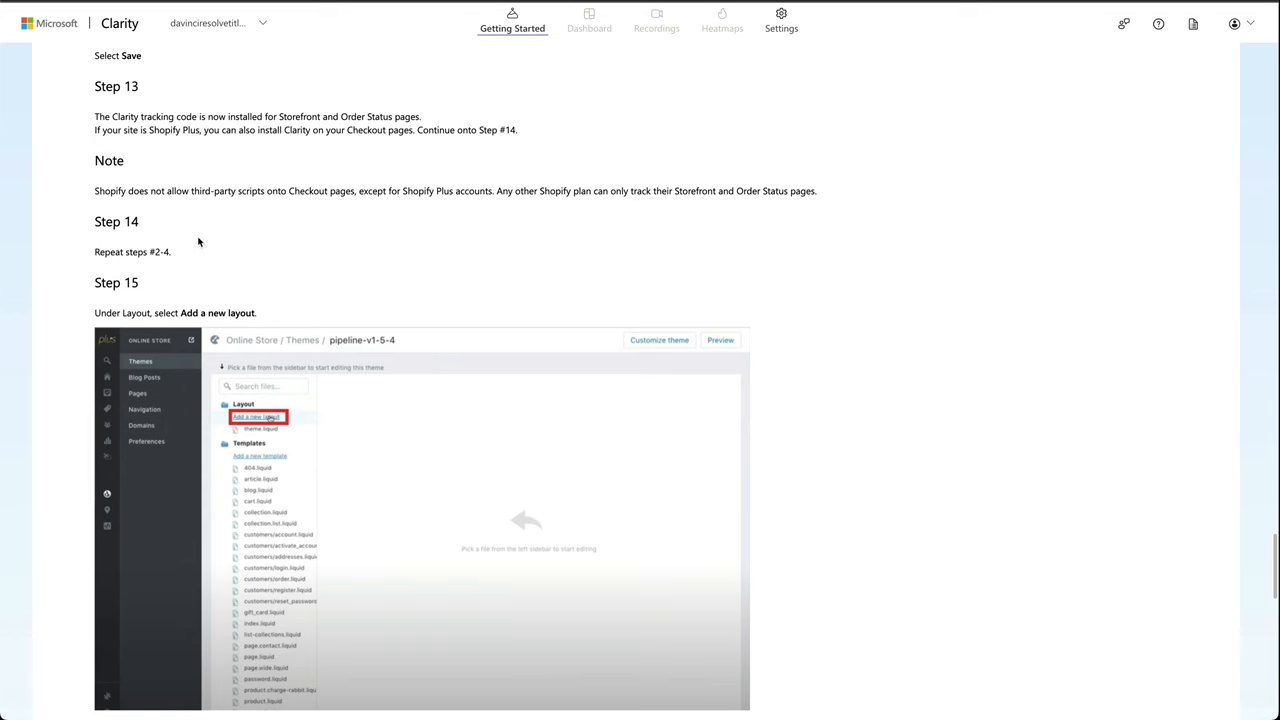
pyautogui.moveTo(175, 238)
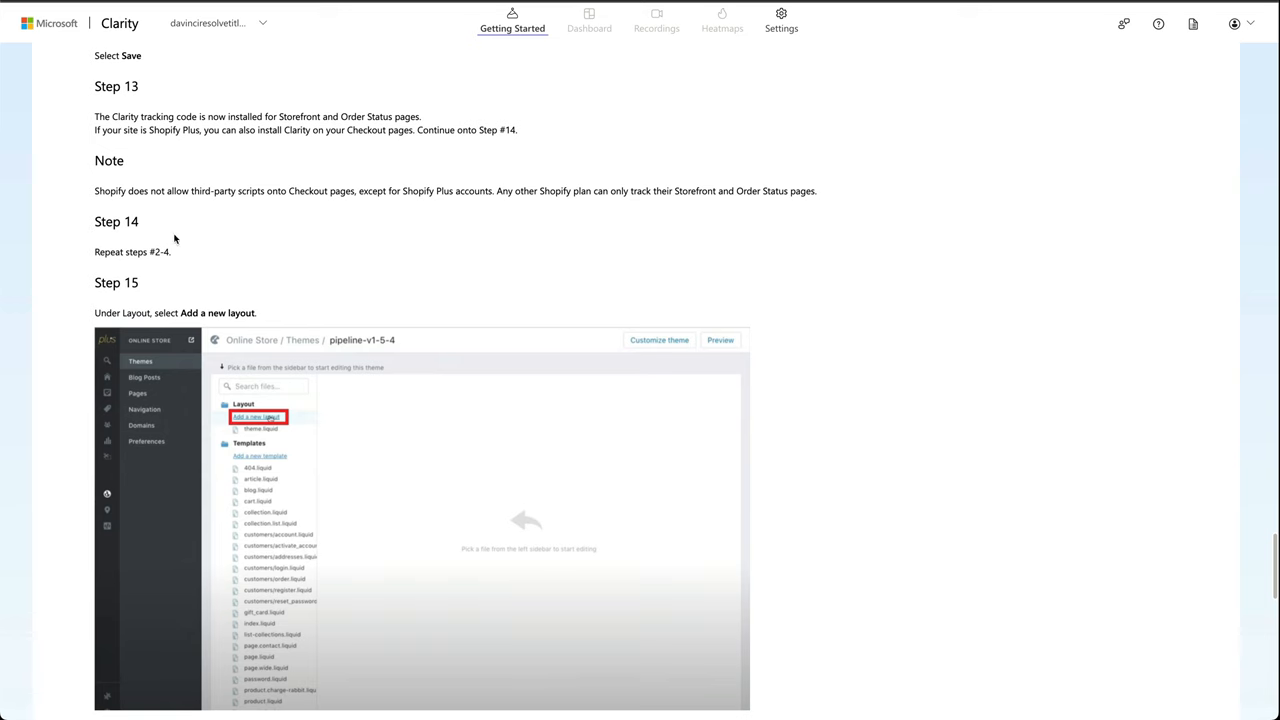
# Step: Scroll through the Shopify guide's Shopify Plus checkout installation steps
pyautogui.scroll(-3)
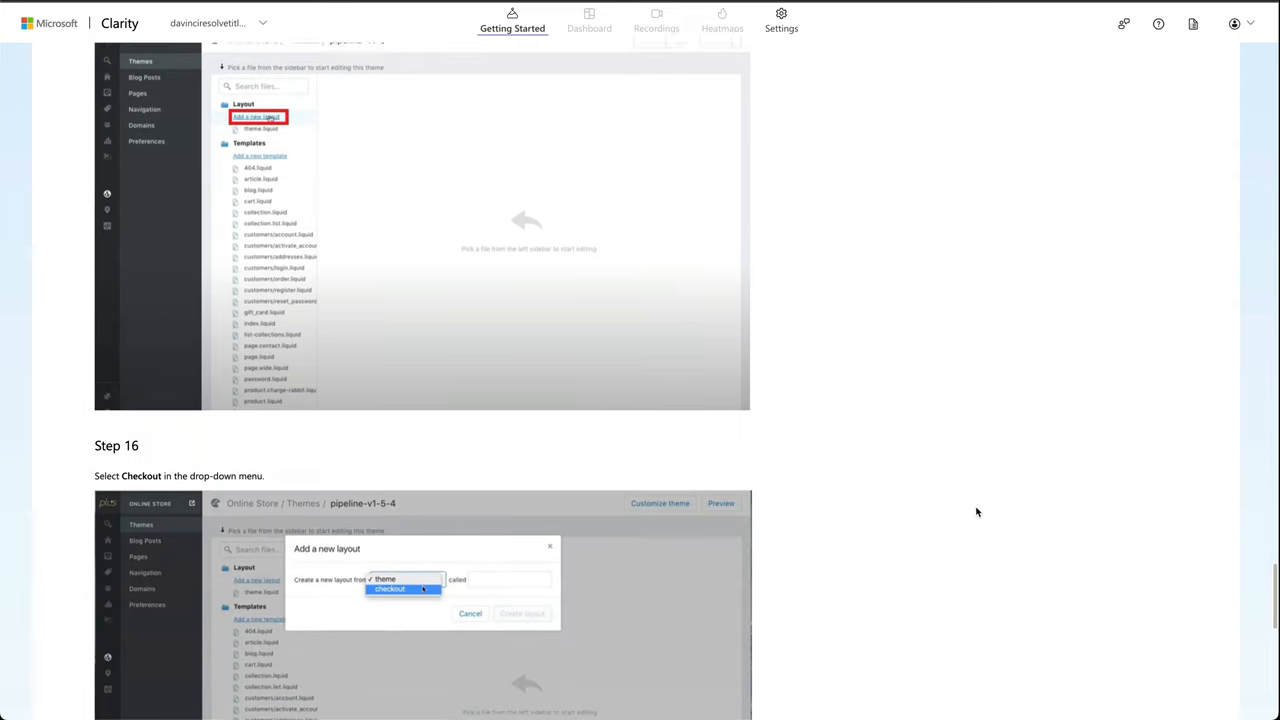
pyautogui.scroll(-3)
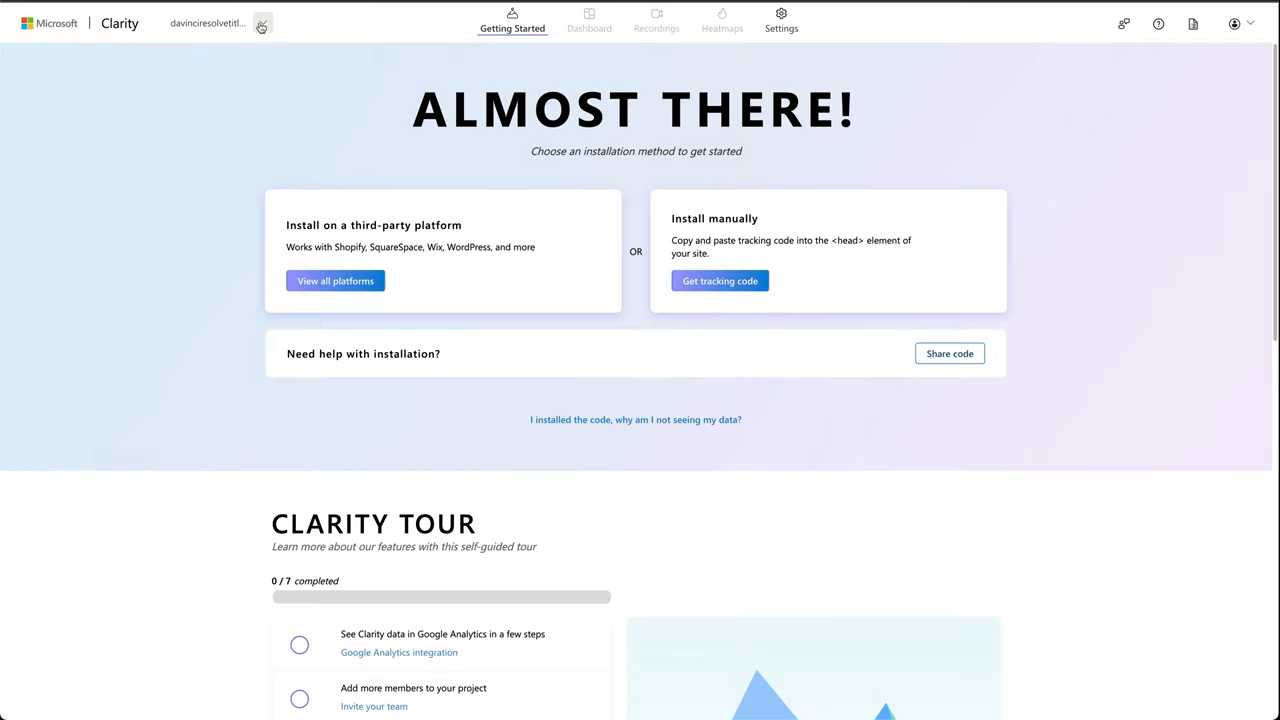
# Step: Reopen the davinciresolvetitles.com project from My Projects, now showing 4 users online
pyautogui.click(262, 23)
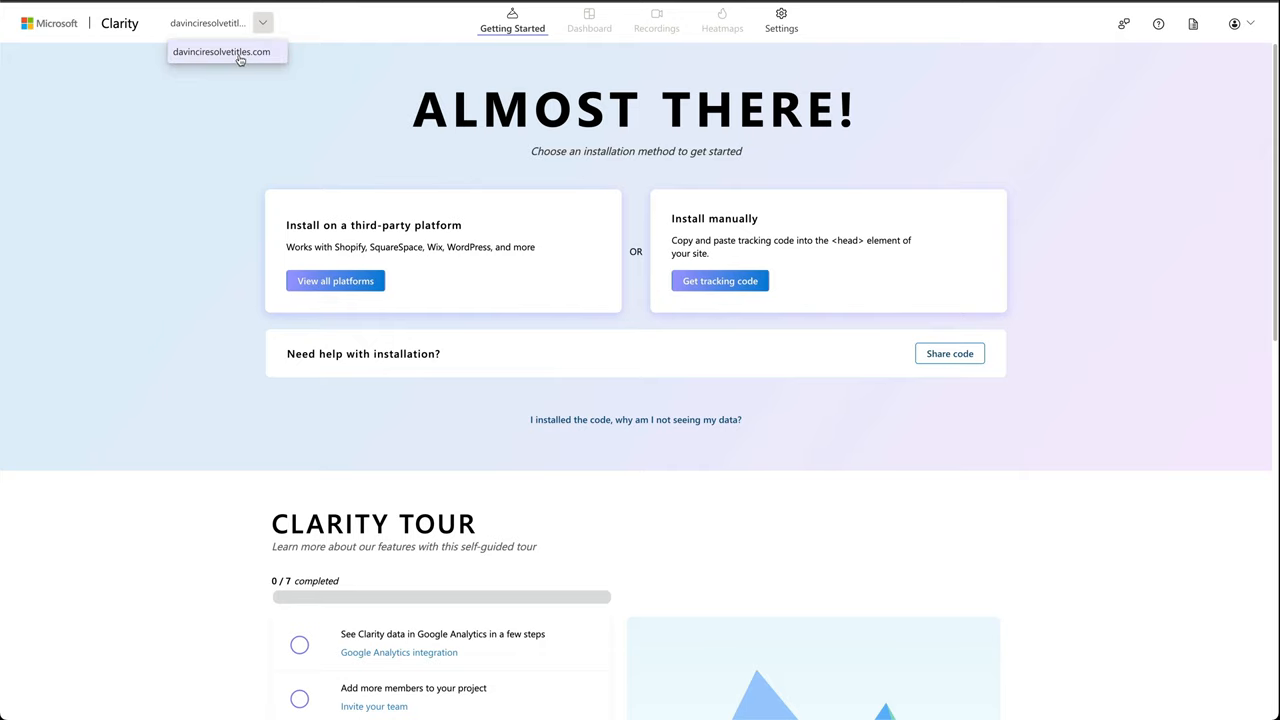
pyautogui.click(589, 20)
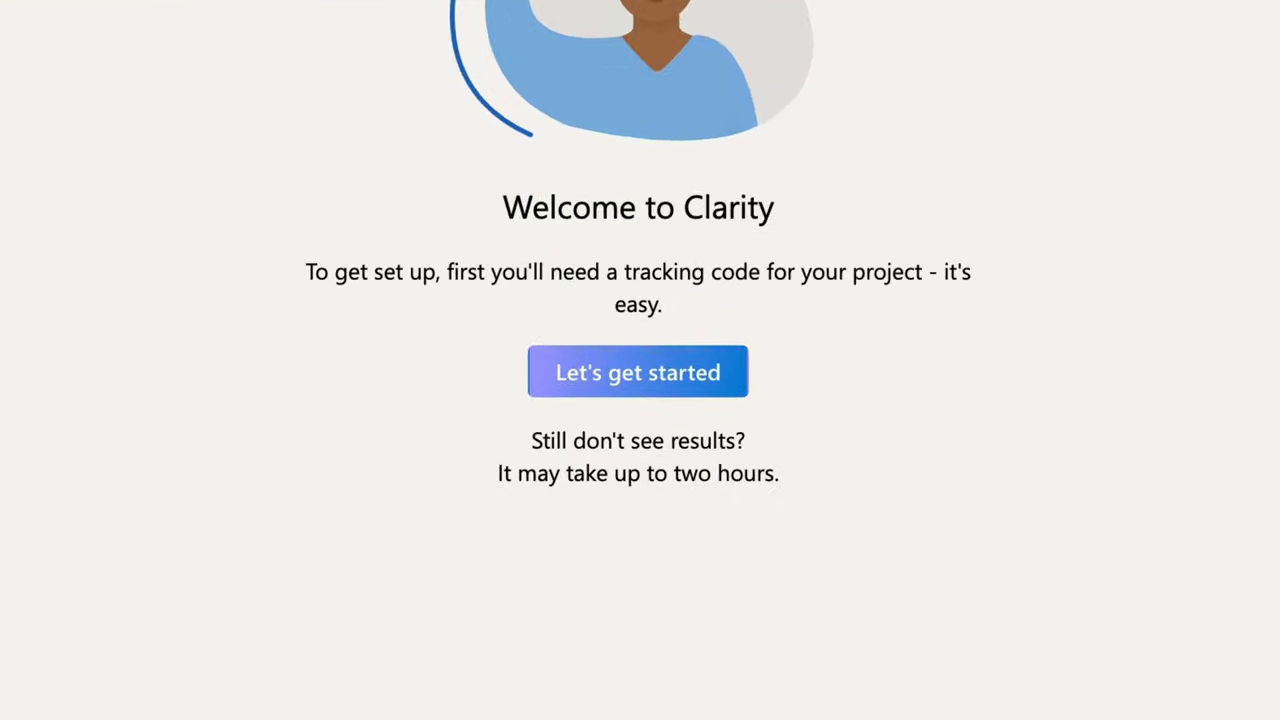
pyautogui.tripleClick(637, 473)
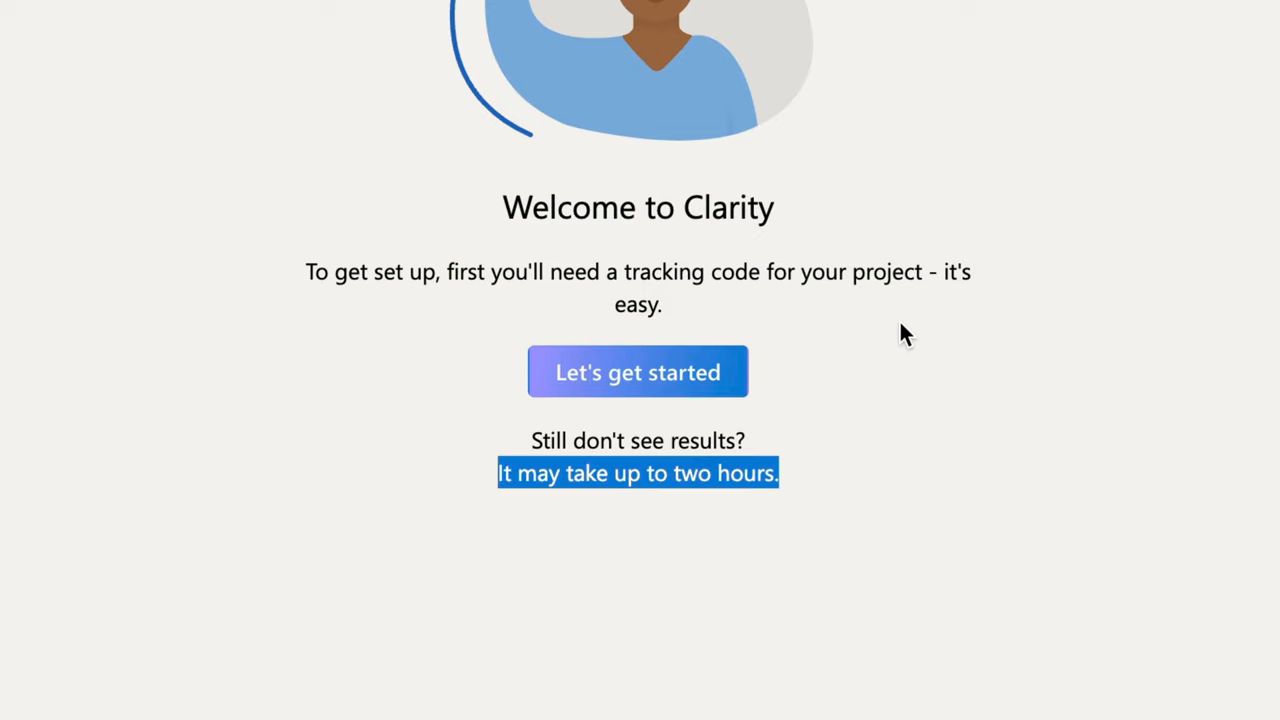
pyautogui.moveTo(919, 314)
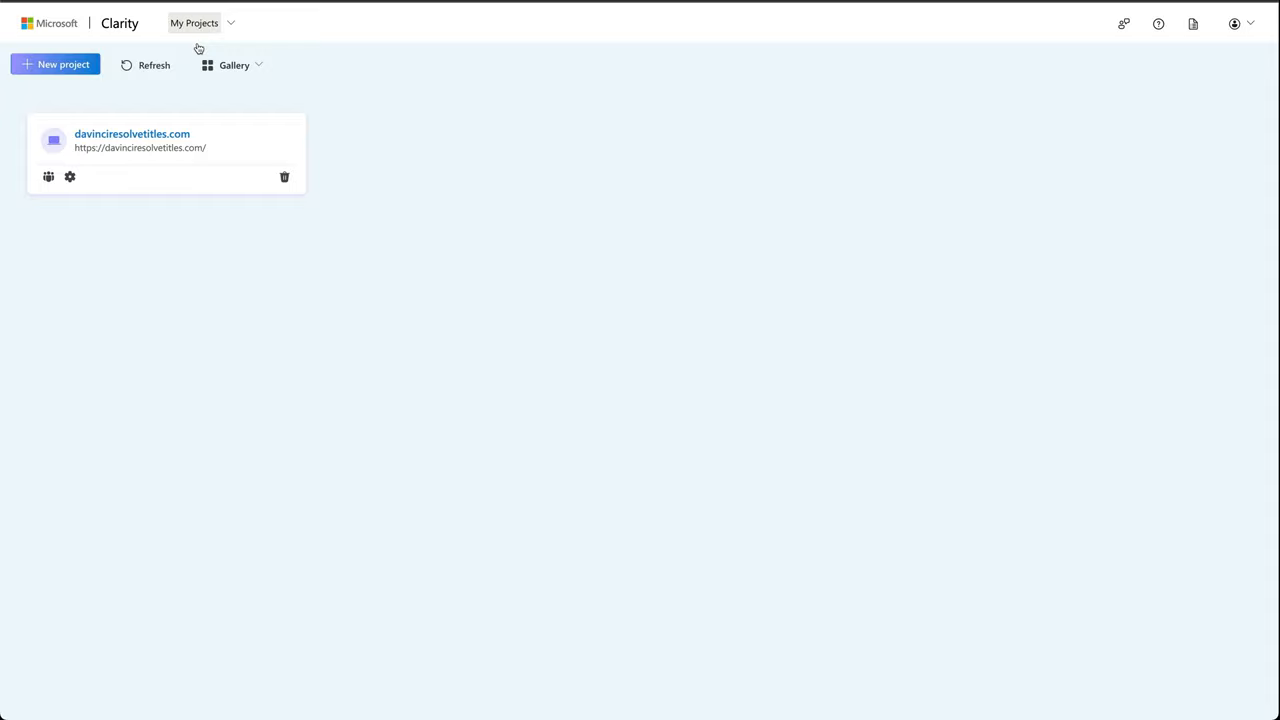
pyautogui.click(132, 133)
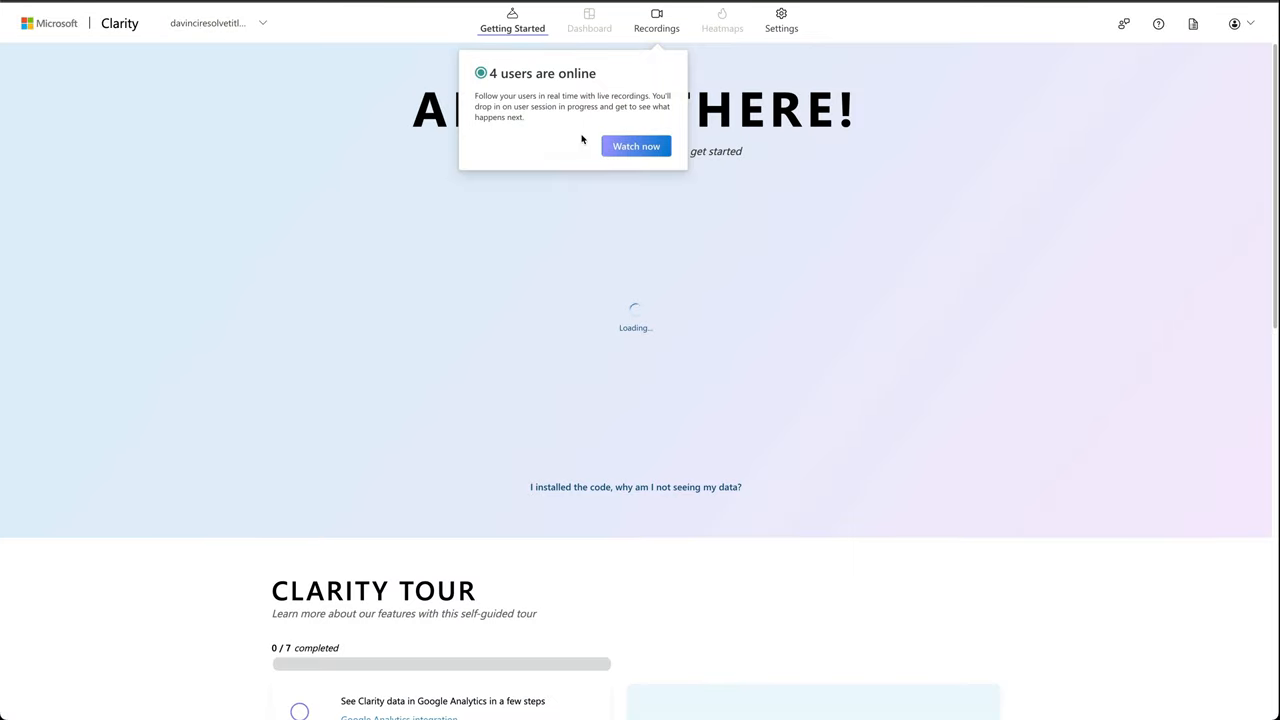
# Step: Watch the United Kingdom visitor's live recording, then view youtube-title-pack page dashboard stats
pyautogui.click(656, 20)
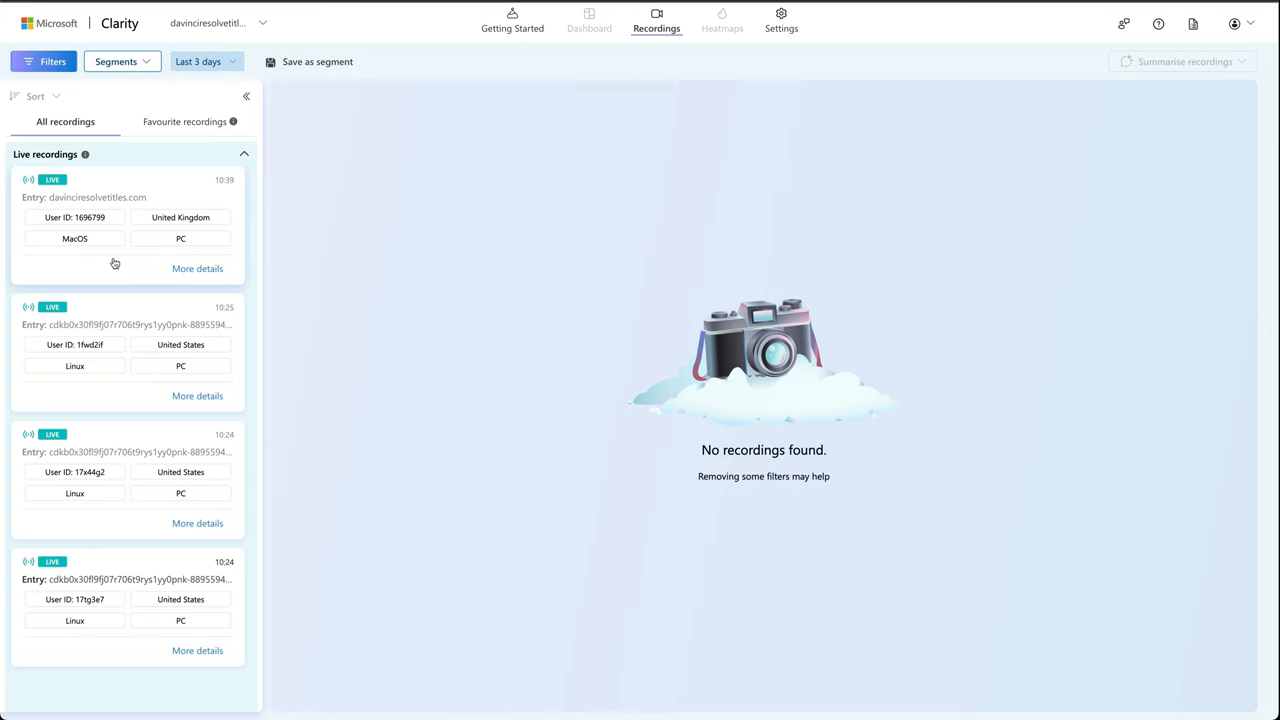
pyautogui.click(125, 225)
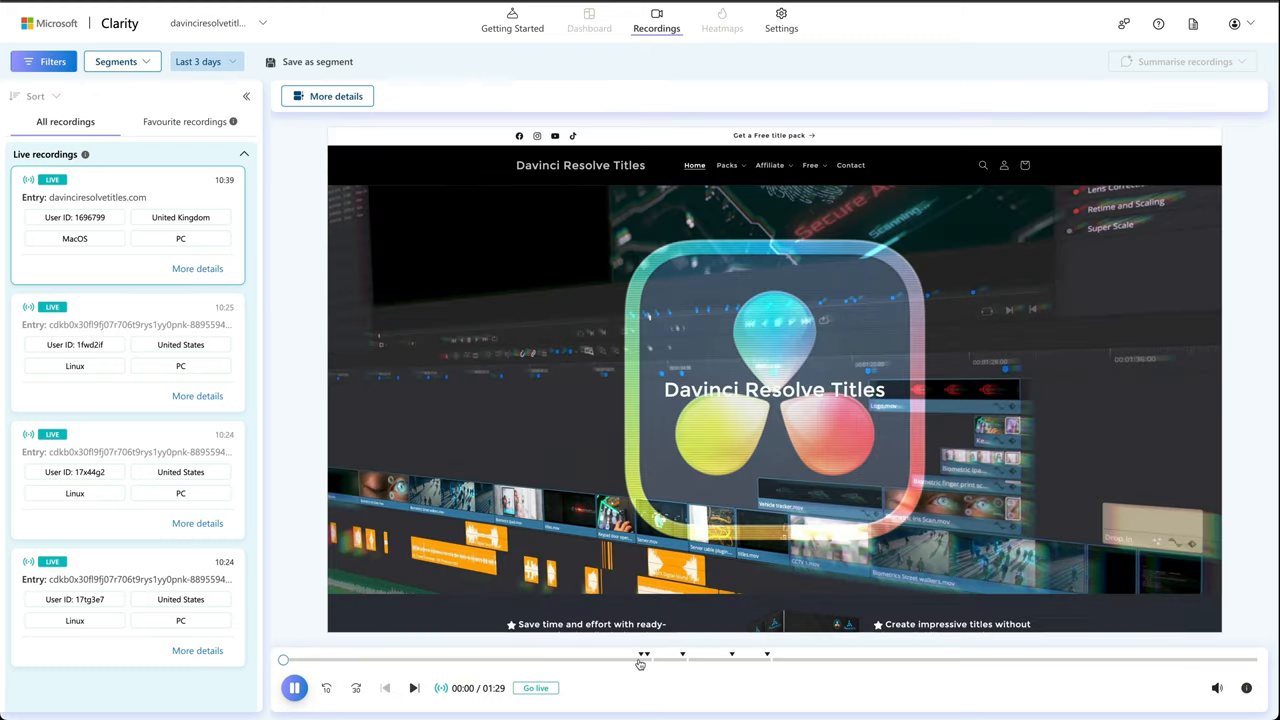
pyautogui.moveTo(284, 659); pyautogui.dragTo(654, 659)
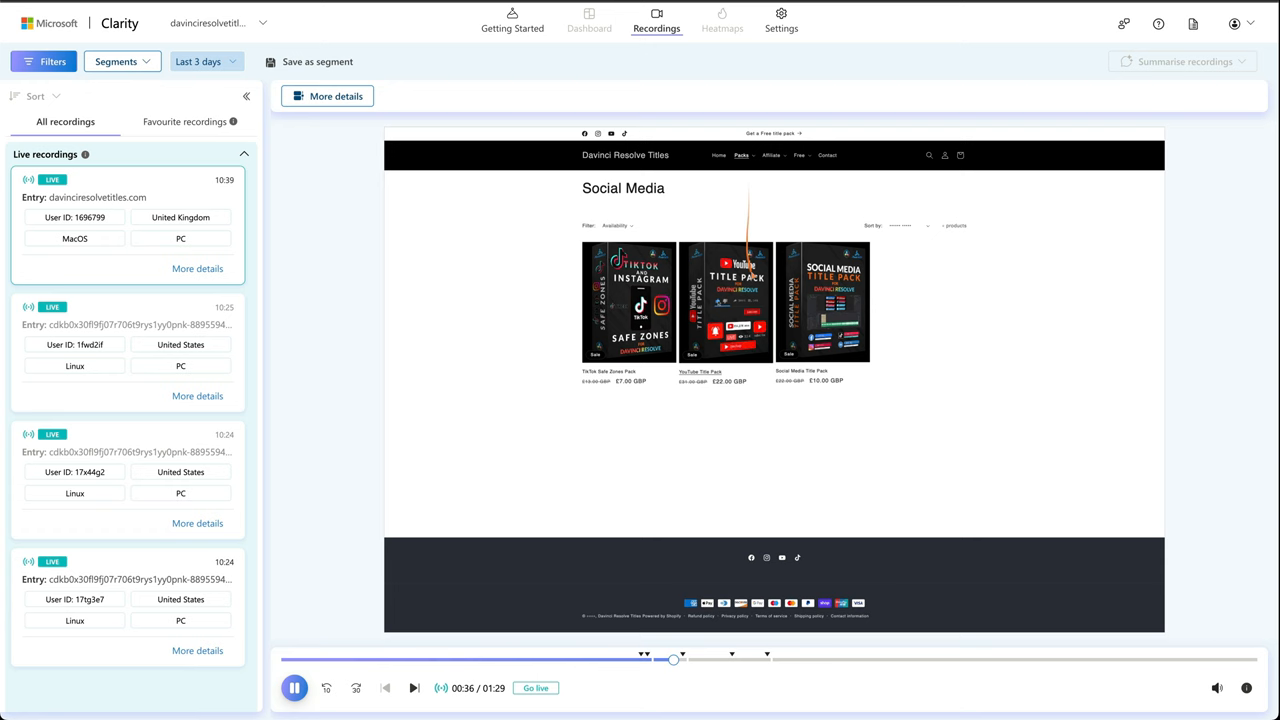
pyautogui.click(726, 300)
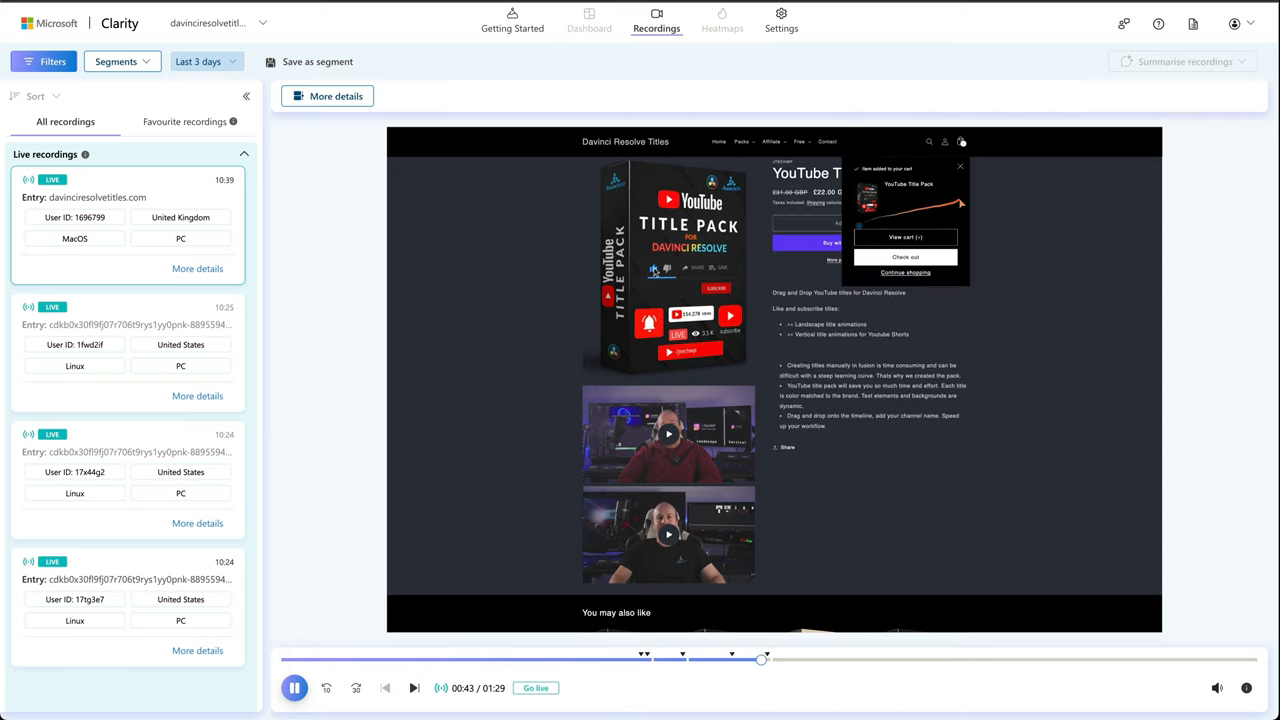
pyautogui.click(905, 237)
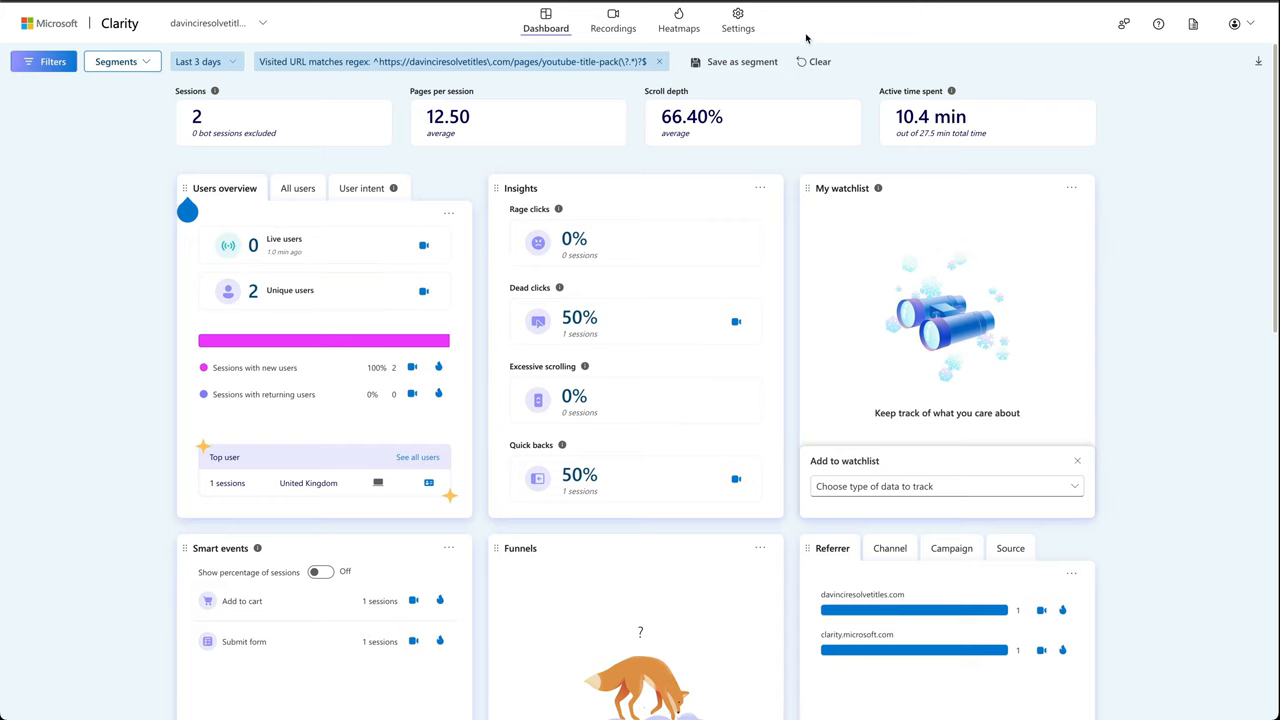
# Step: Open team settings, view the Member/Admin roles on the add-member form, and close it unsaved
pyautogui.click(738, 20)
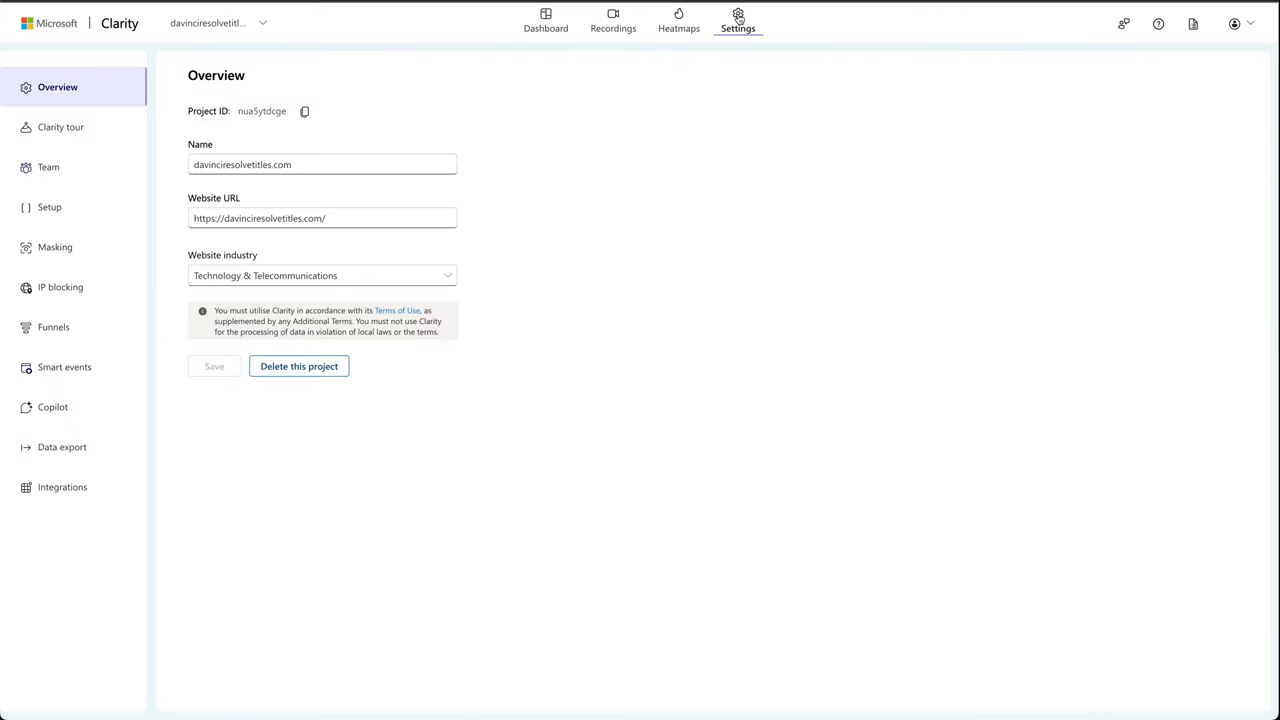
pyautogui.moveTo(85, 167)
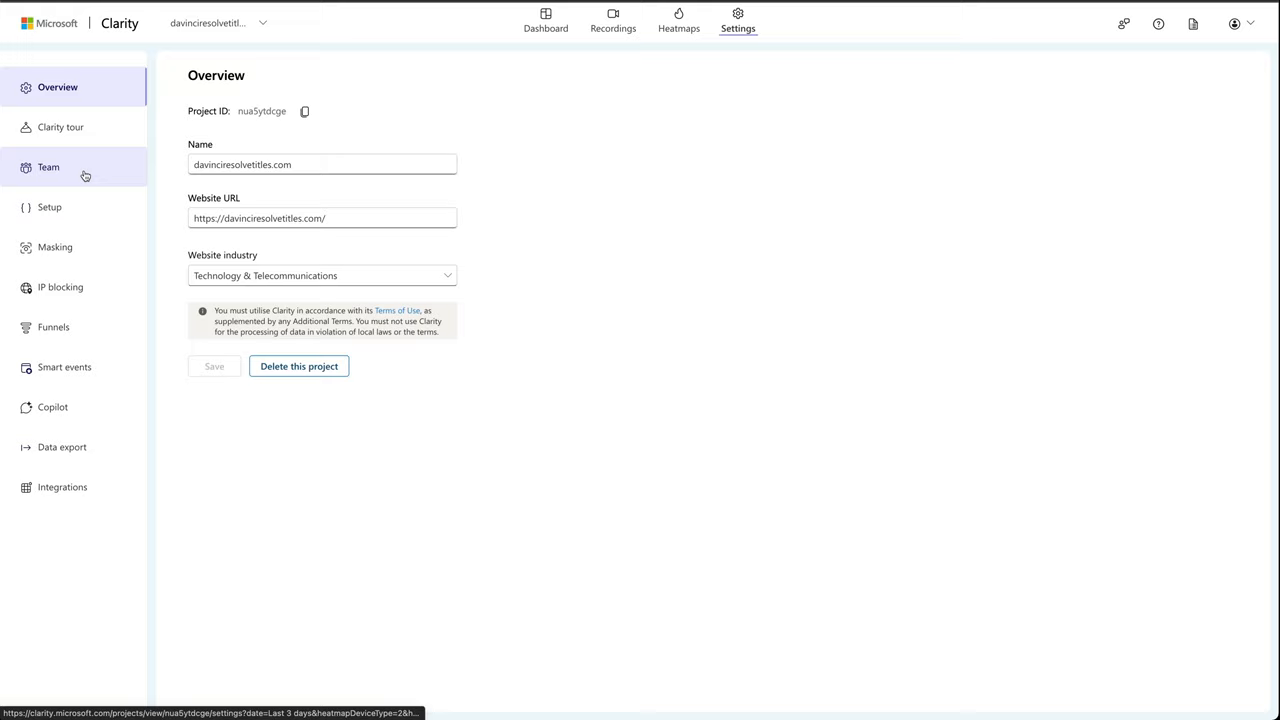
pyautogui.click(48, 167)
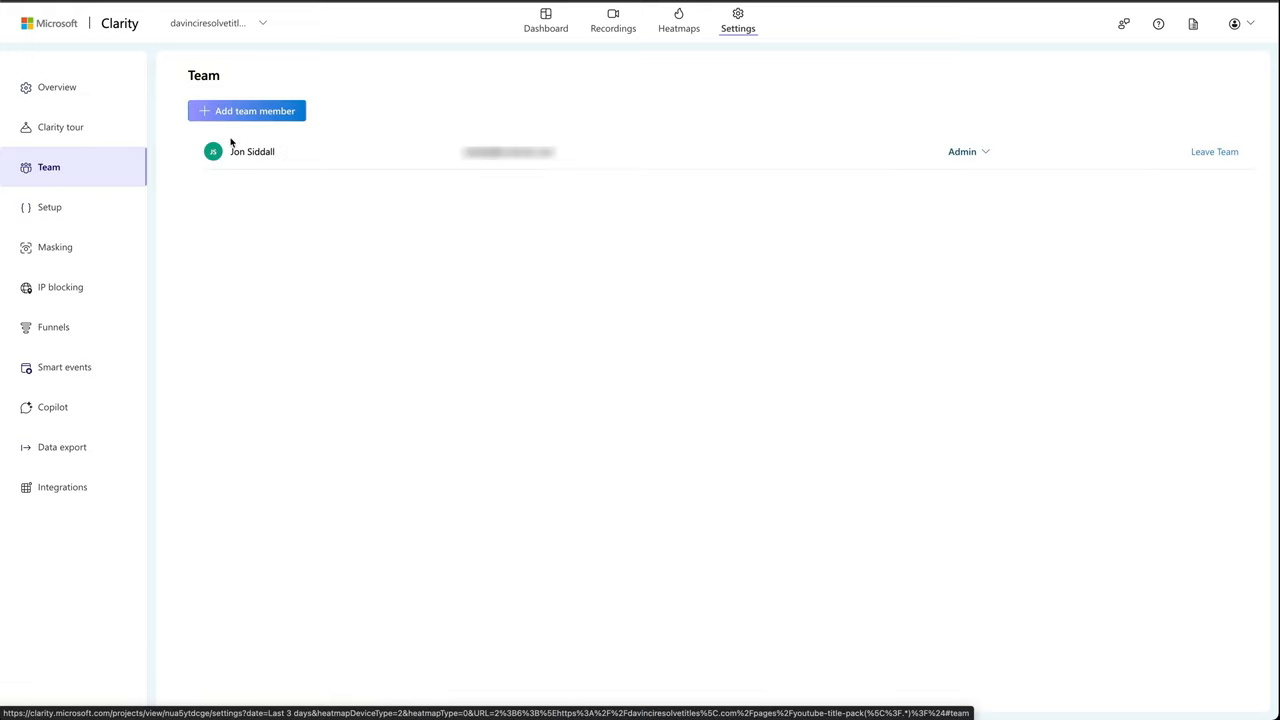
pyautogui.click(246, 110)
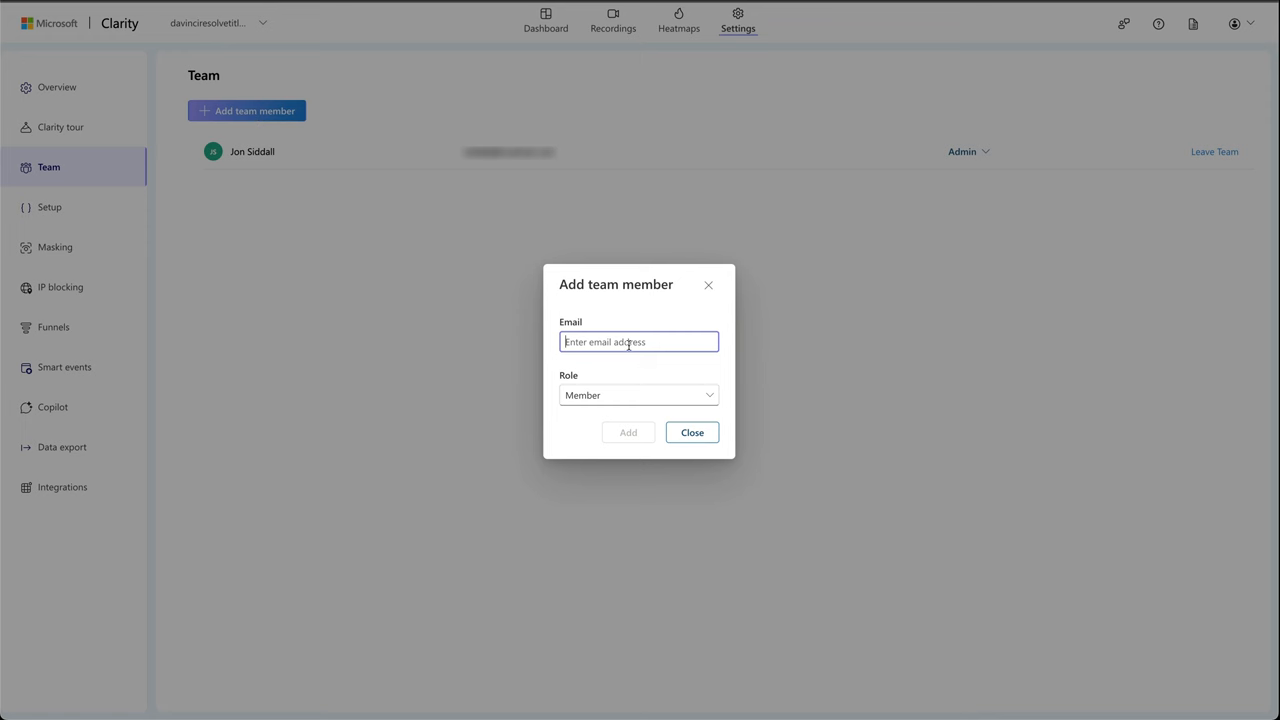
pyautogui.click(638, 394)
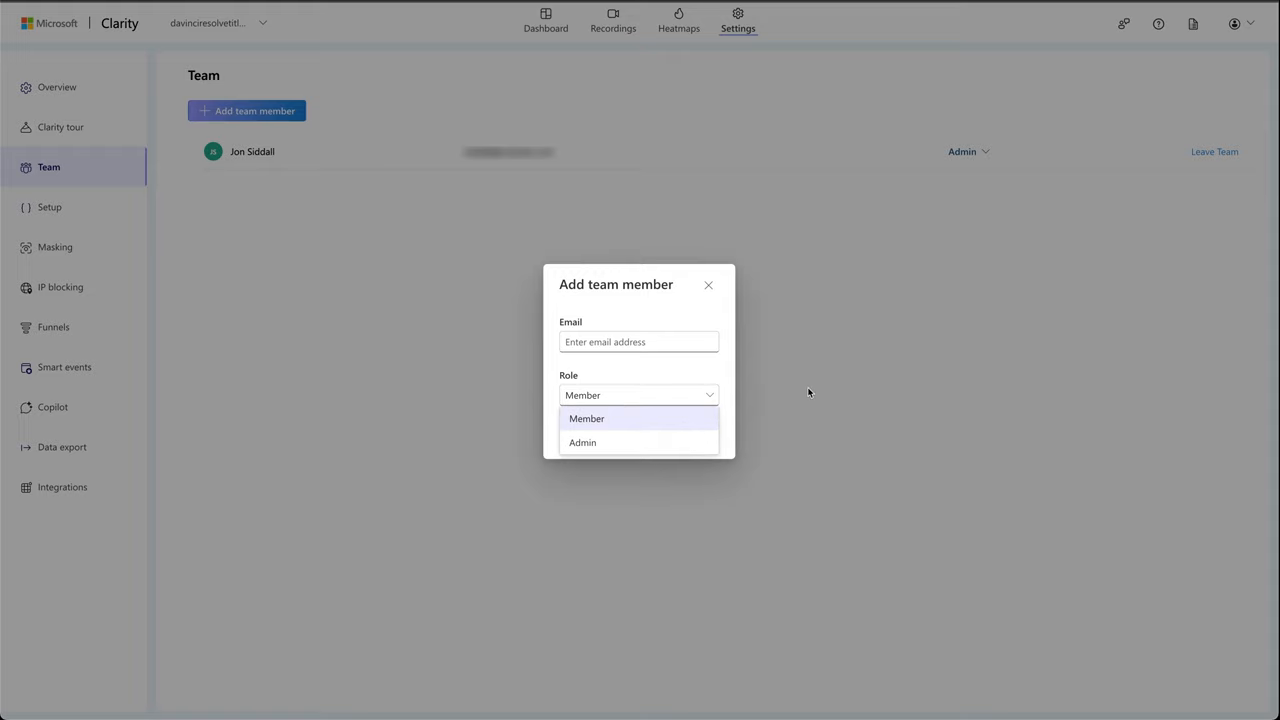
pyautogui.click(587, 418)
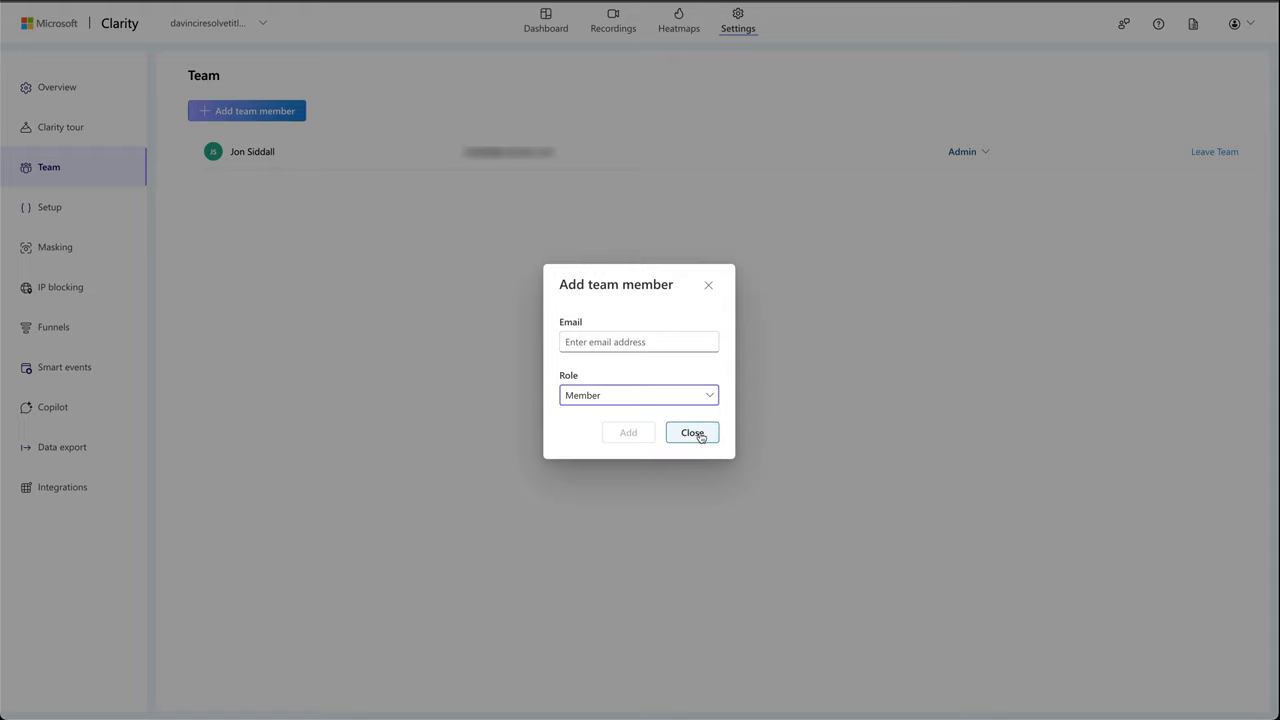
pyautogui.click(692, 432)
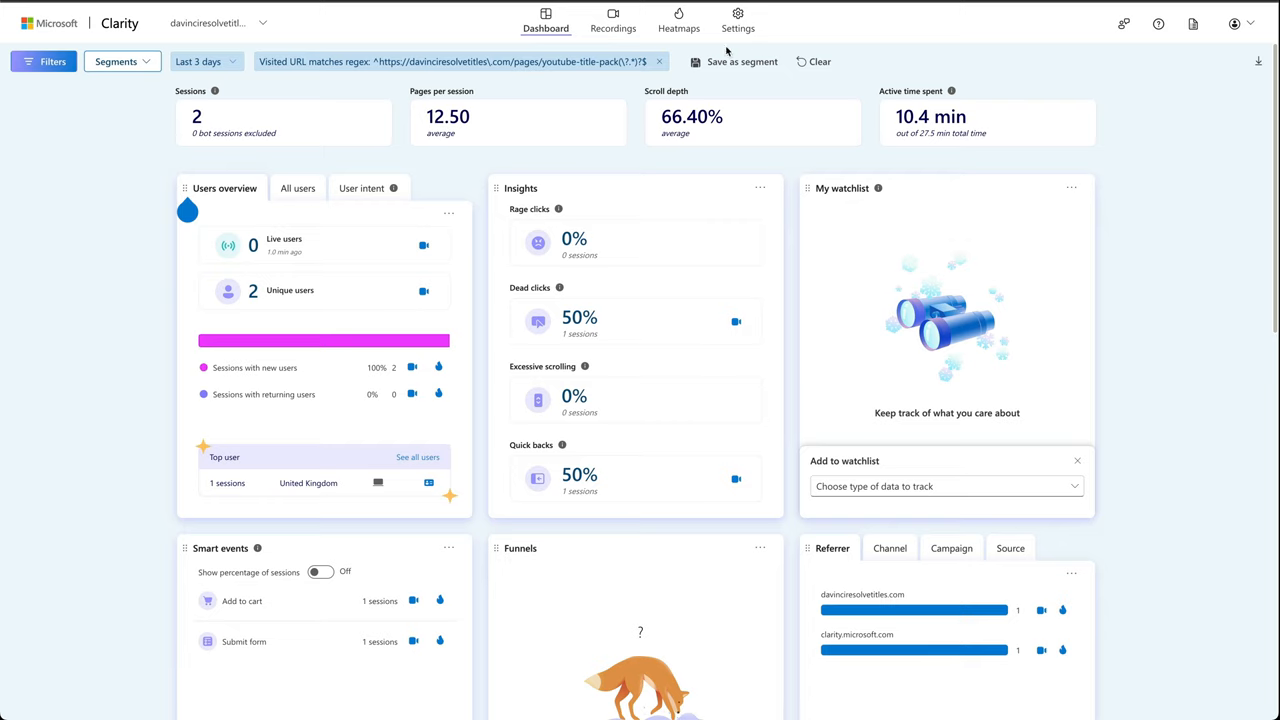
# Step: Search Google for 'whatismyipaddress' to find my public IP address
pyautogui.click(738, 20)
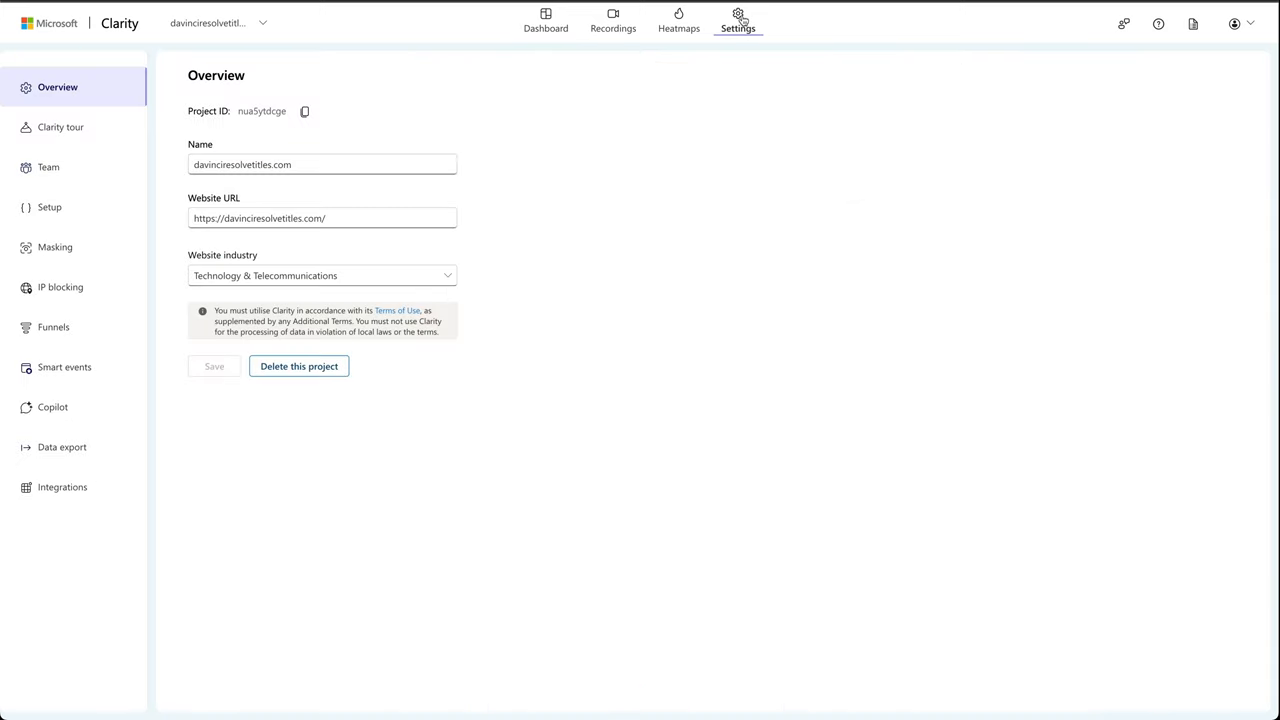
pyautogui.click(60, 287)
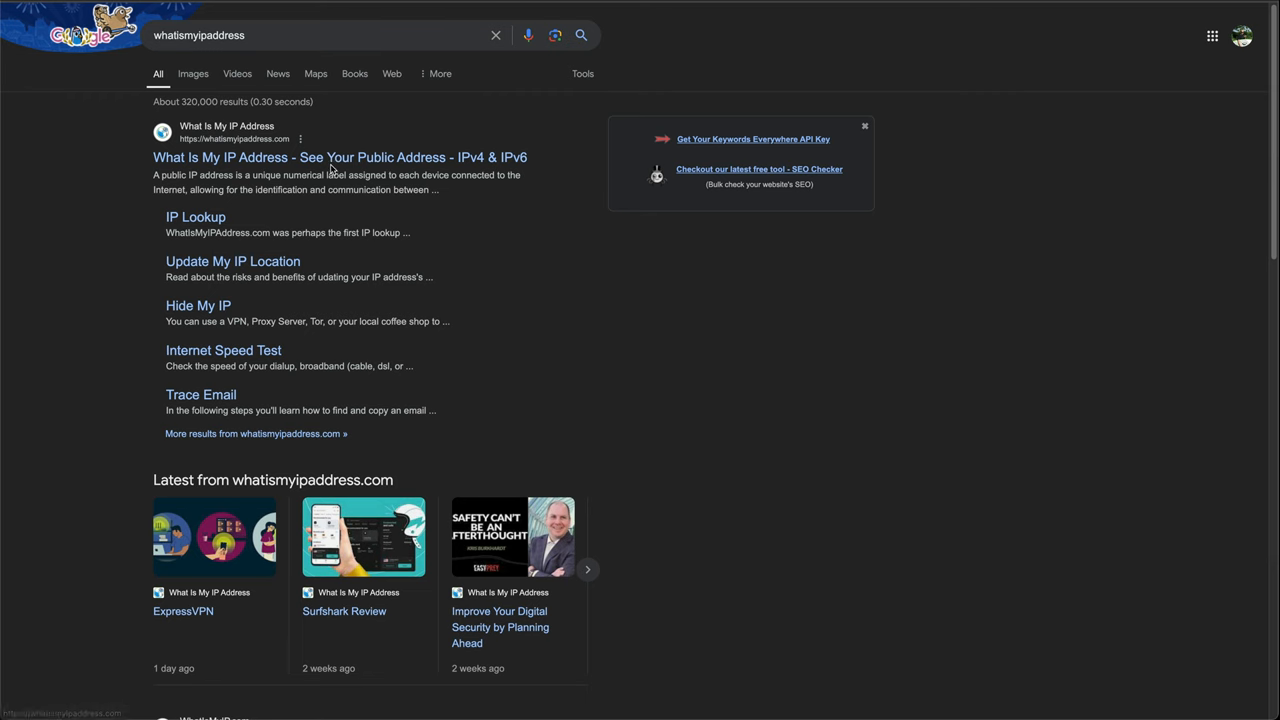
pyautogui.moveTo(500, 210)
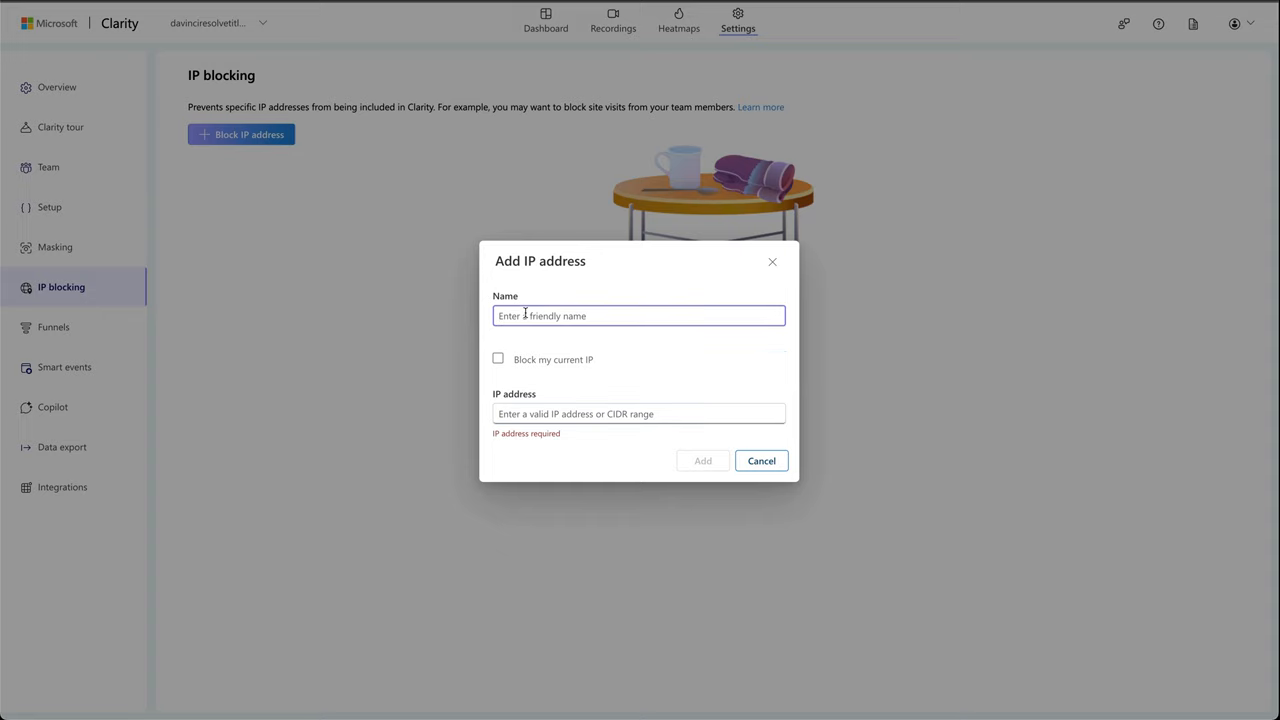
# Step: Add an IP block named 'Jon' for my IP address, unticking Block my current IP
pyautogui.write('Jon')
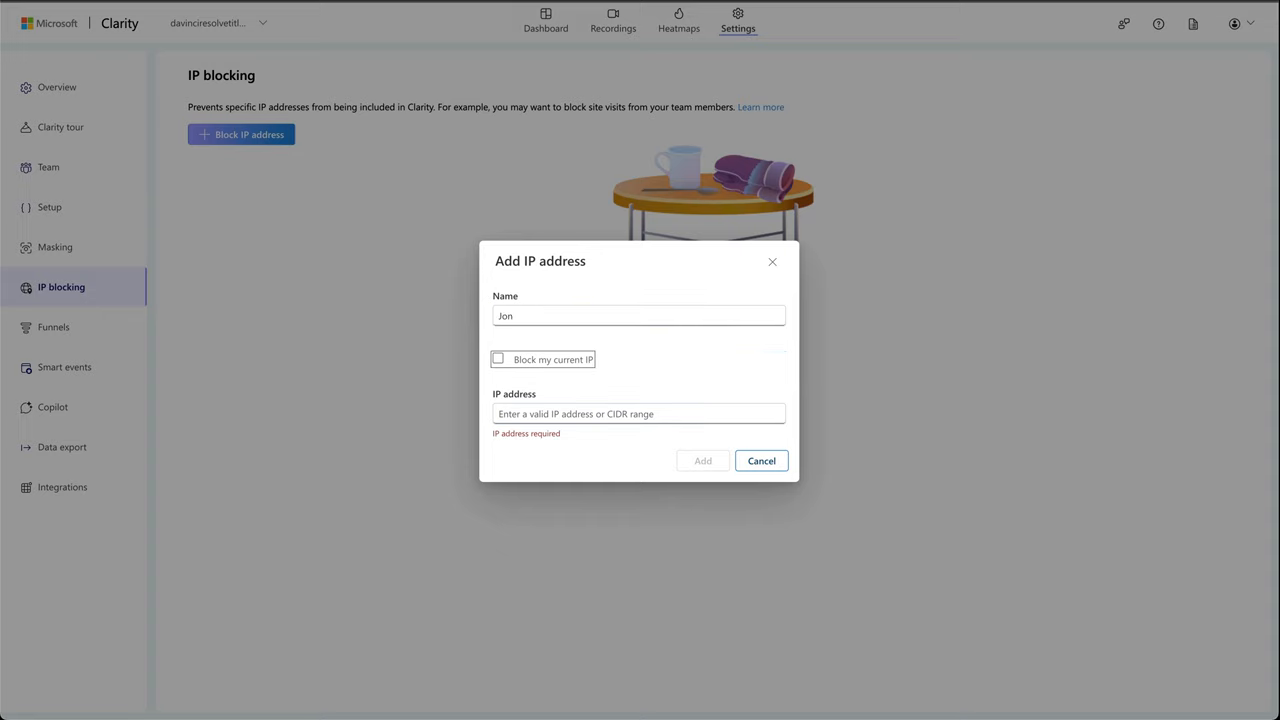
pyautogui.click(498, 359)
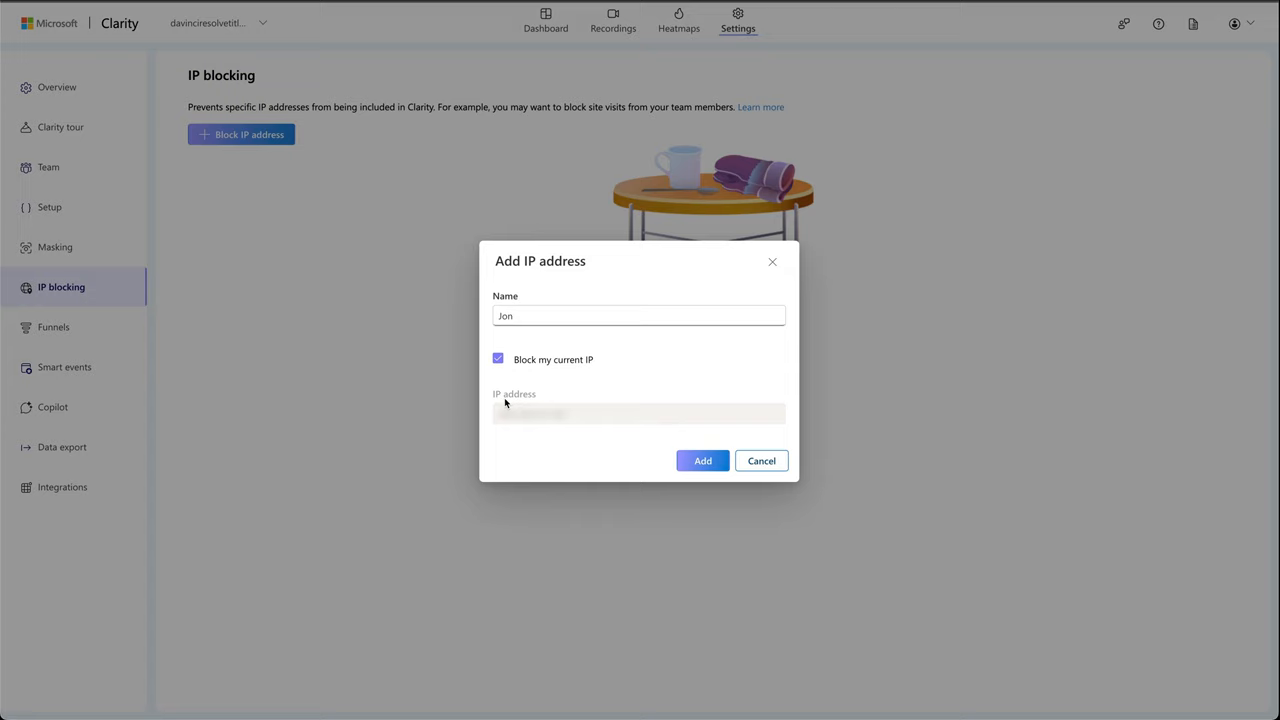
pyautogui.moveTo(586, 447)
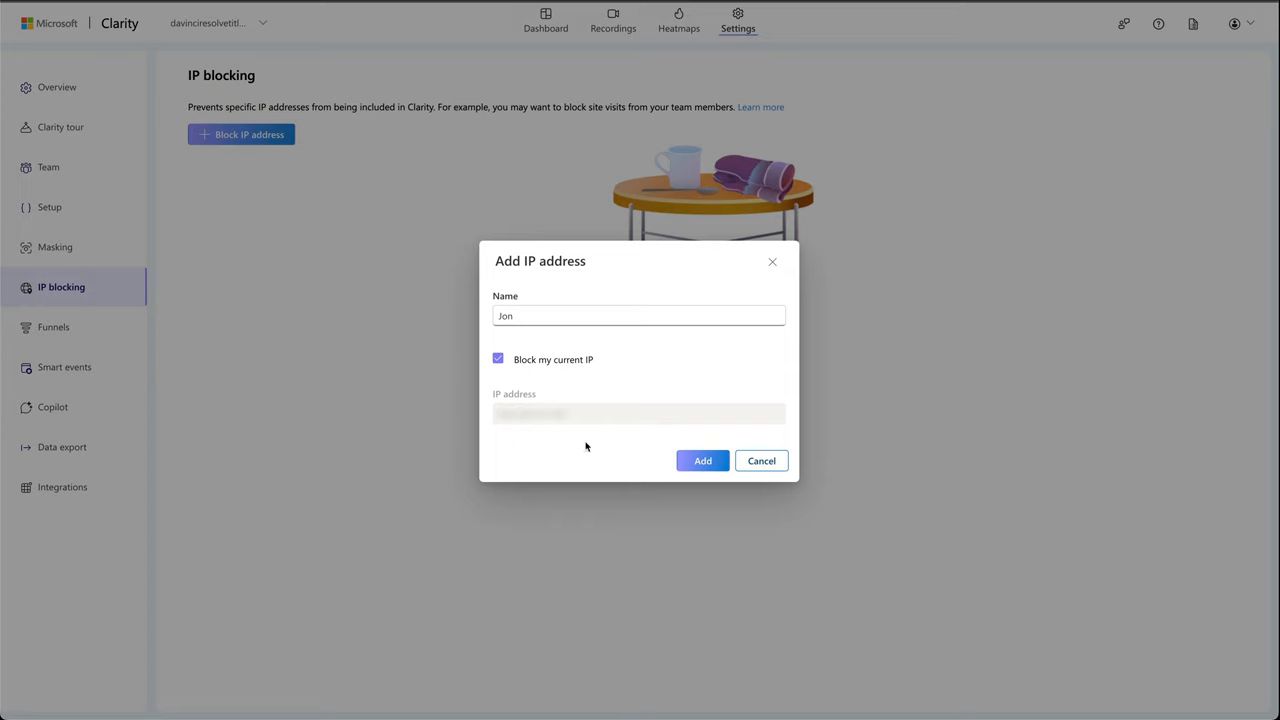
pyautogui.moveTo(508, 360)
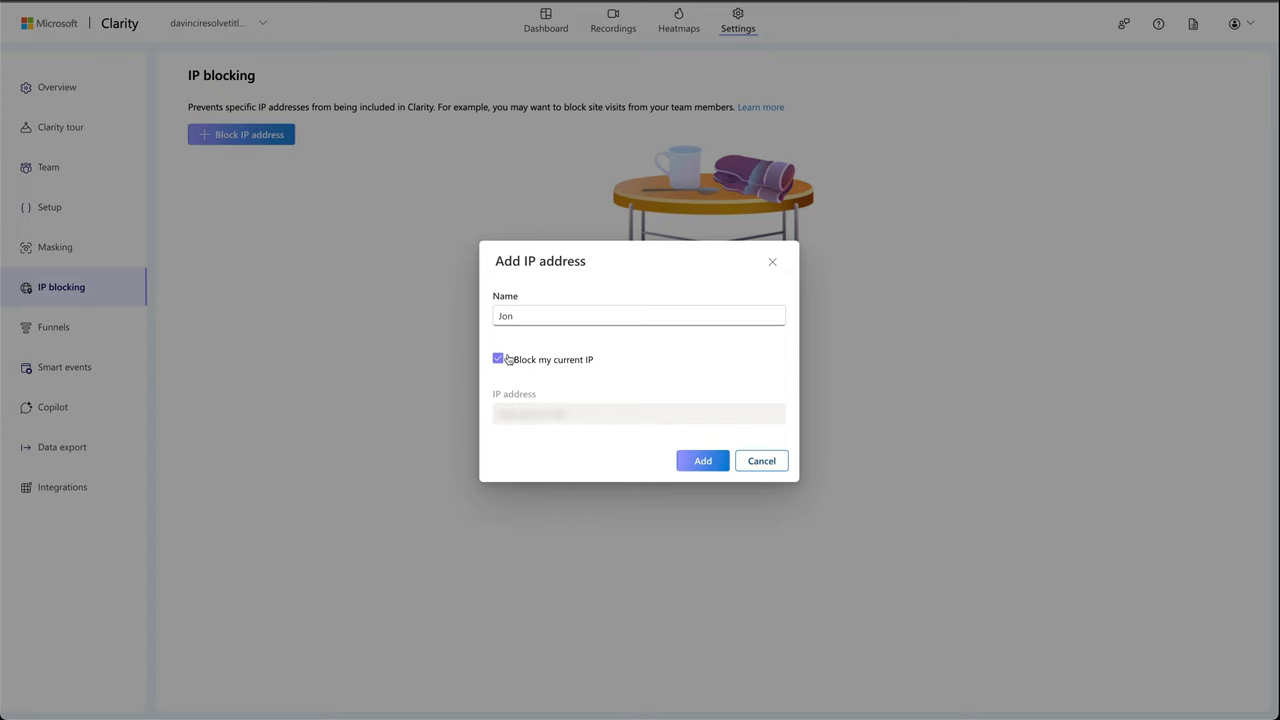
pyautogui.click(498, 359)
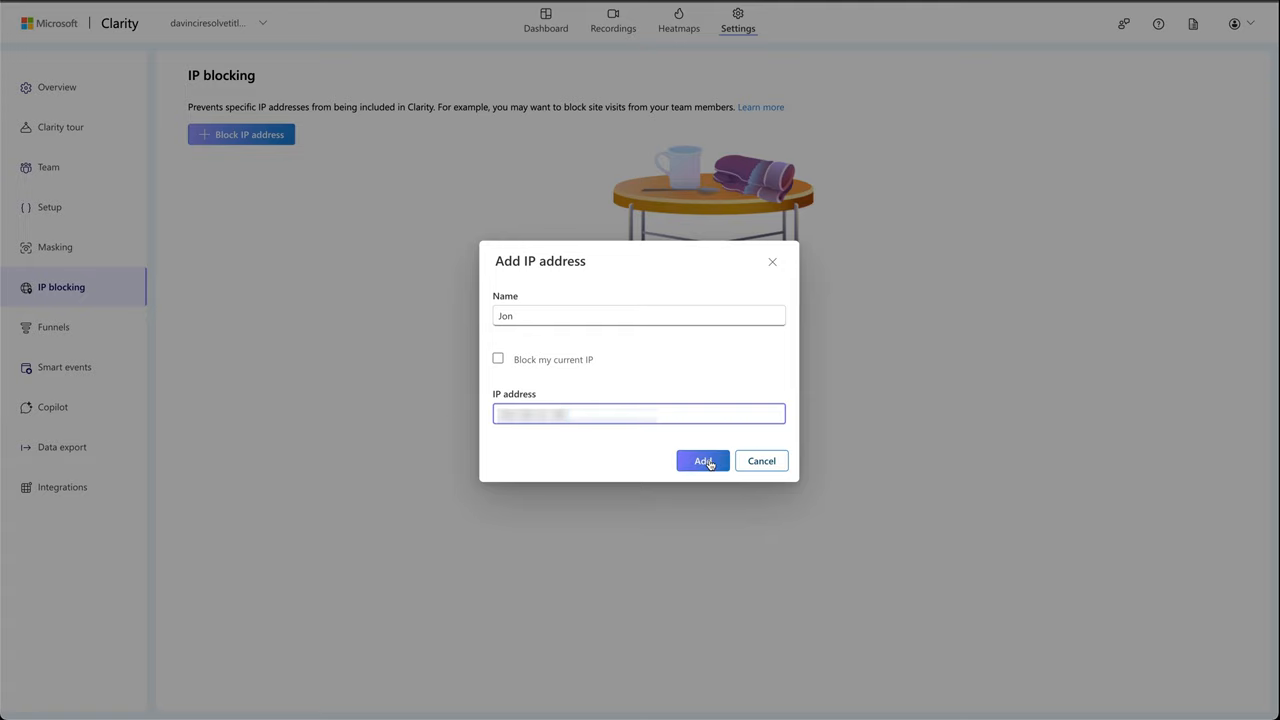
pyautogui.click(702, 460)
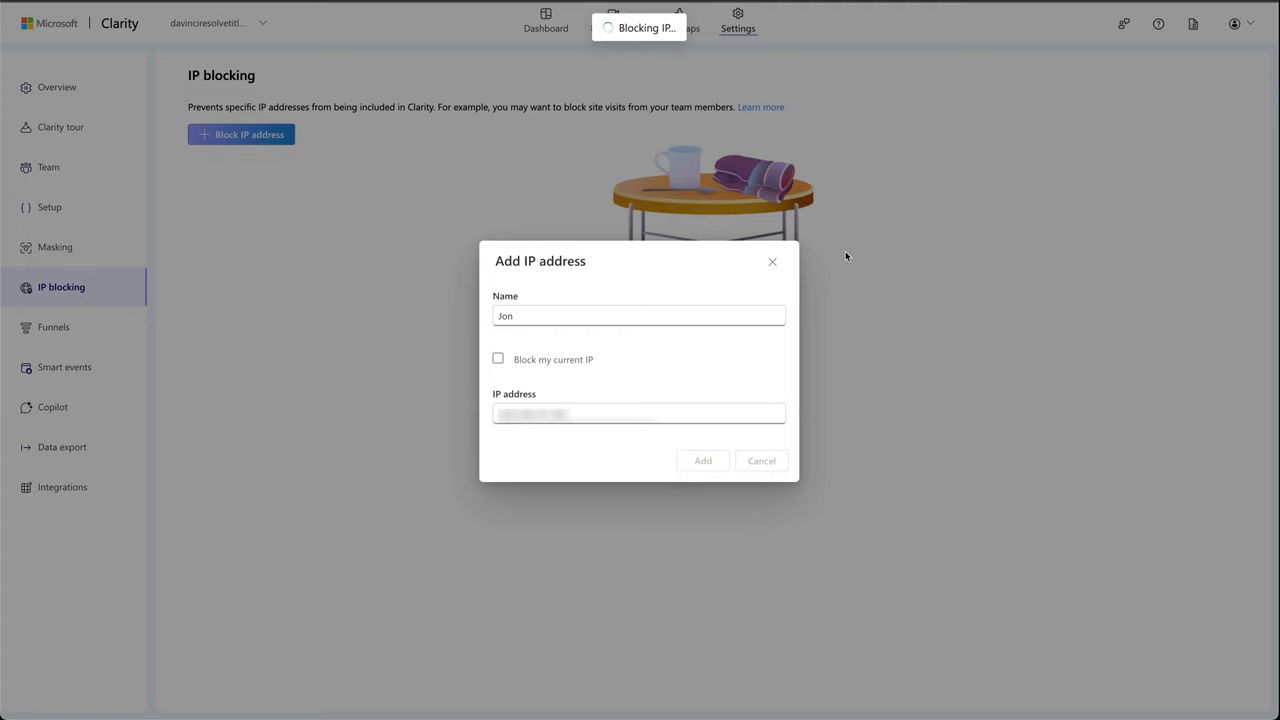
pyautogui.click(703, 460)
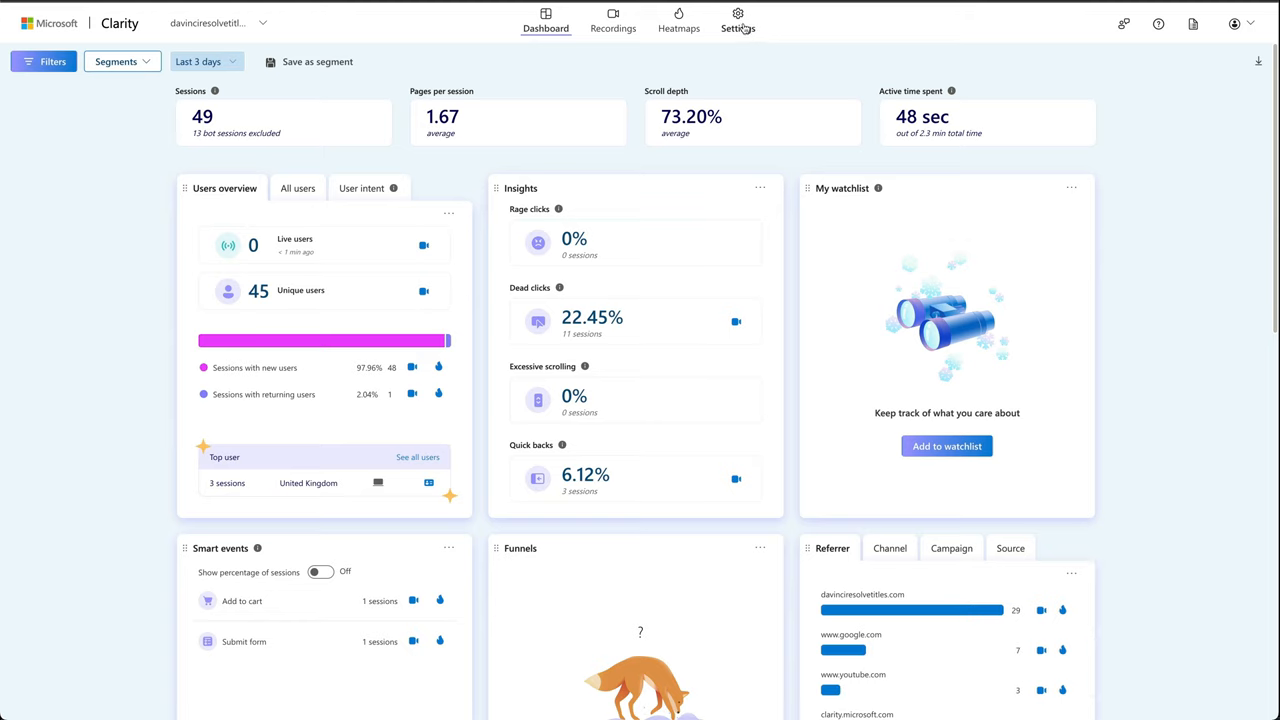
pyautogui.click(738, 20)
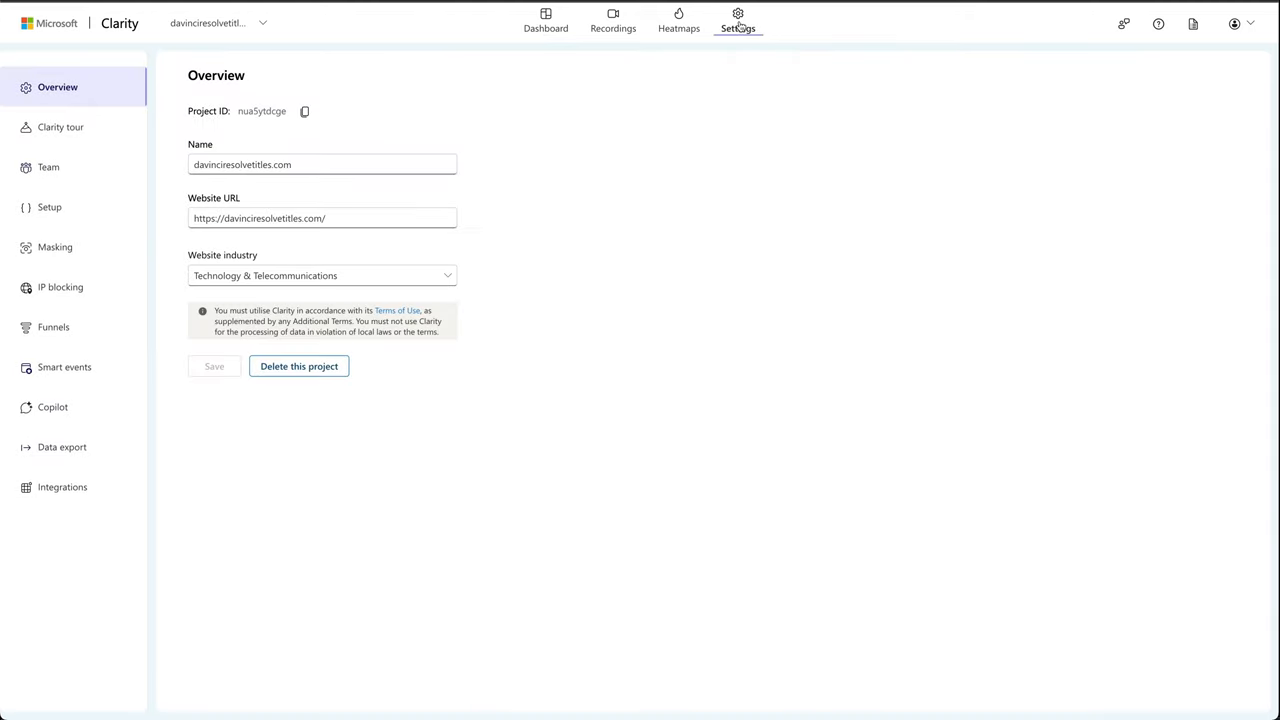
pyautogui.moveTo(75, 207)
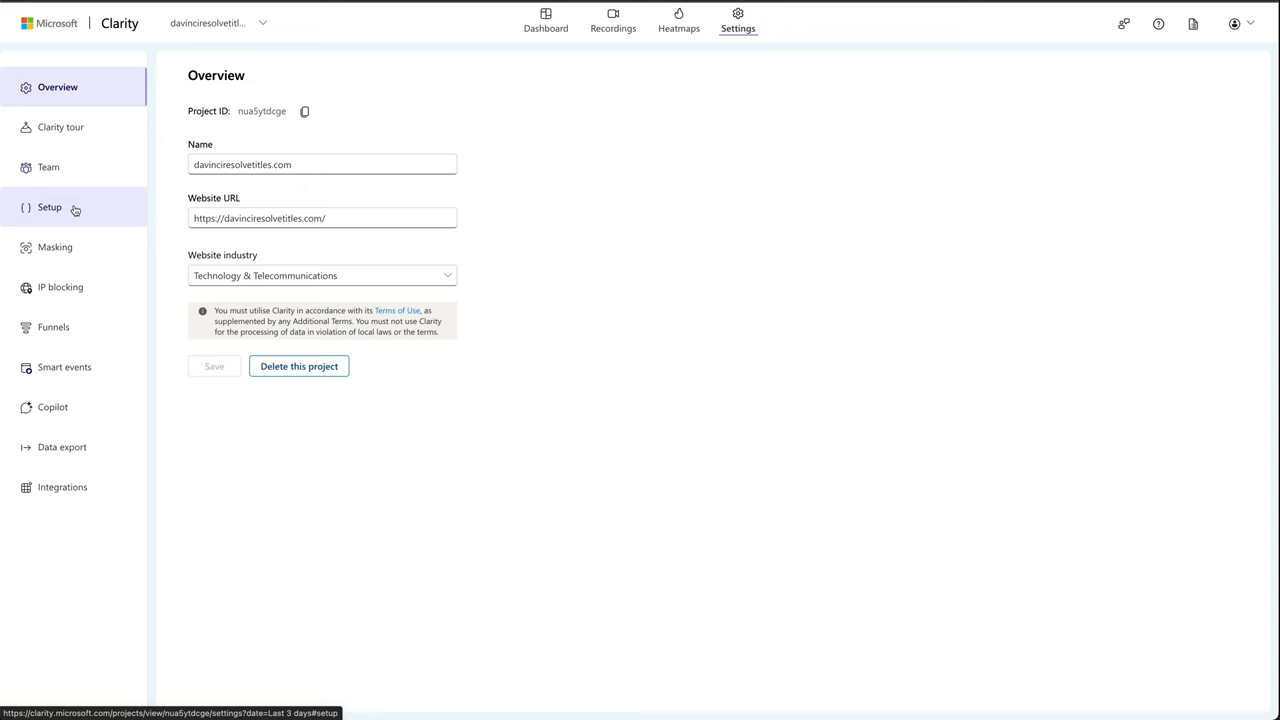
pyautogui.click(49, 207)
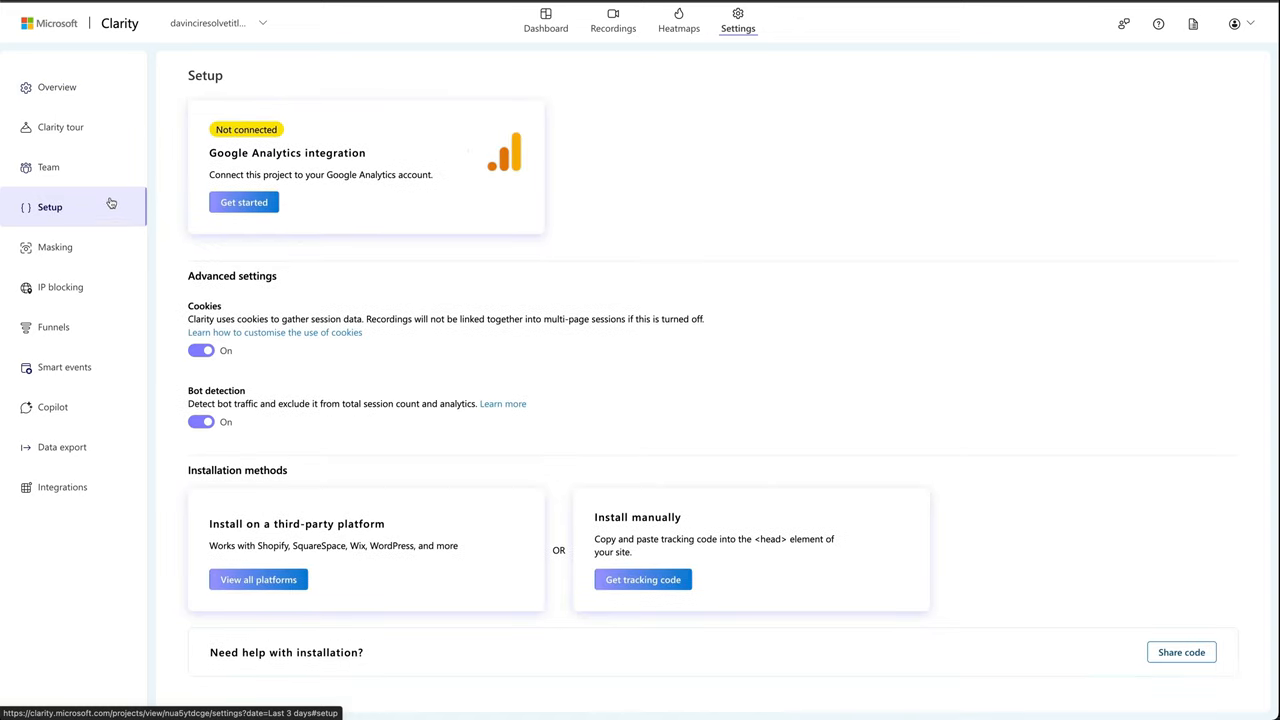
pyautogui.moveTo(316, 230)
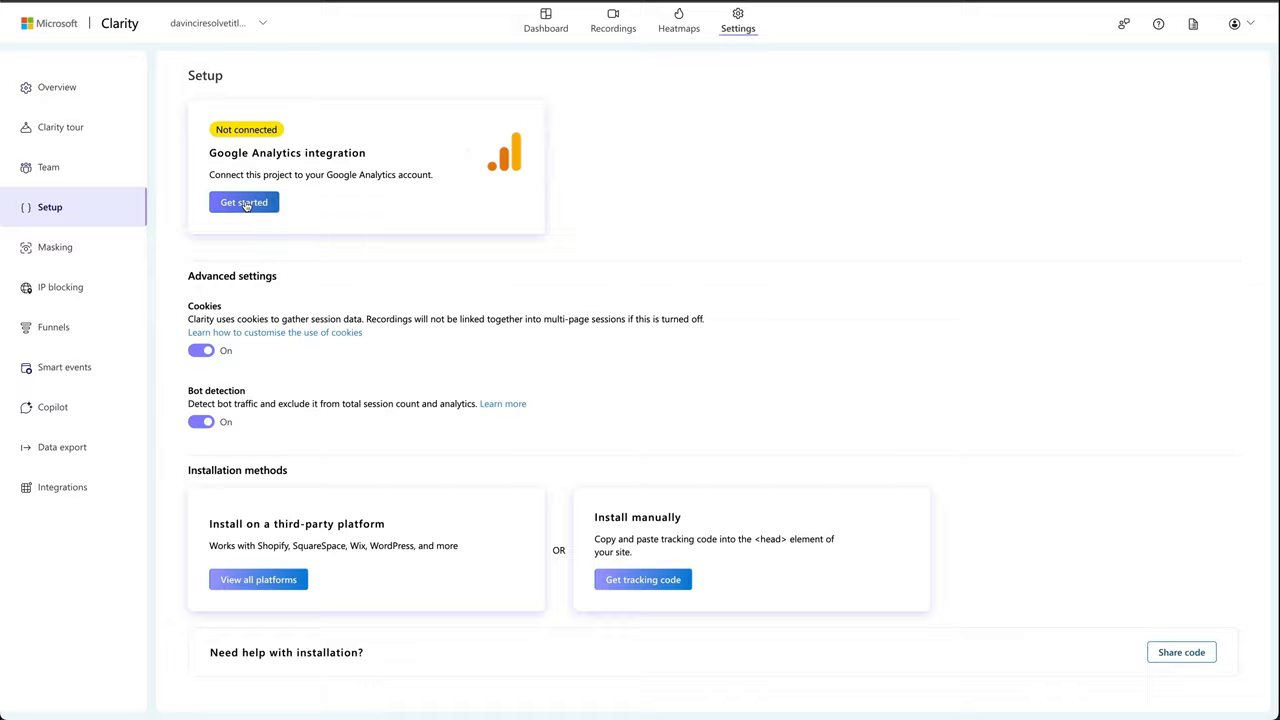
pyautogui.click(244, 202)
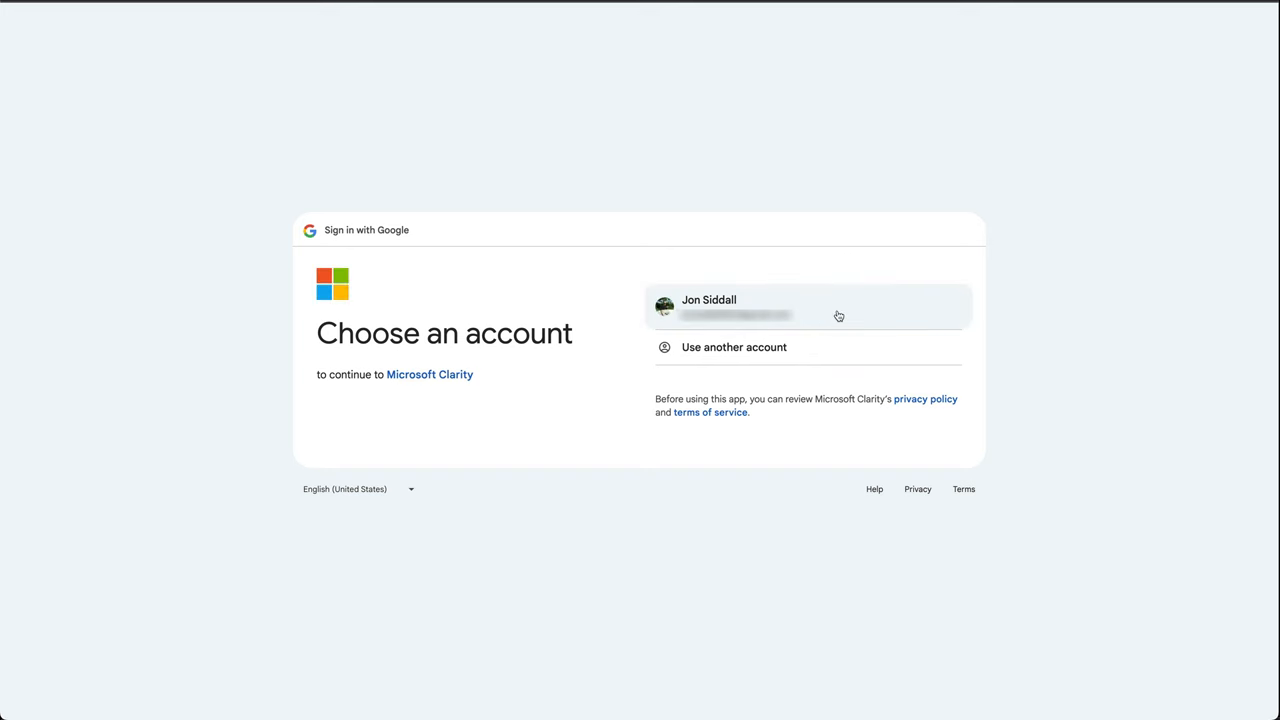
# Step: Sign in with the existing Google account and grant Clarity all requested Analytics permissions
pyautogui.click(808, 307)
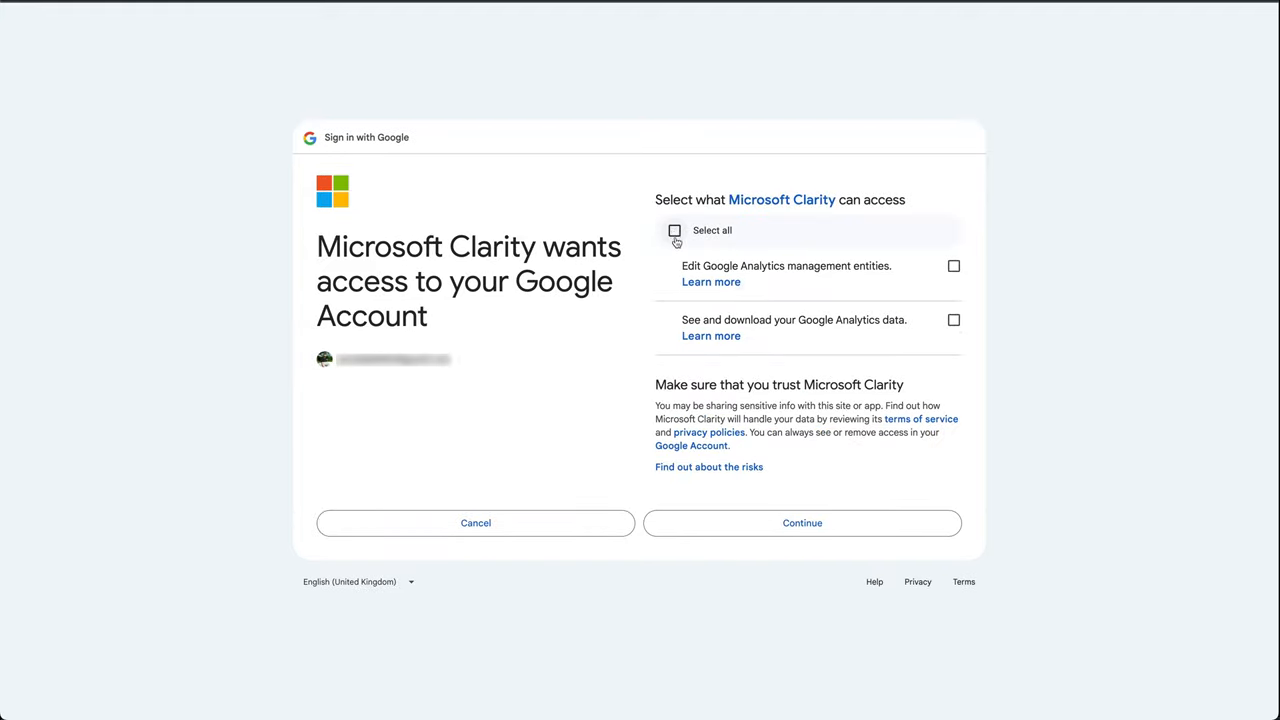
pyautogui.click(675, 231)
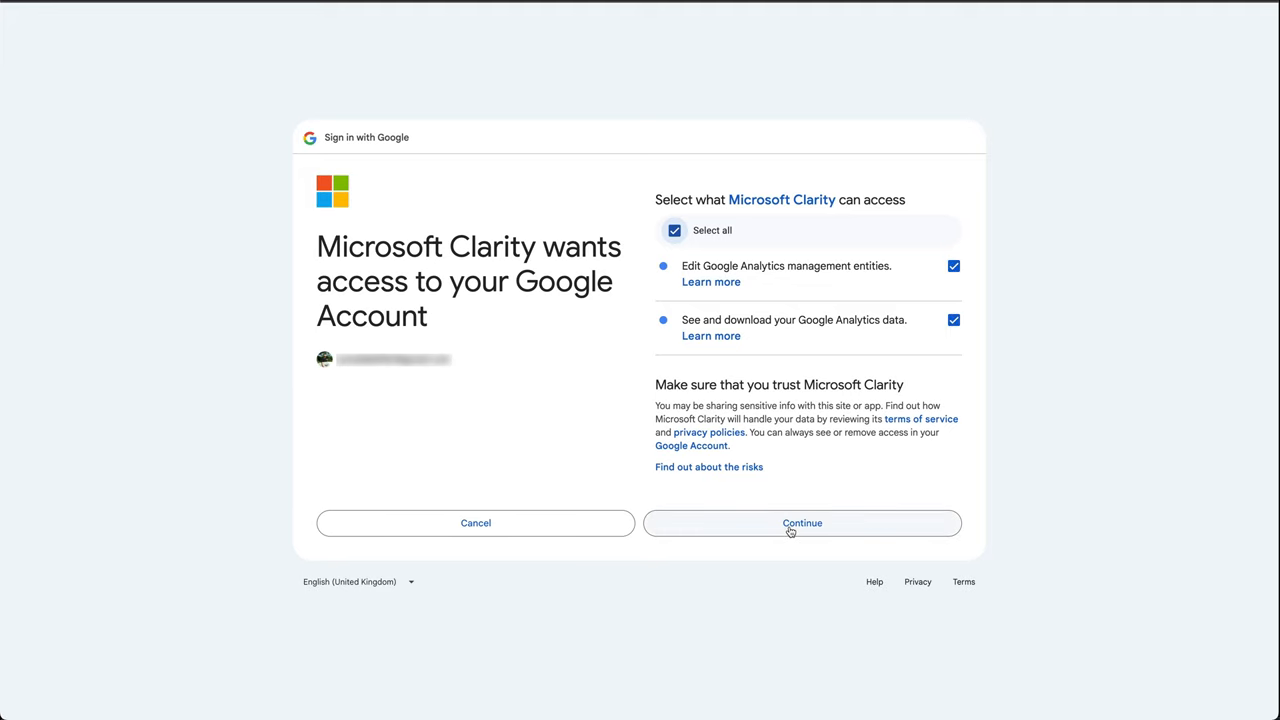
pyautogui.click(801, 523)
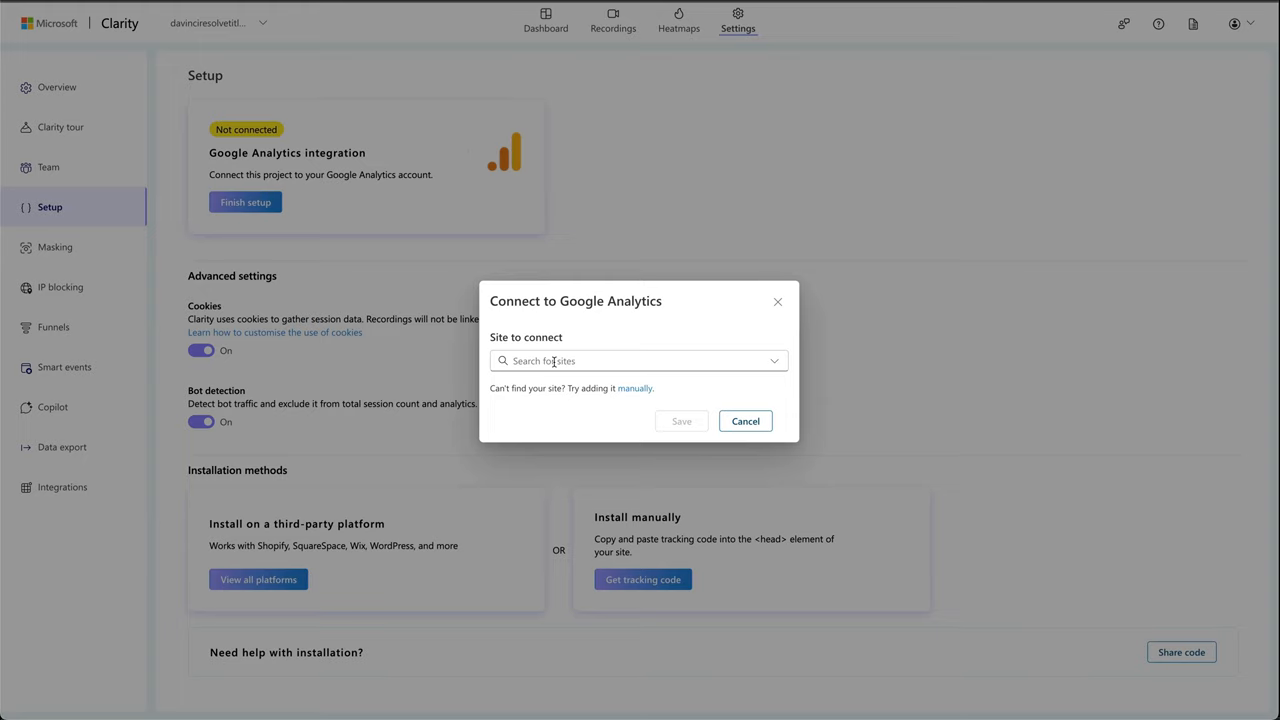
pyautogui.write('https://davinciresolvetitles.com (GA4)')
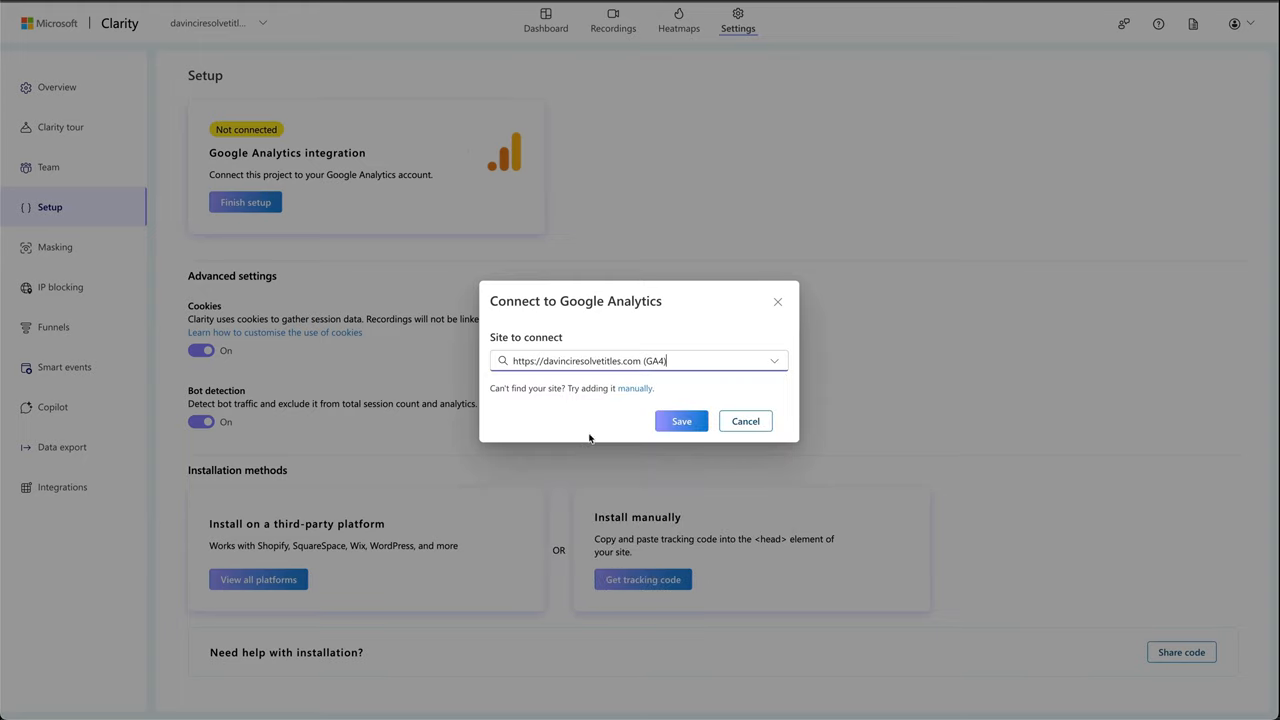
pyautogui.click(745, 420)
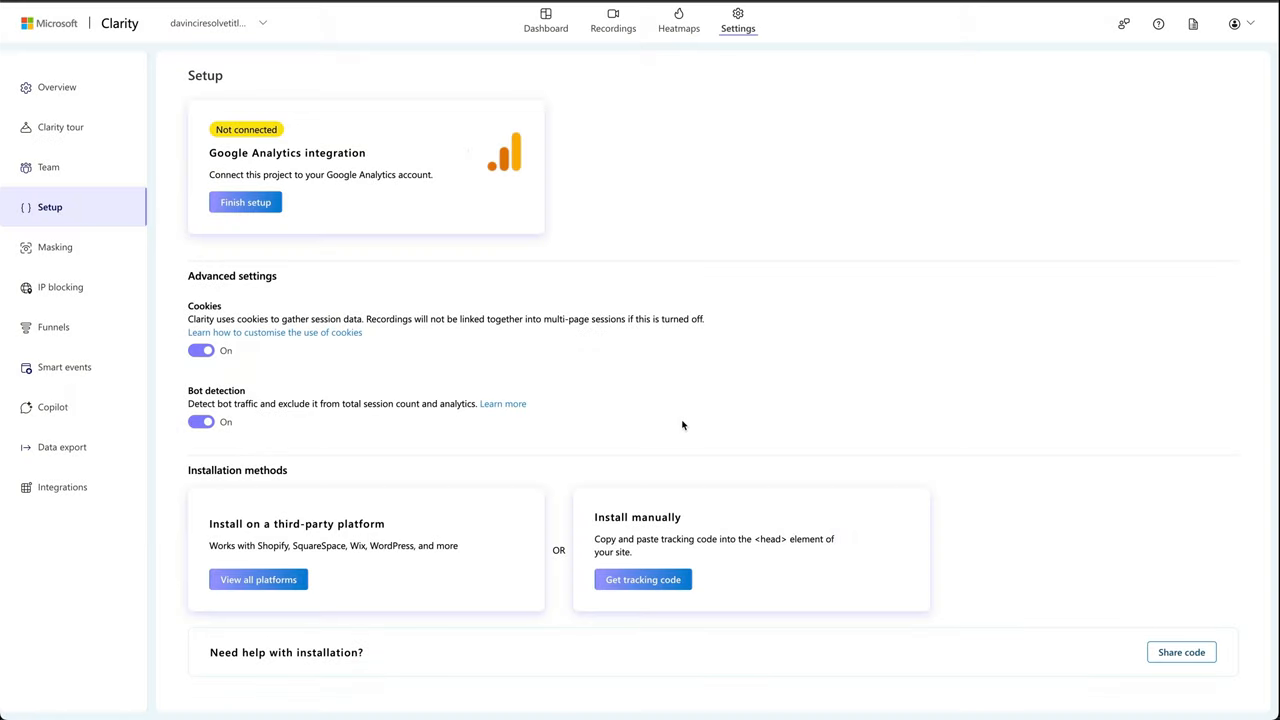
pyautogui.click(245, 202)
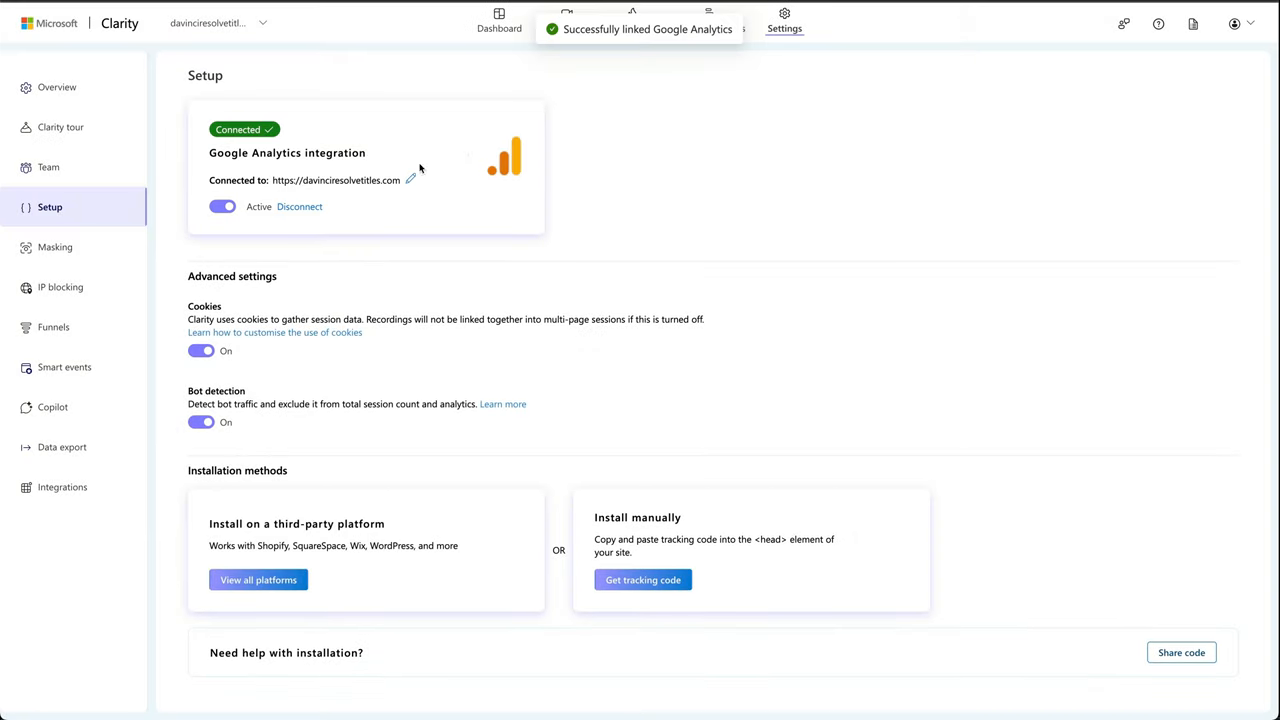